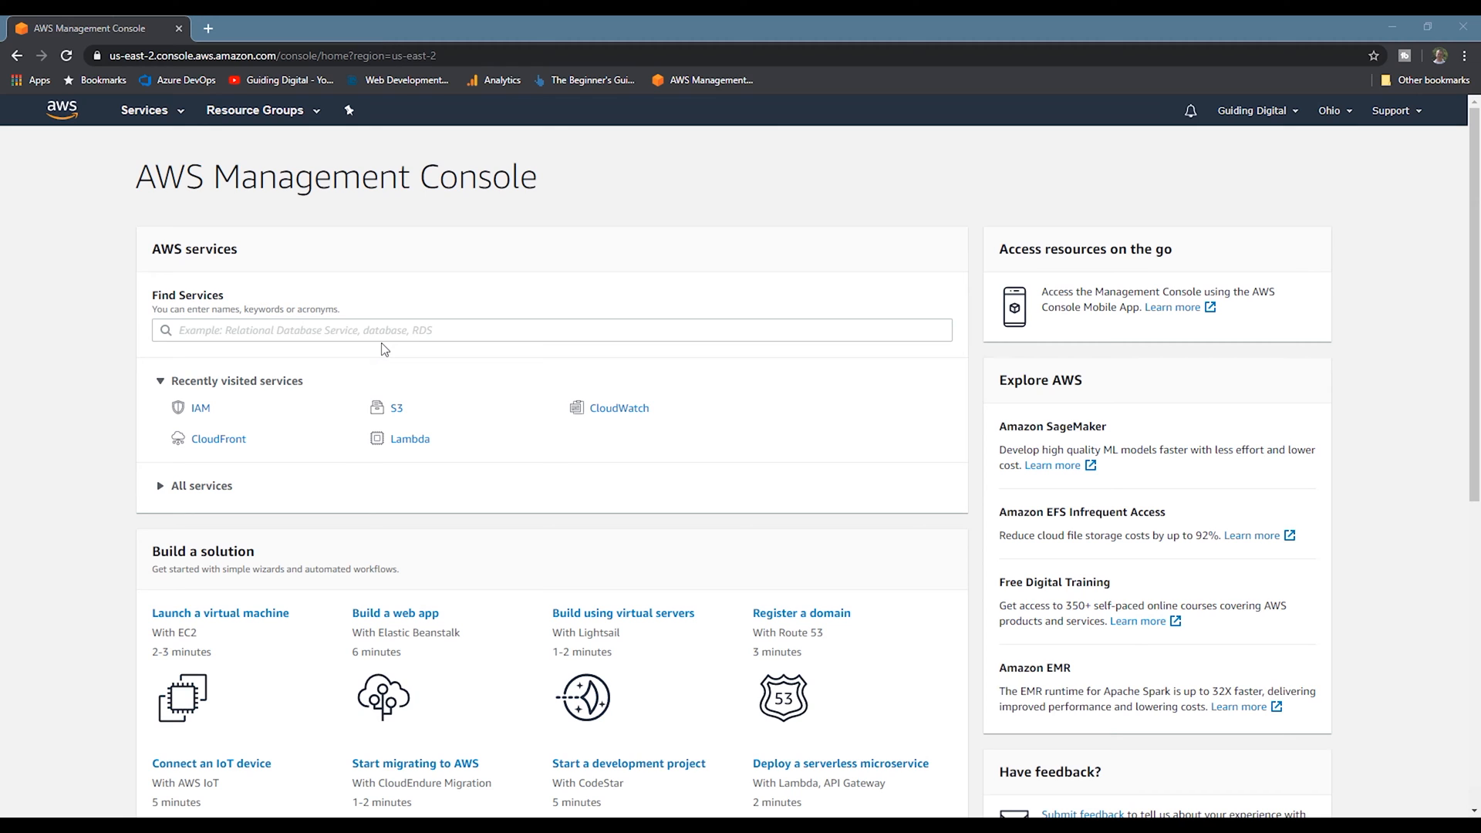
Step: Search for 'iam', open the IAM service and show its Policies list
click(553, 329)
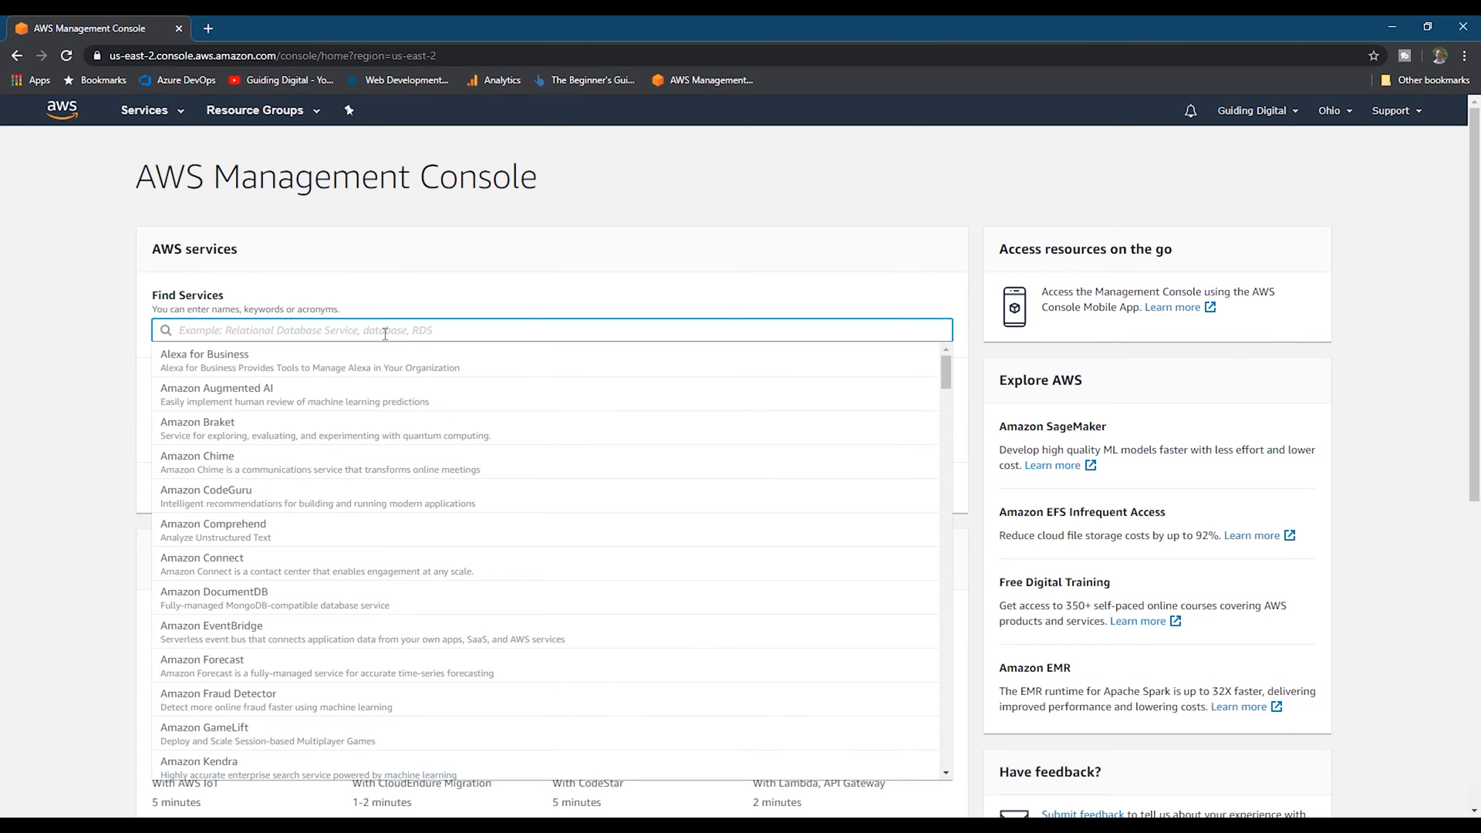
text(iam)
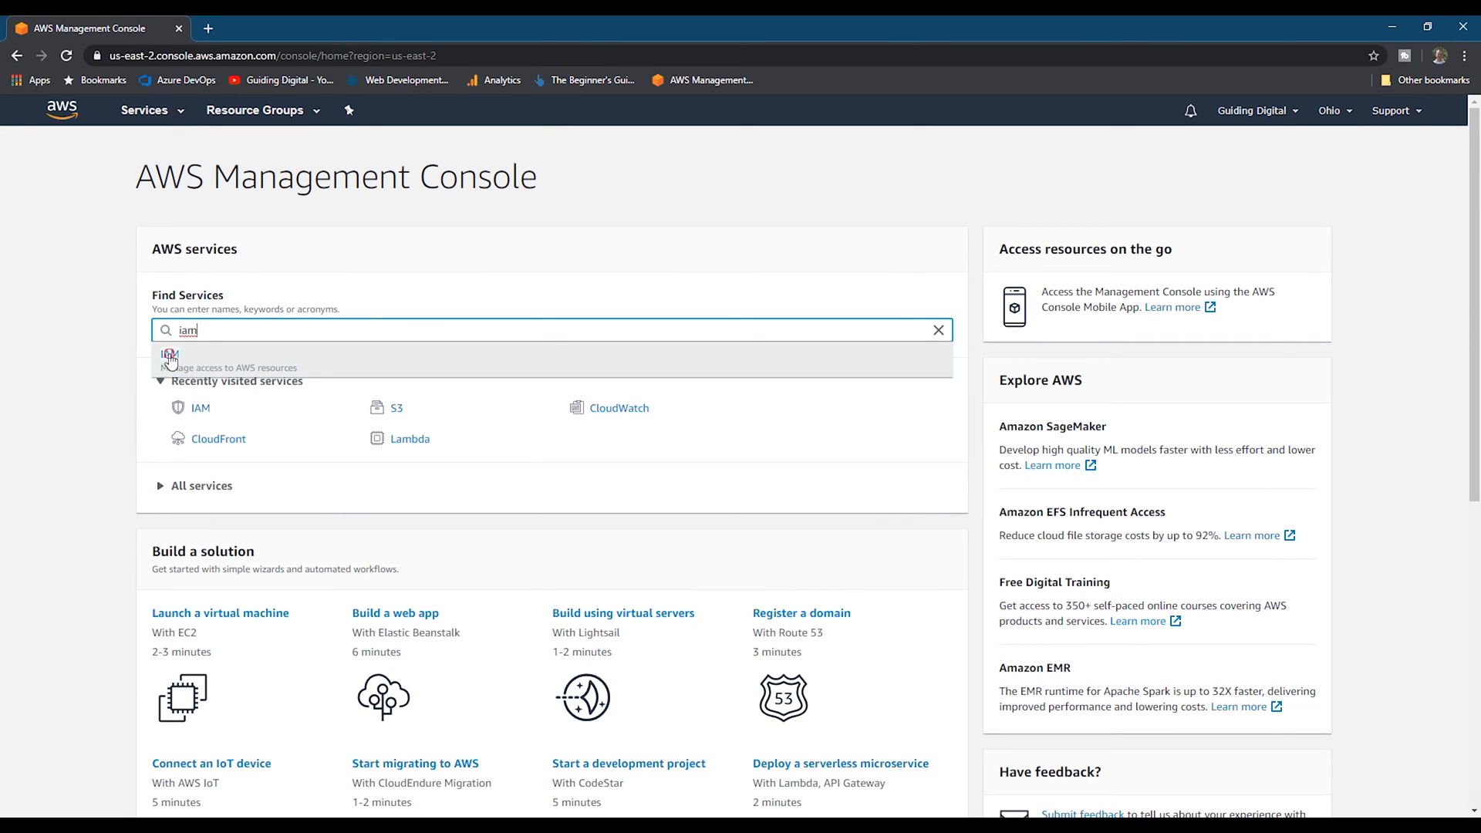
click(169, 356)
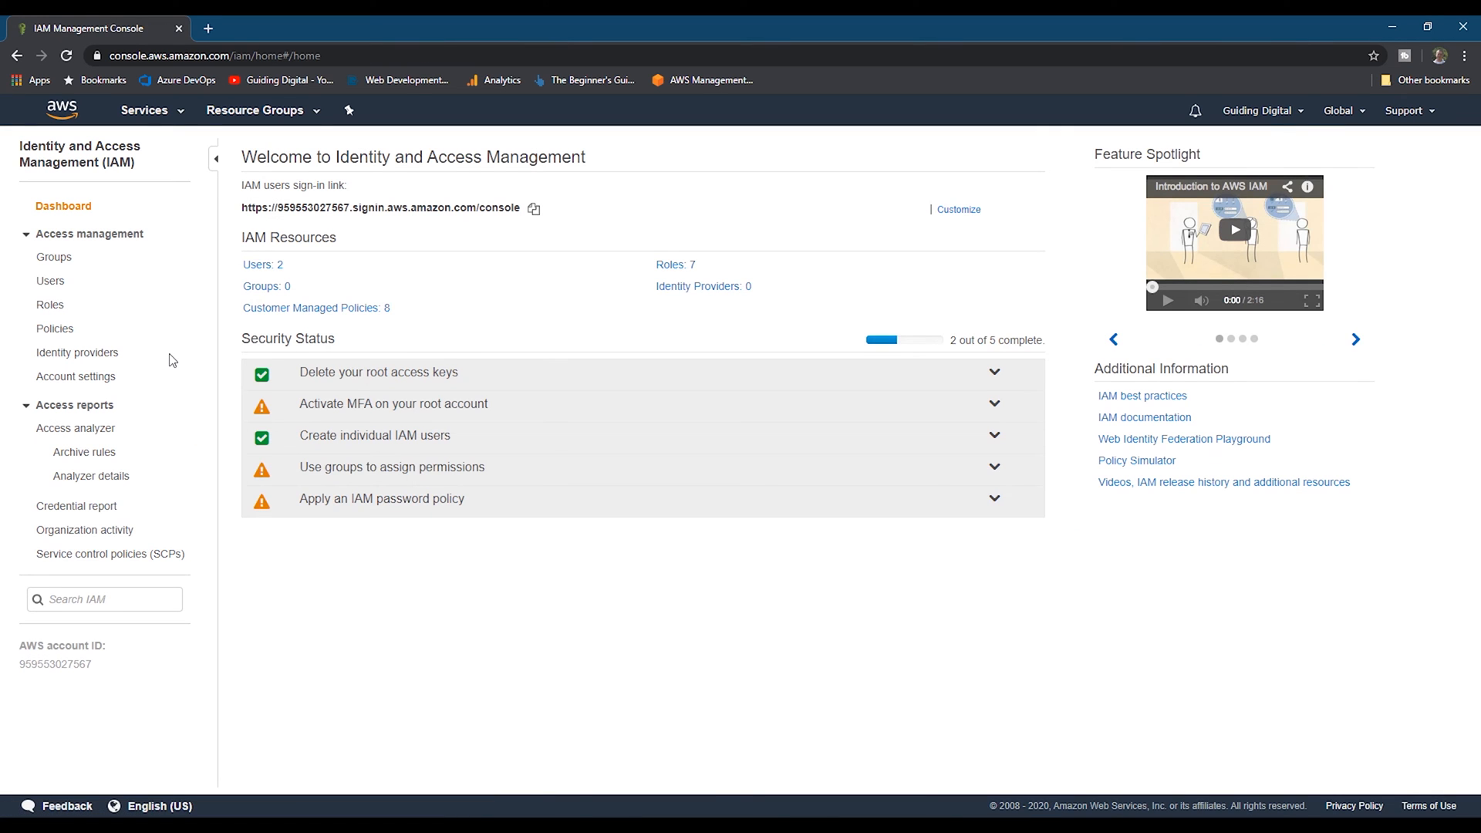
click(54, 328)
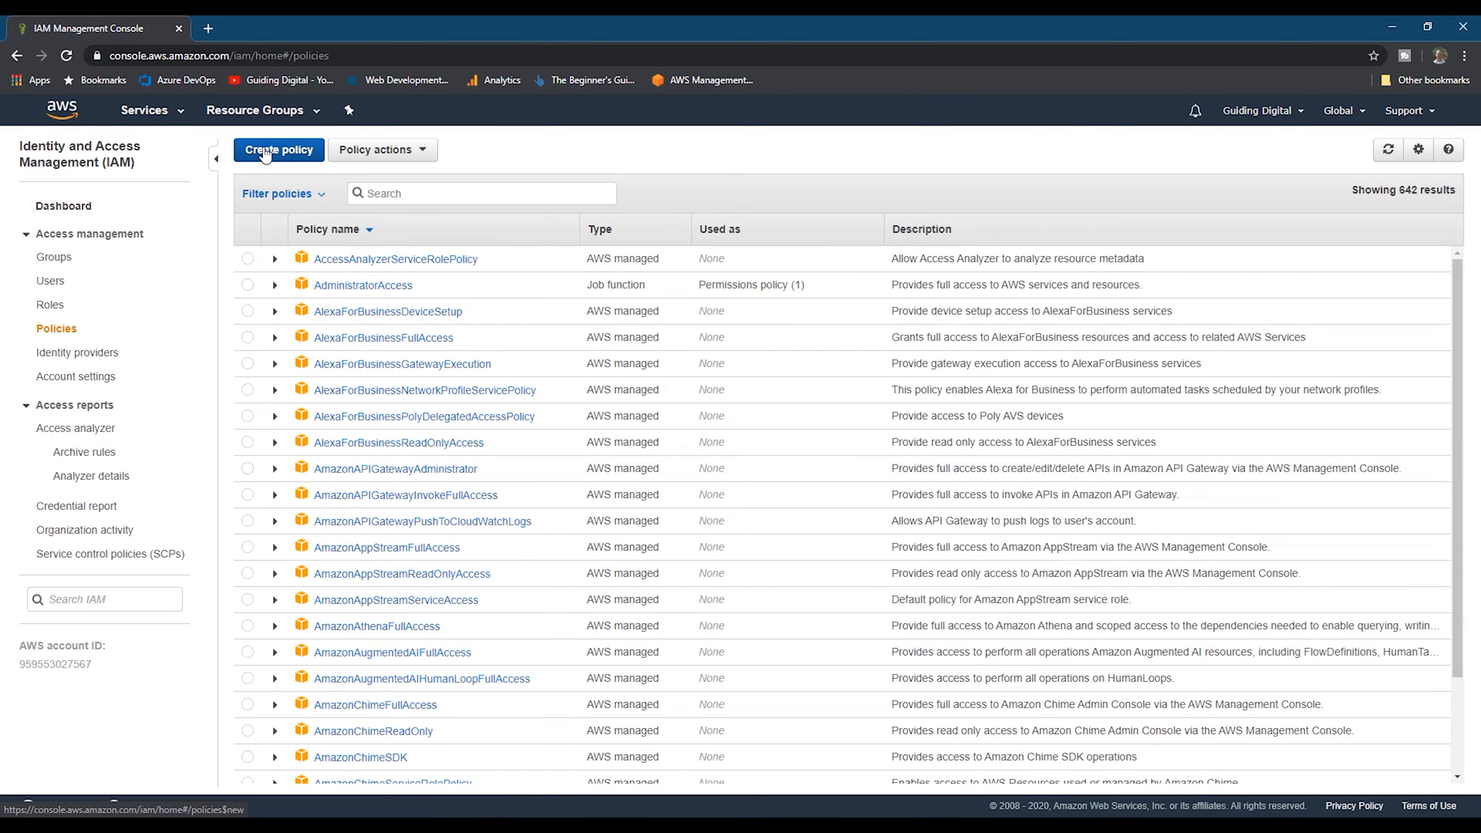
Step: Start a new policy and select S3 as its service
click(278, 149)
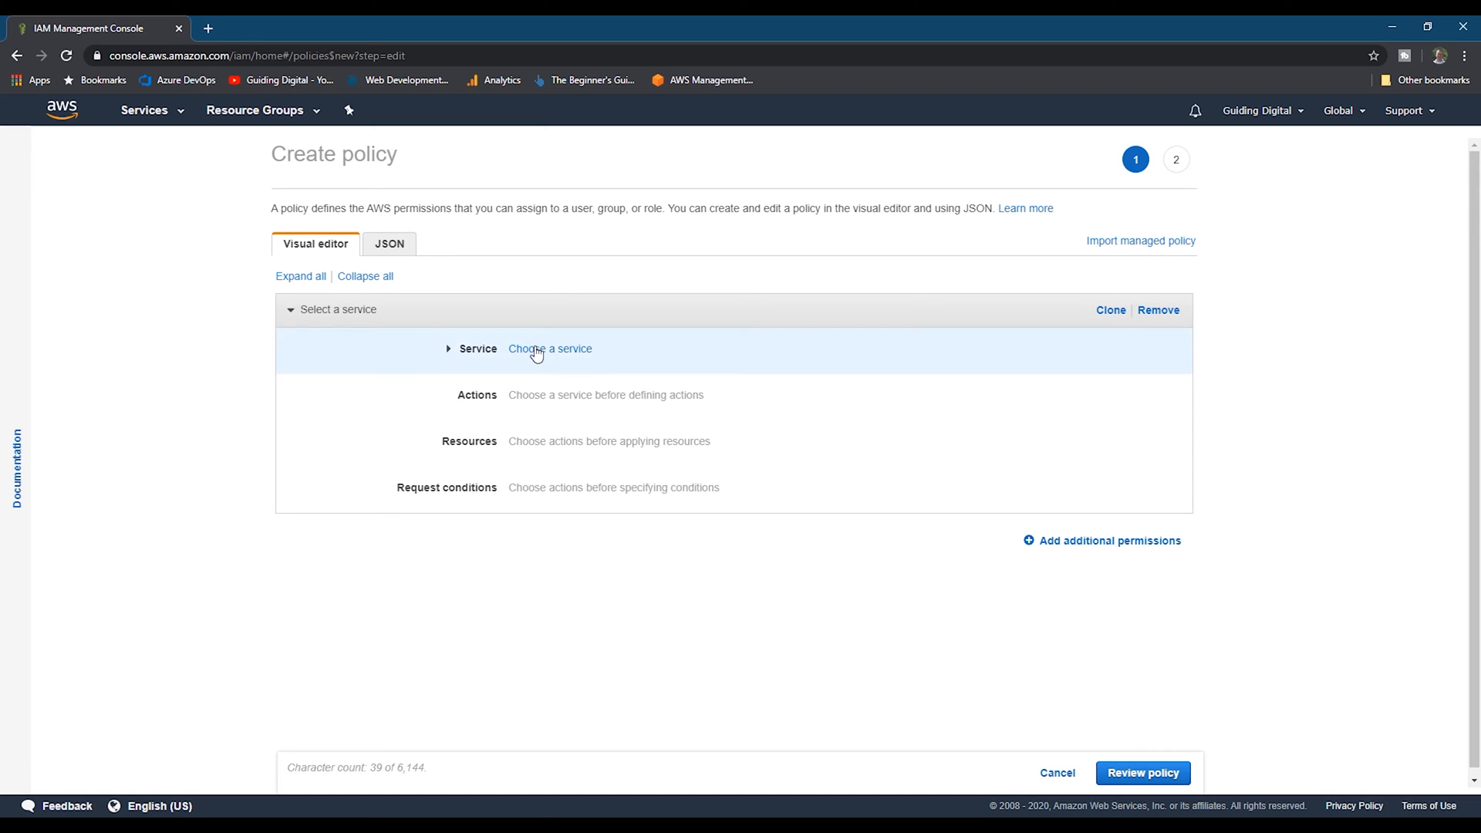
click(550, 348)
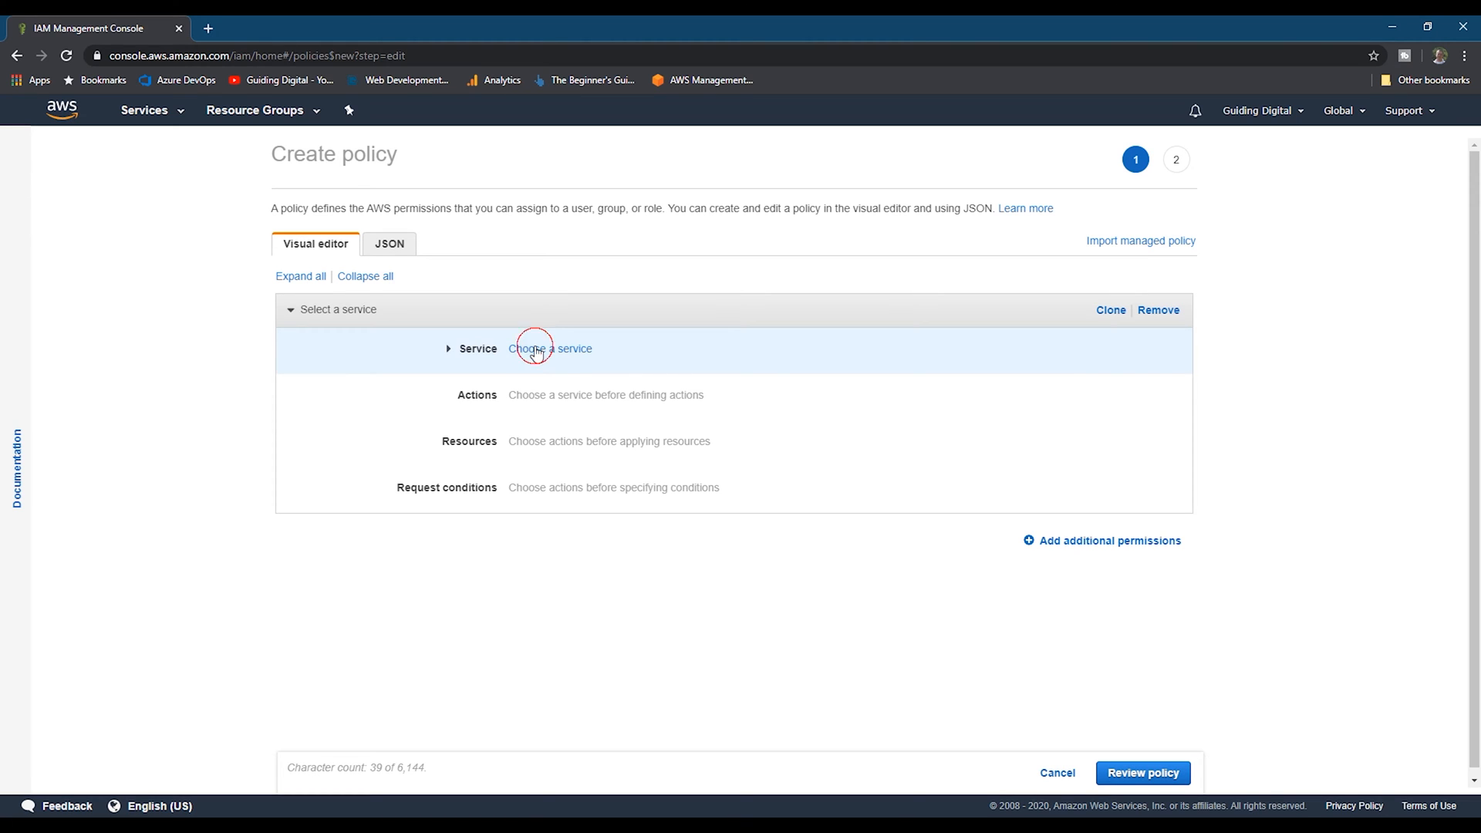
click(549, 348)
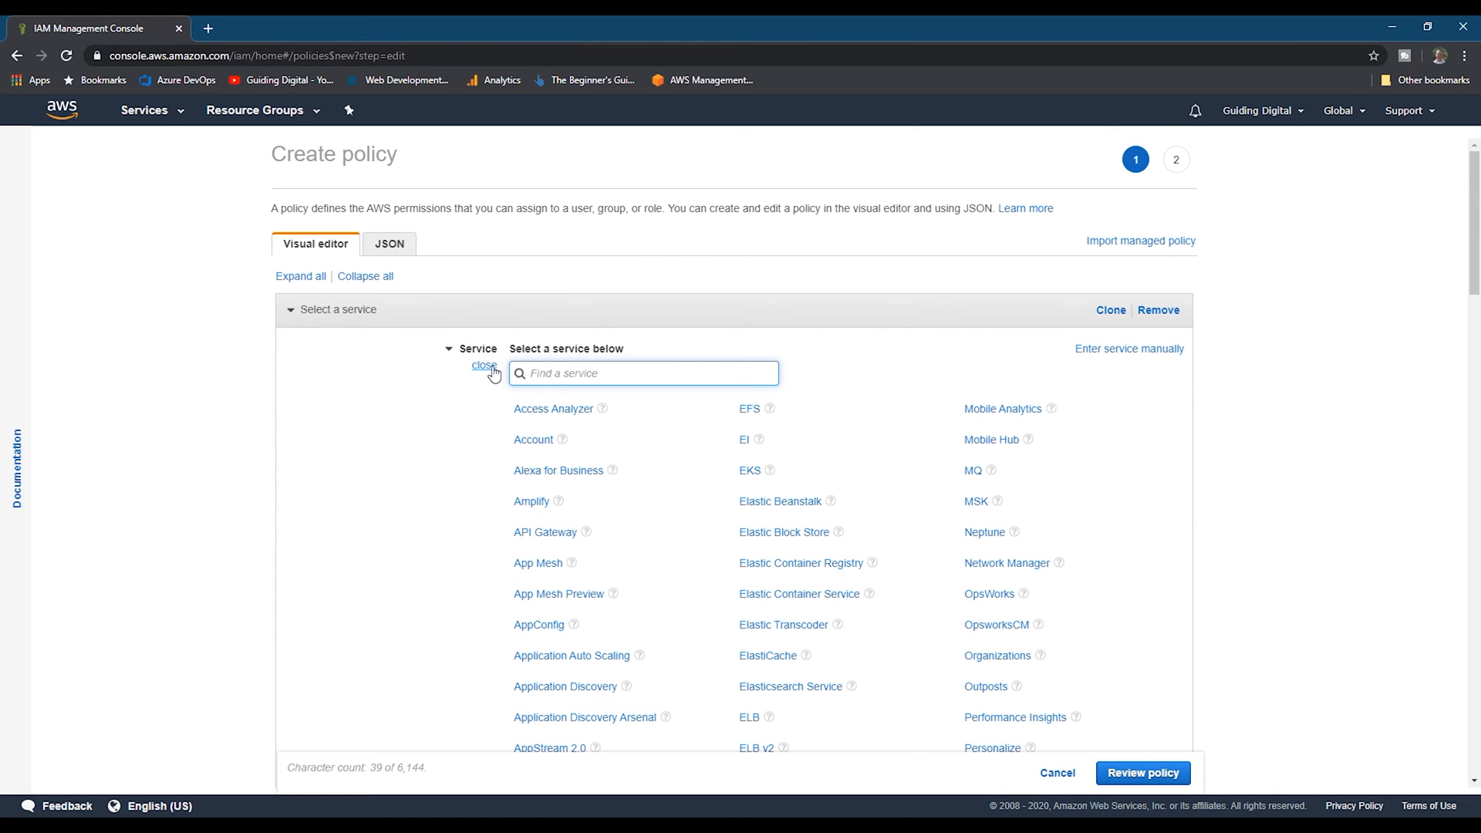
text(s3)
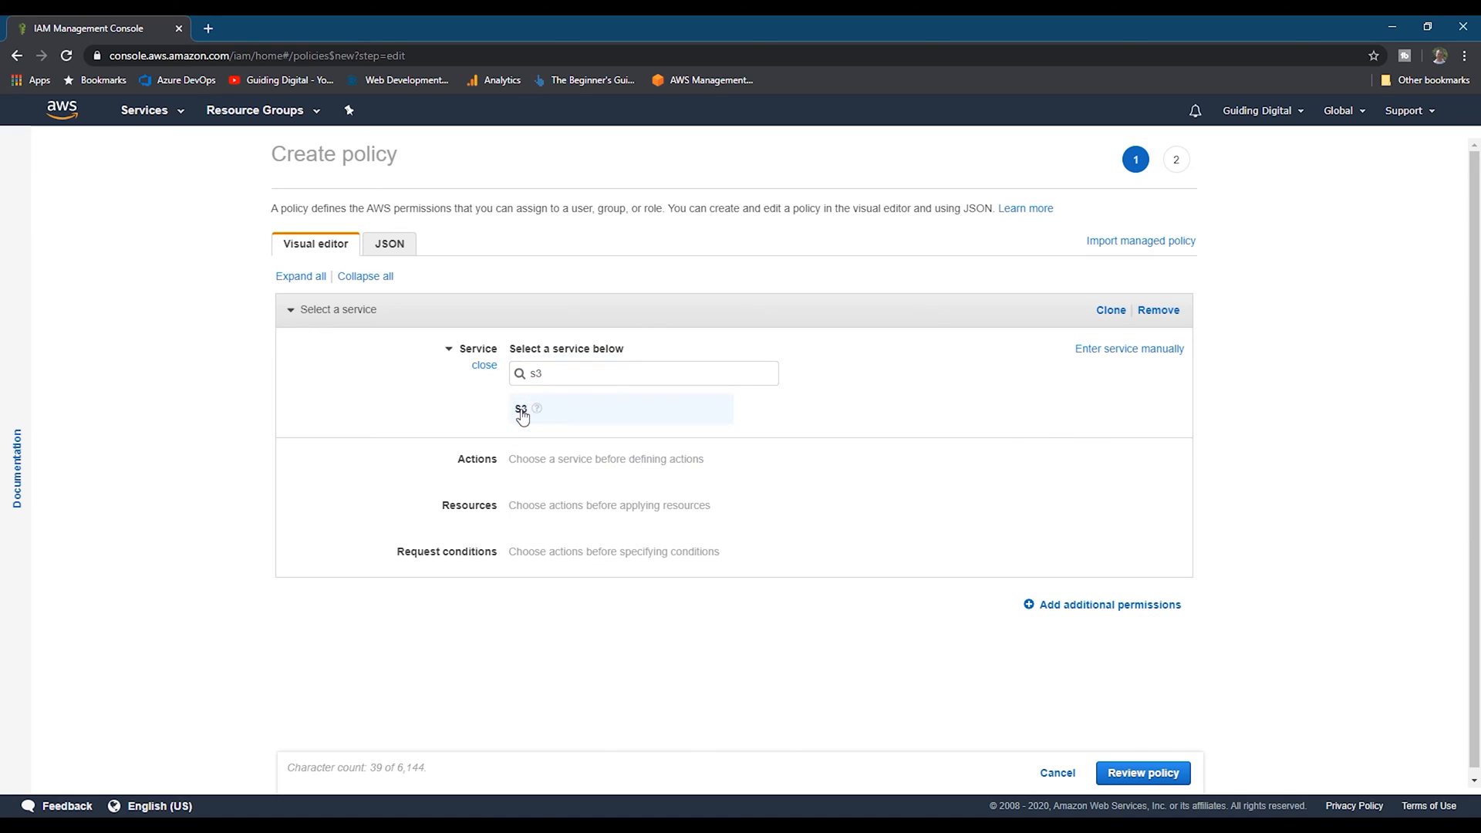
click(519, 409)
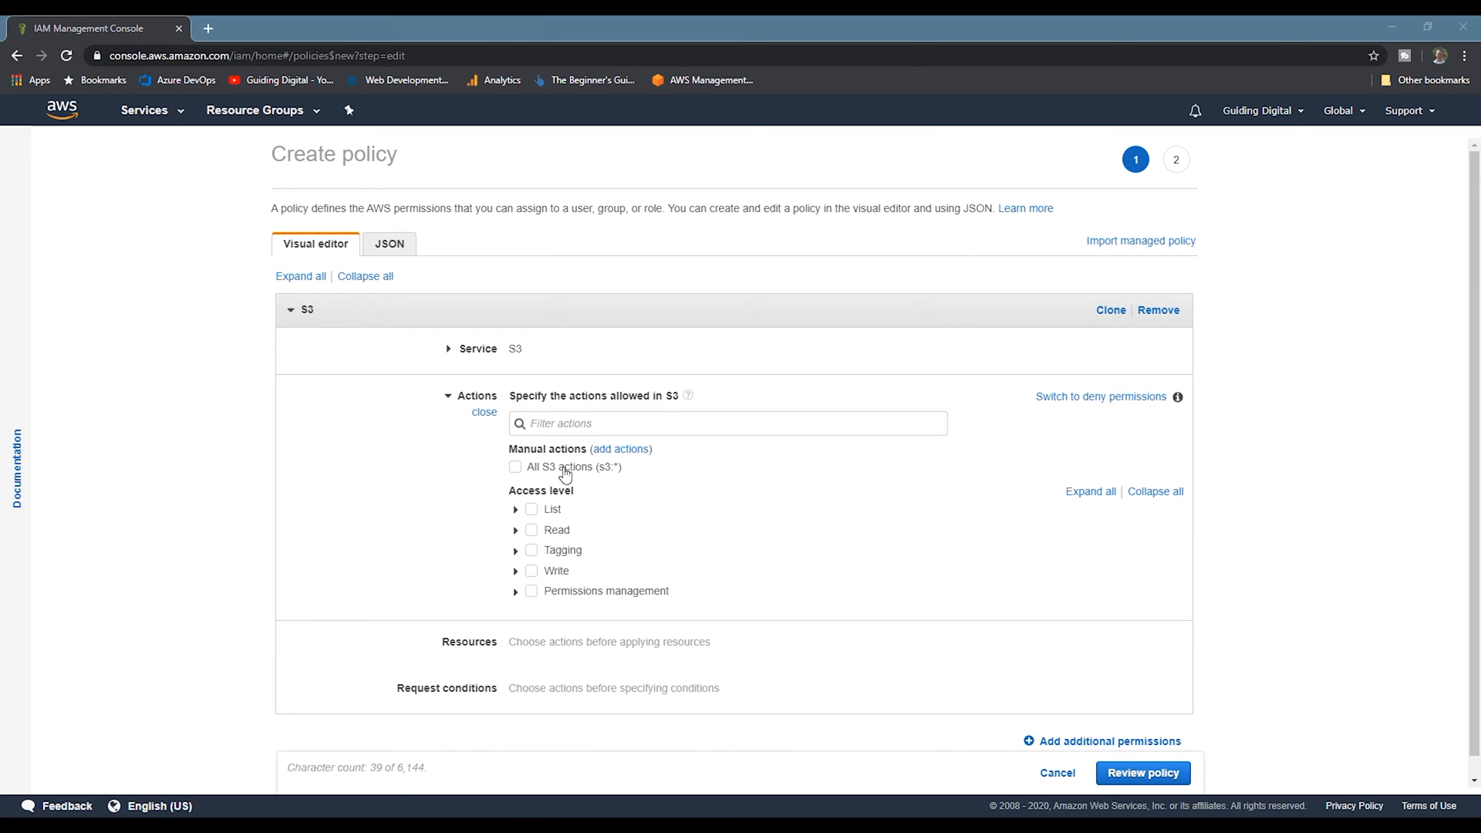
Step: Allow the S3 actions ListBucket, GetObject, PutObject and DeleteObject
click(516, 509)
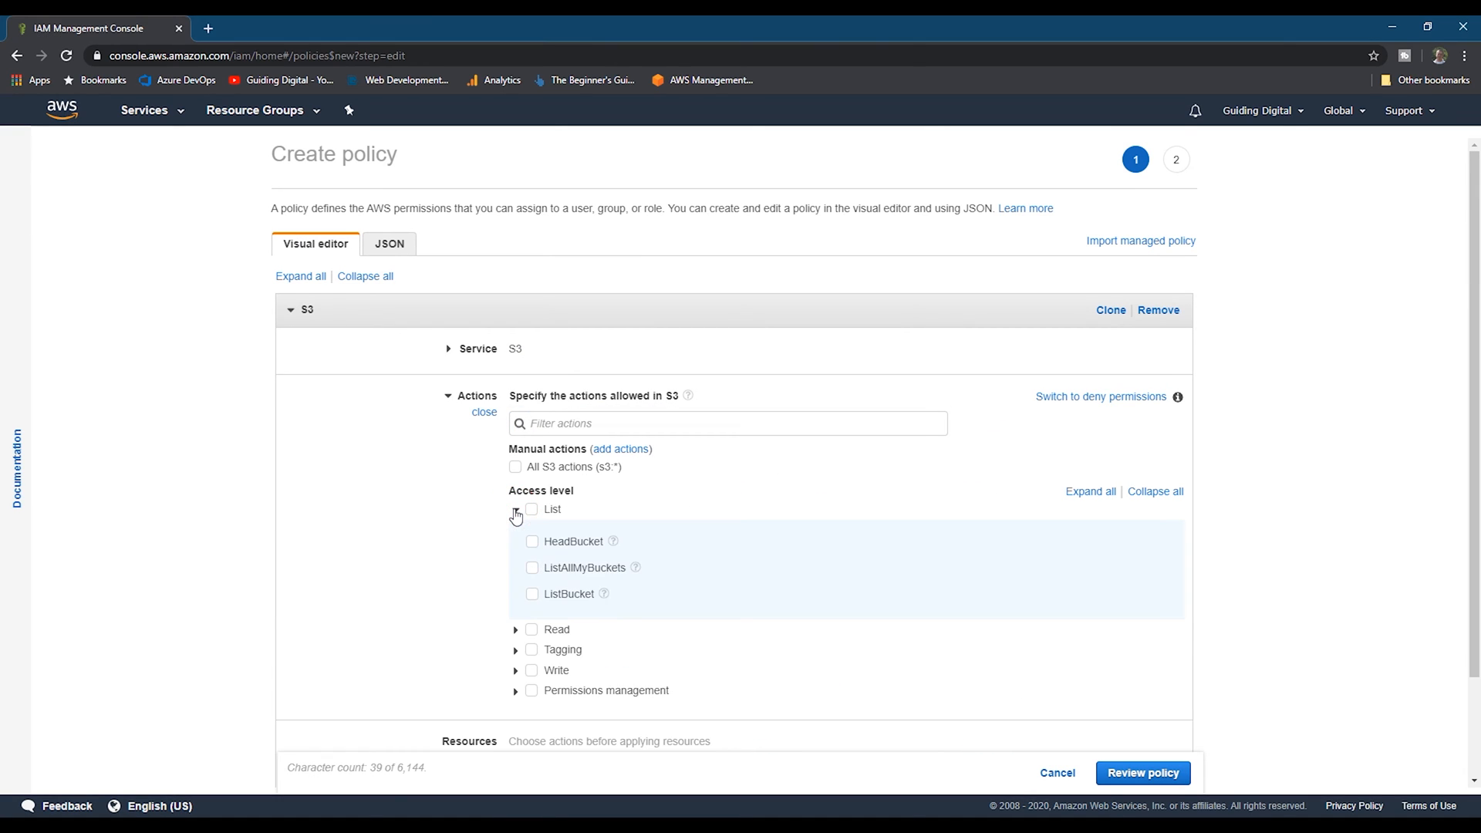
click(531, 593)
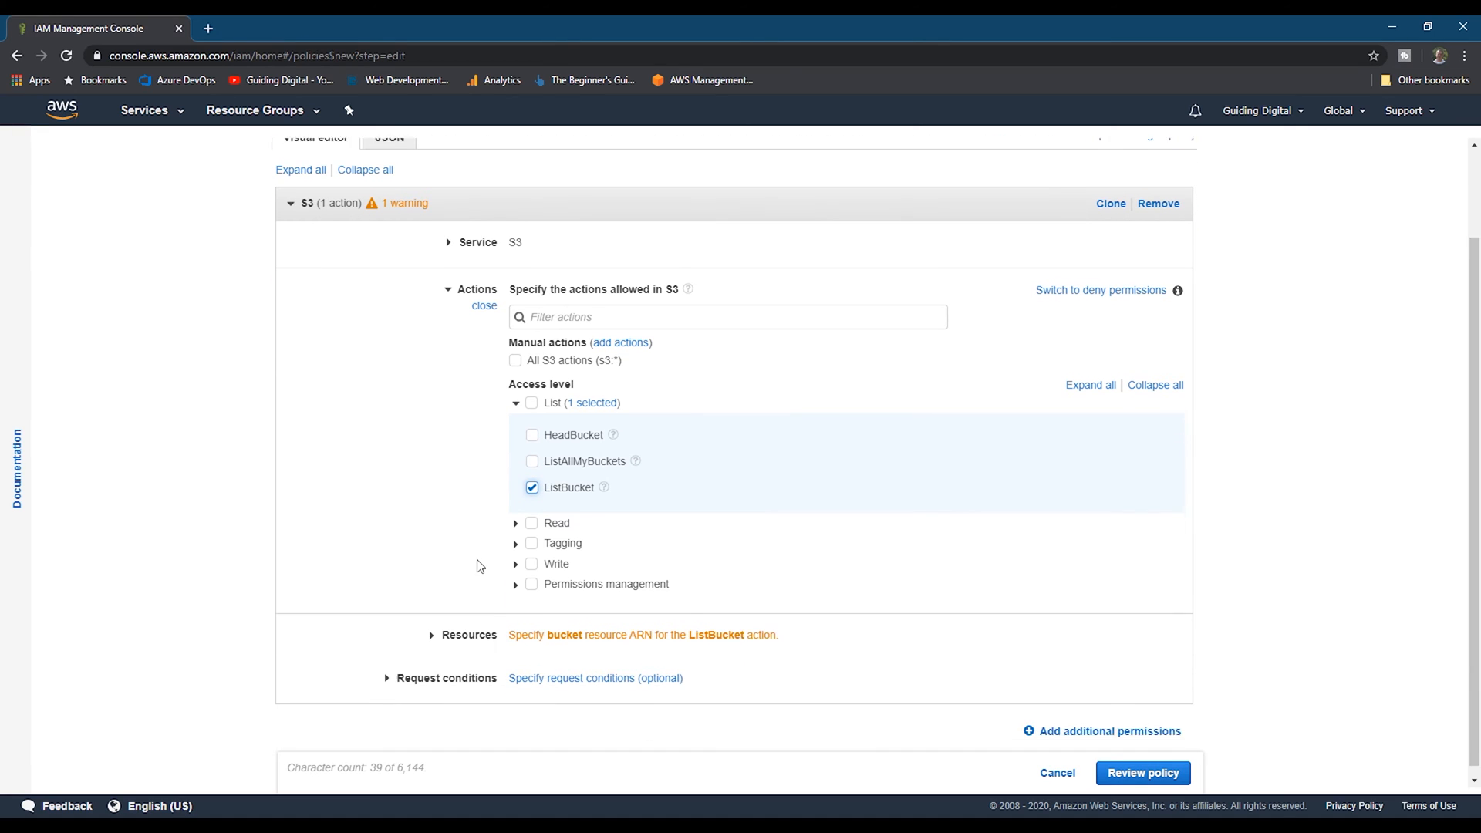
click(532, 522)
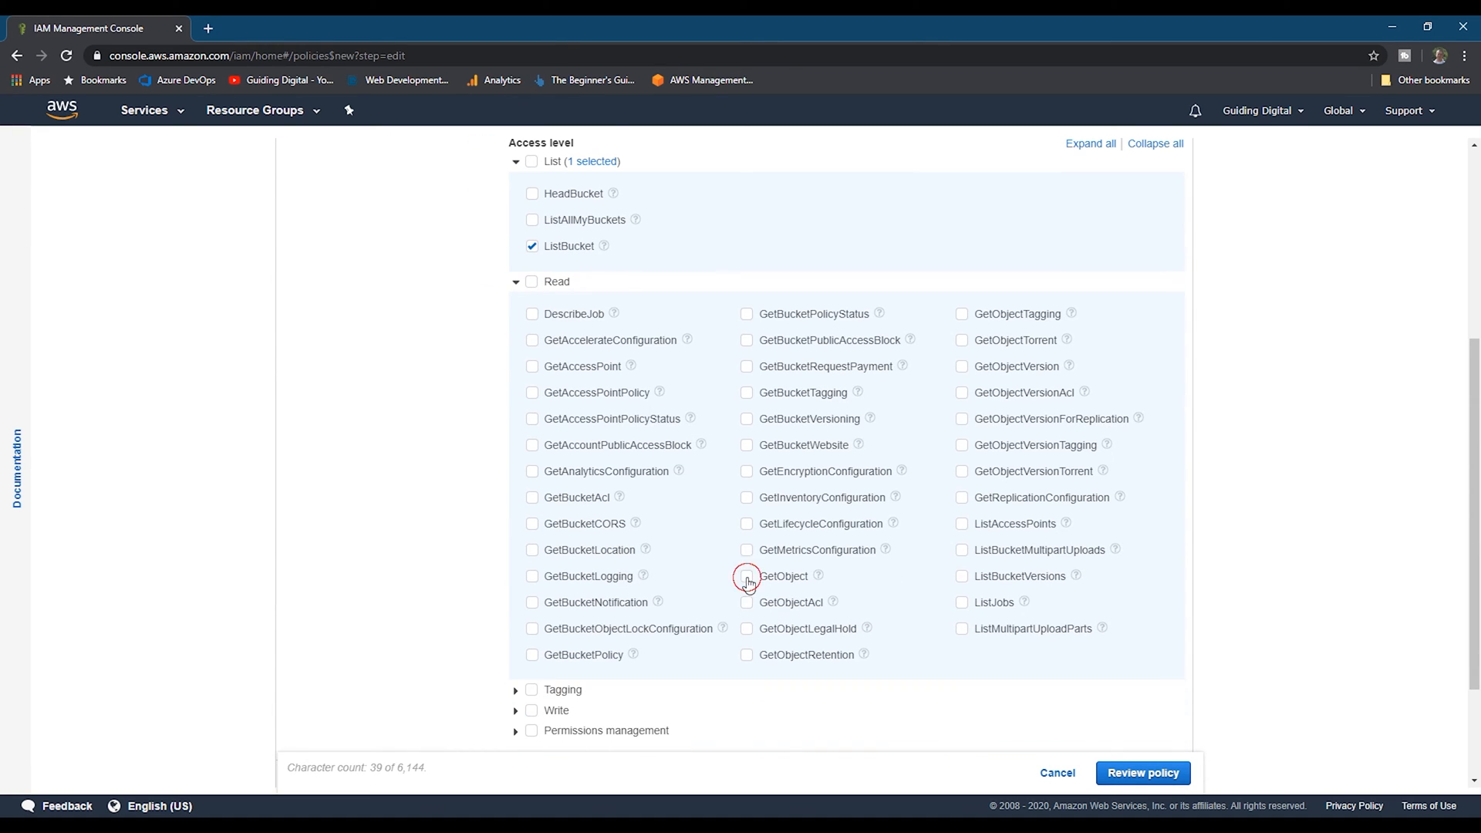
click(746, 576)
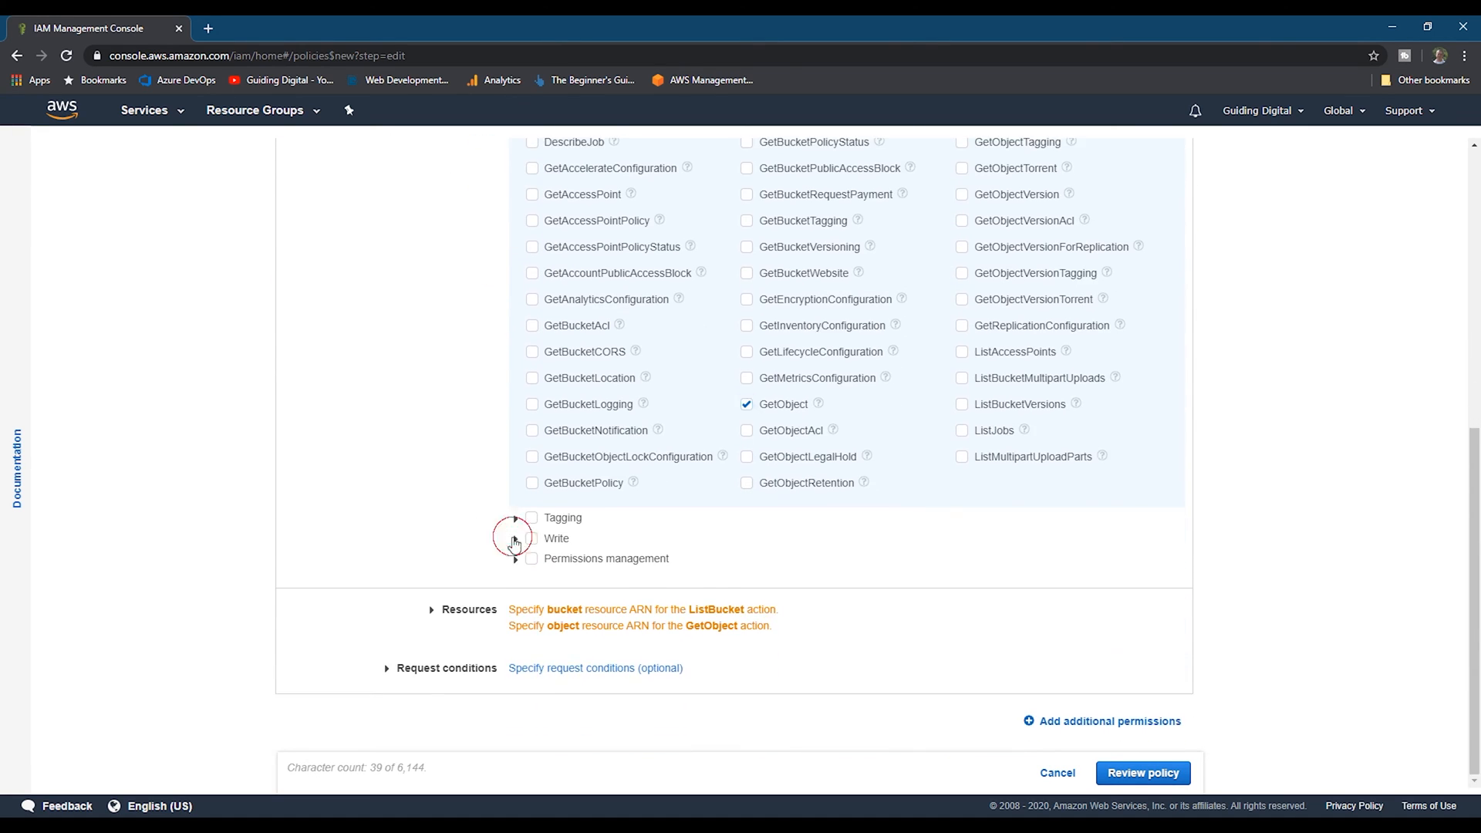
click(540, 538)
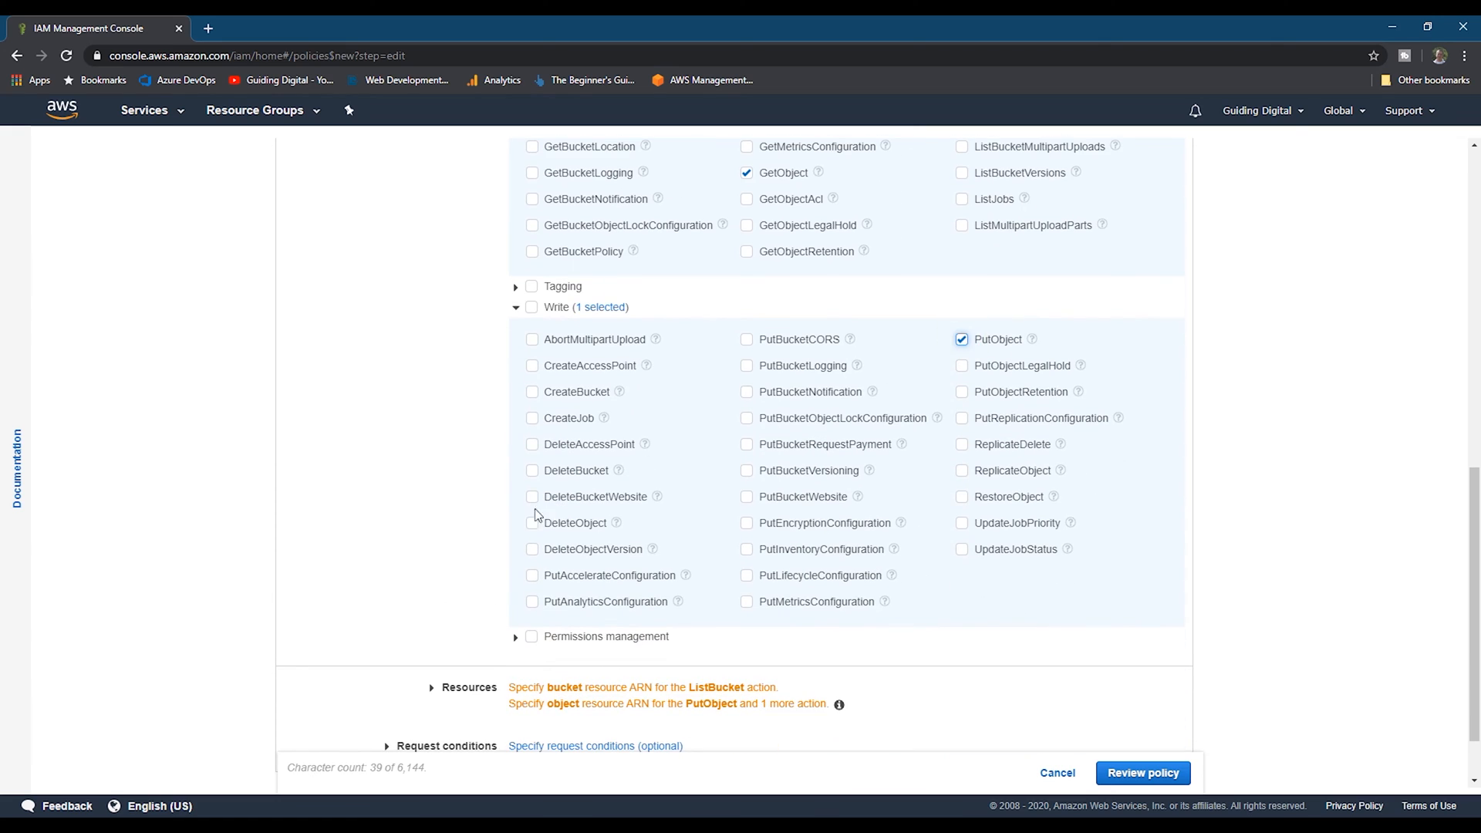
click(531, 522)
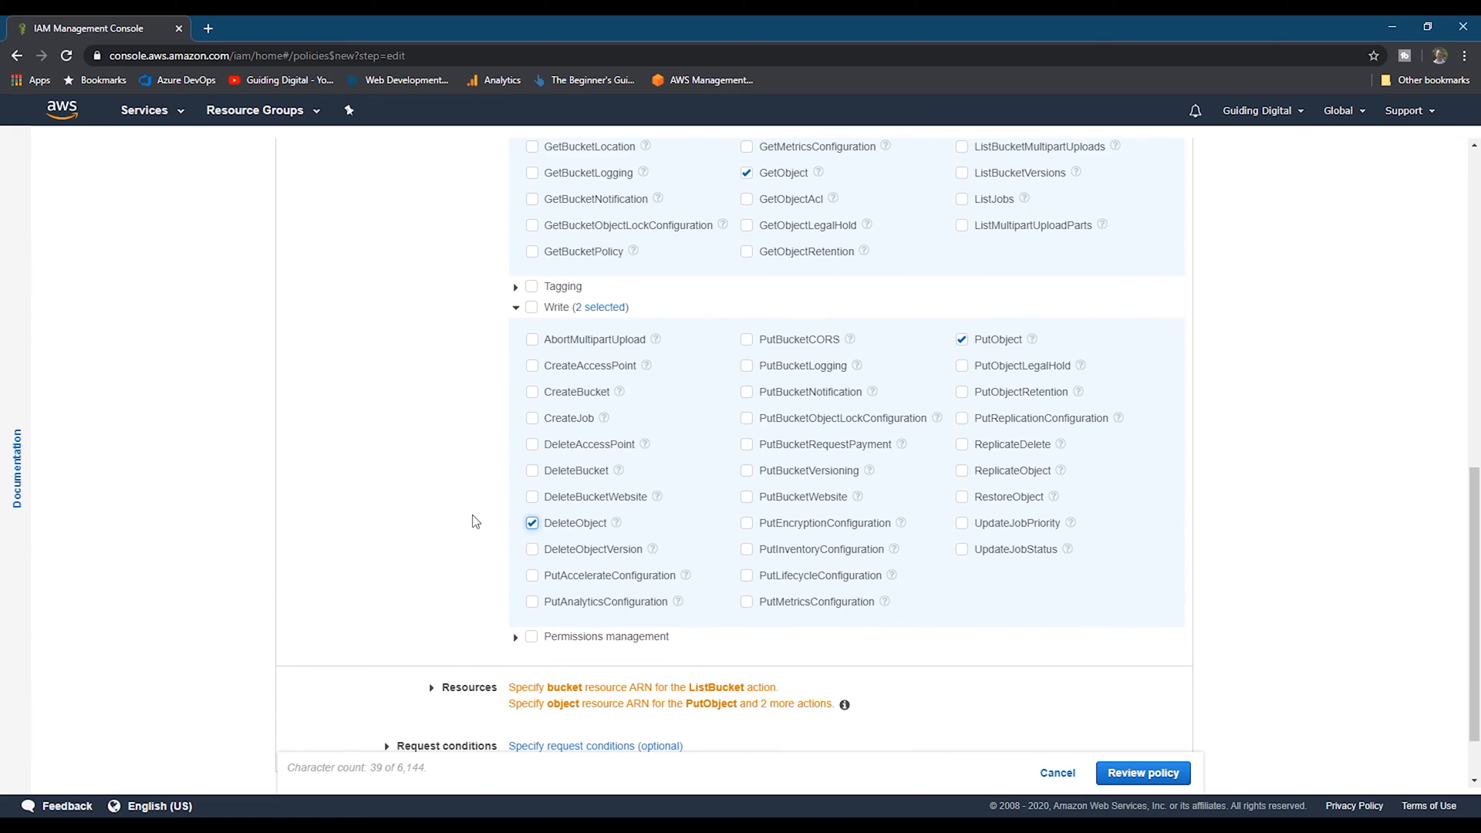
Step: Add resource ARNs for bucket gatsby-demo-v1 and any object inside it
scroll(down, 3)
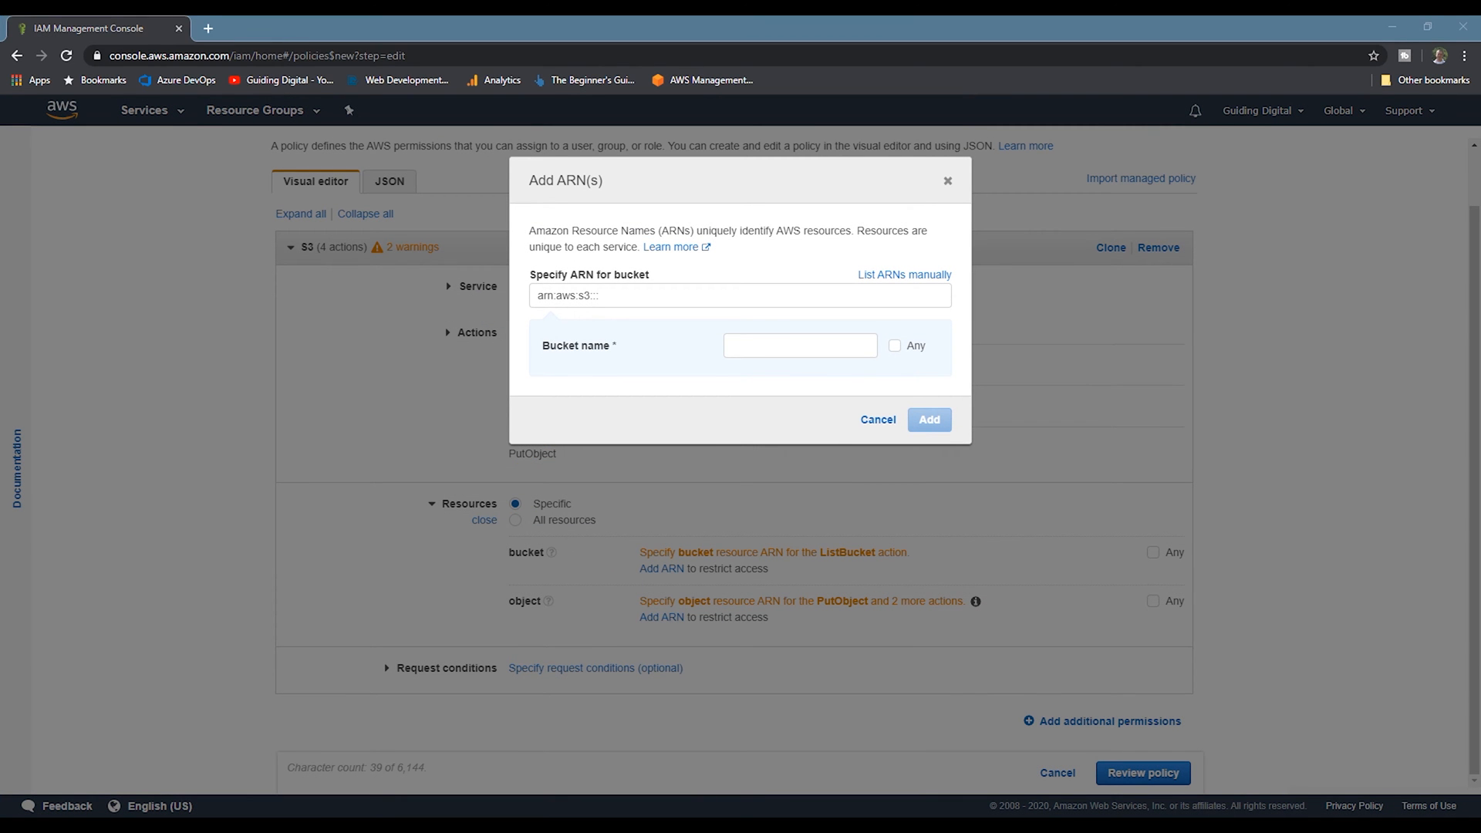
text(gatsby-demo-v1)
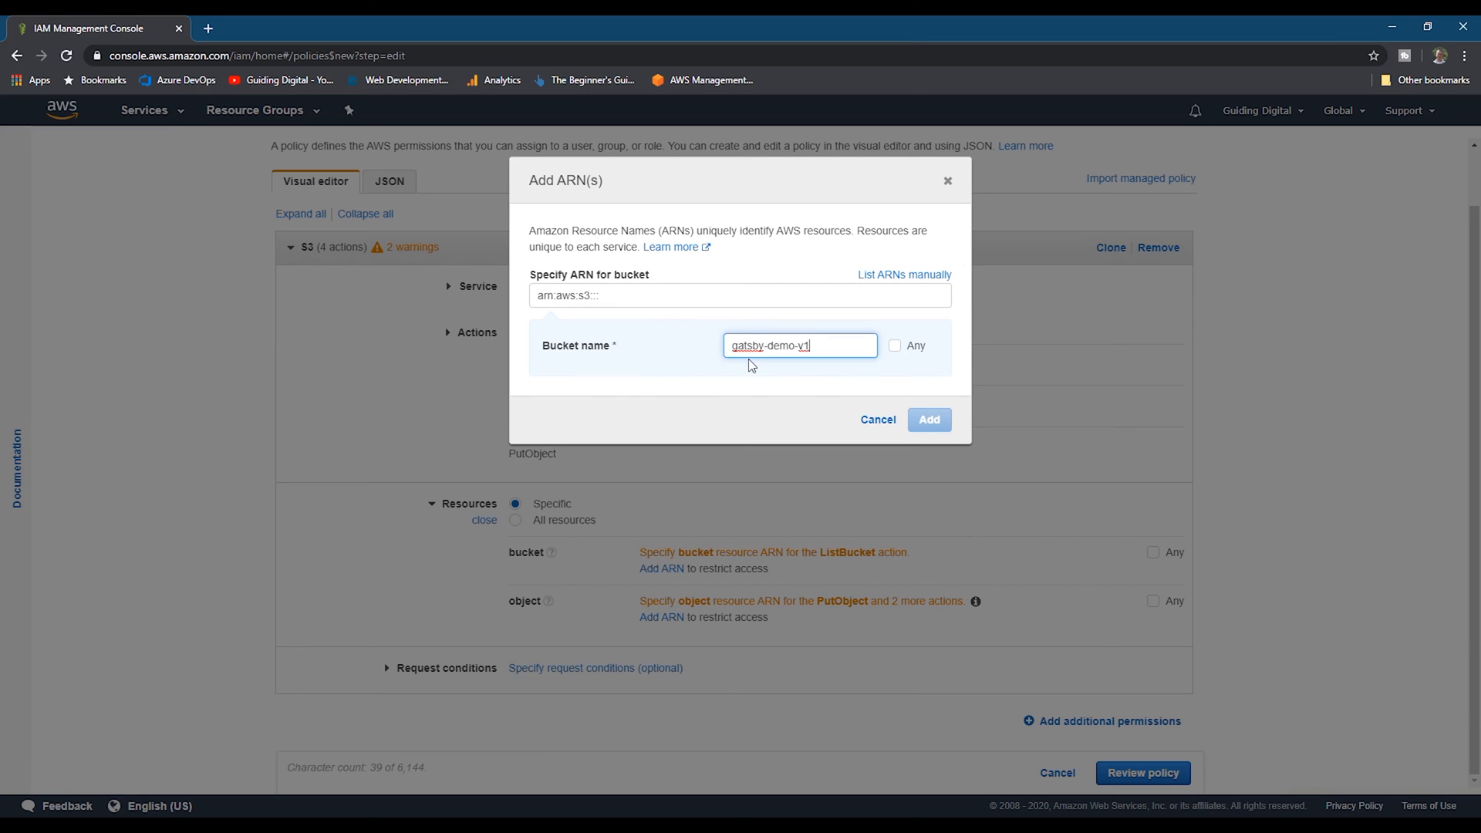
click(928, 420)
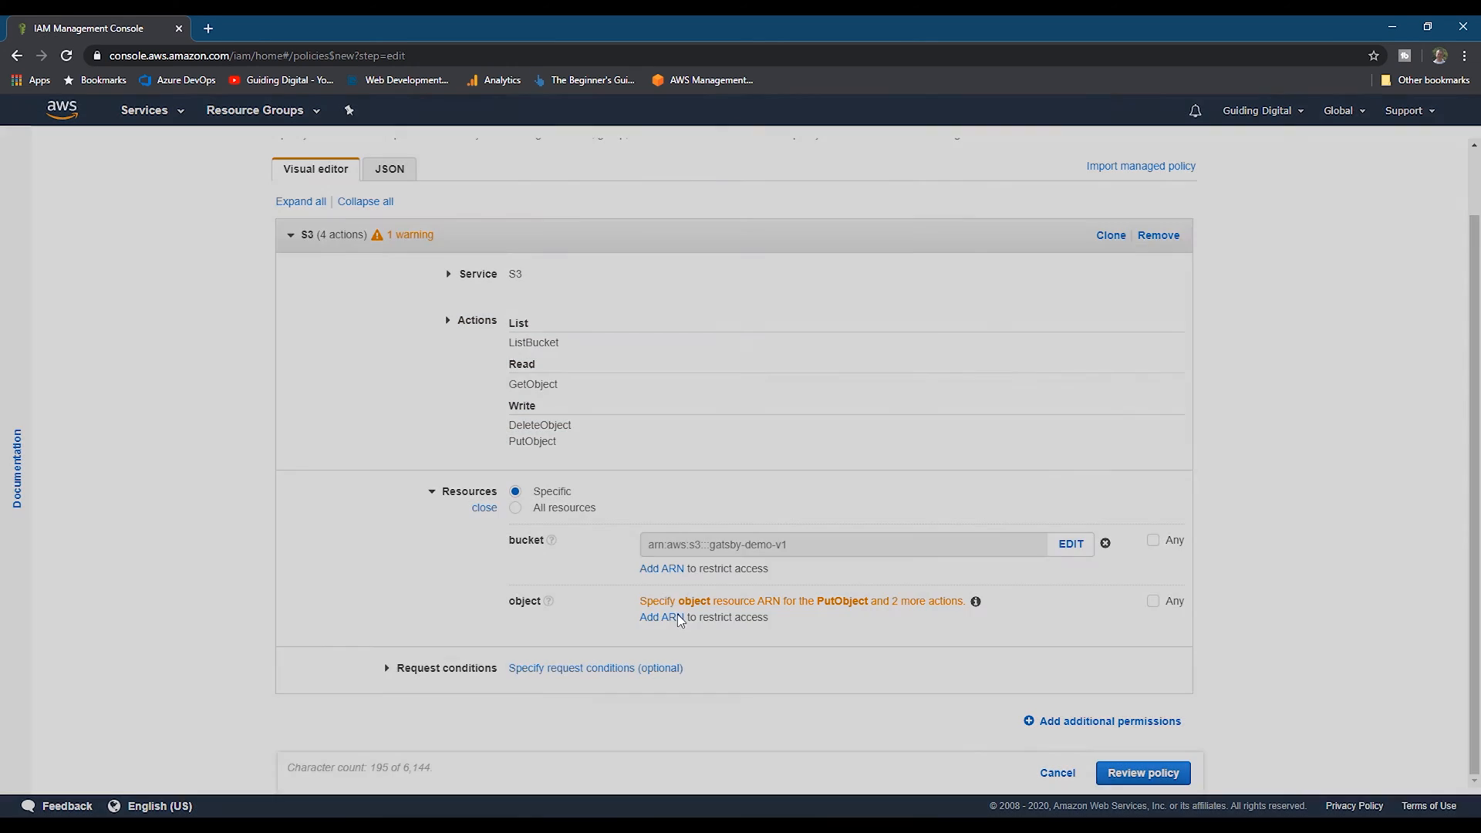
click(661, 617)
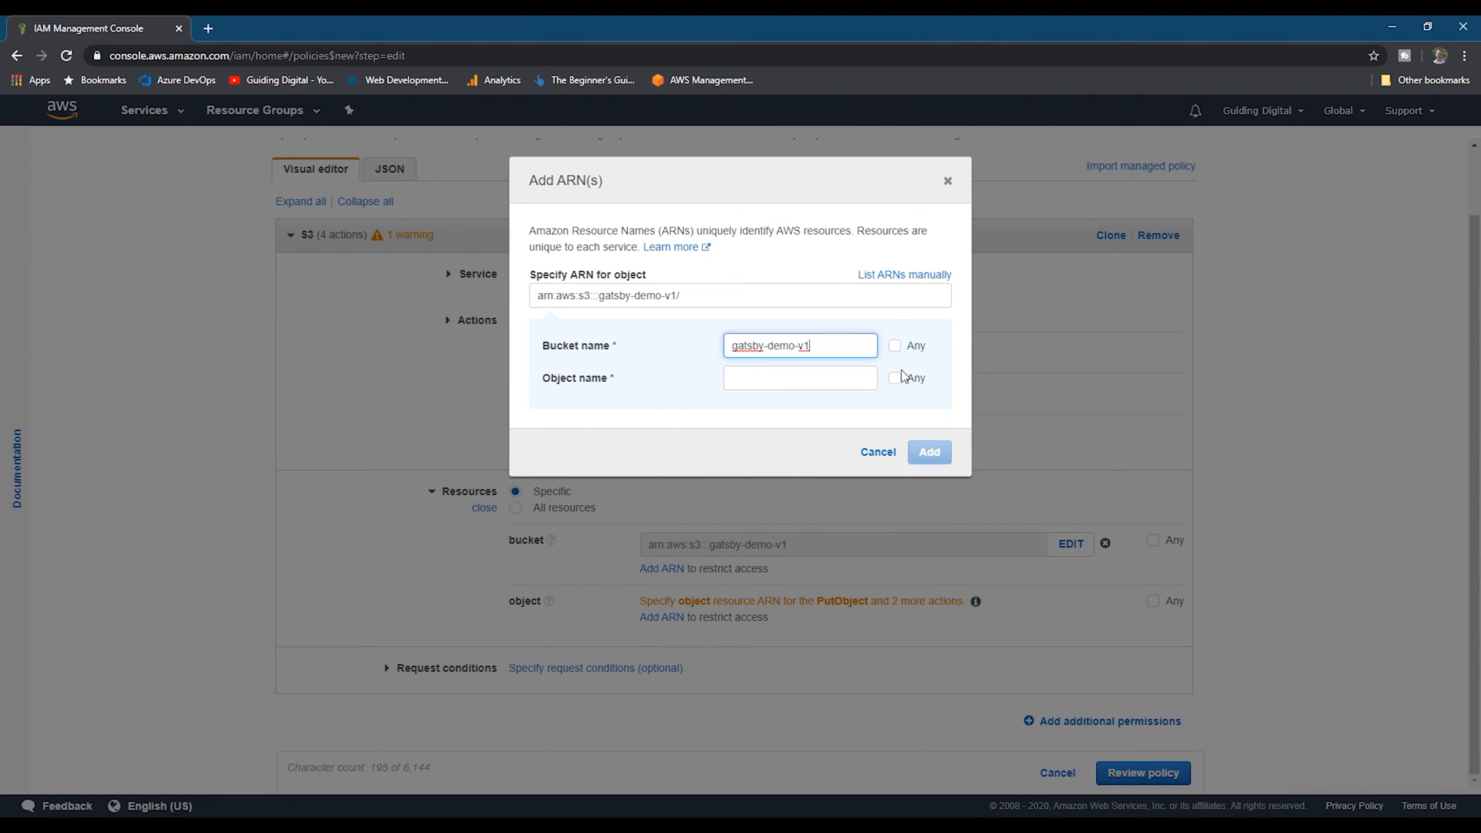
click(893, 378)
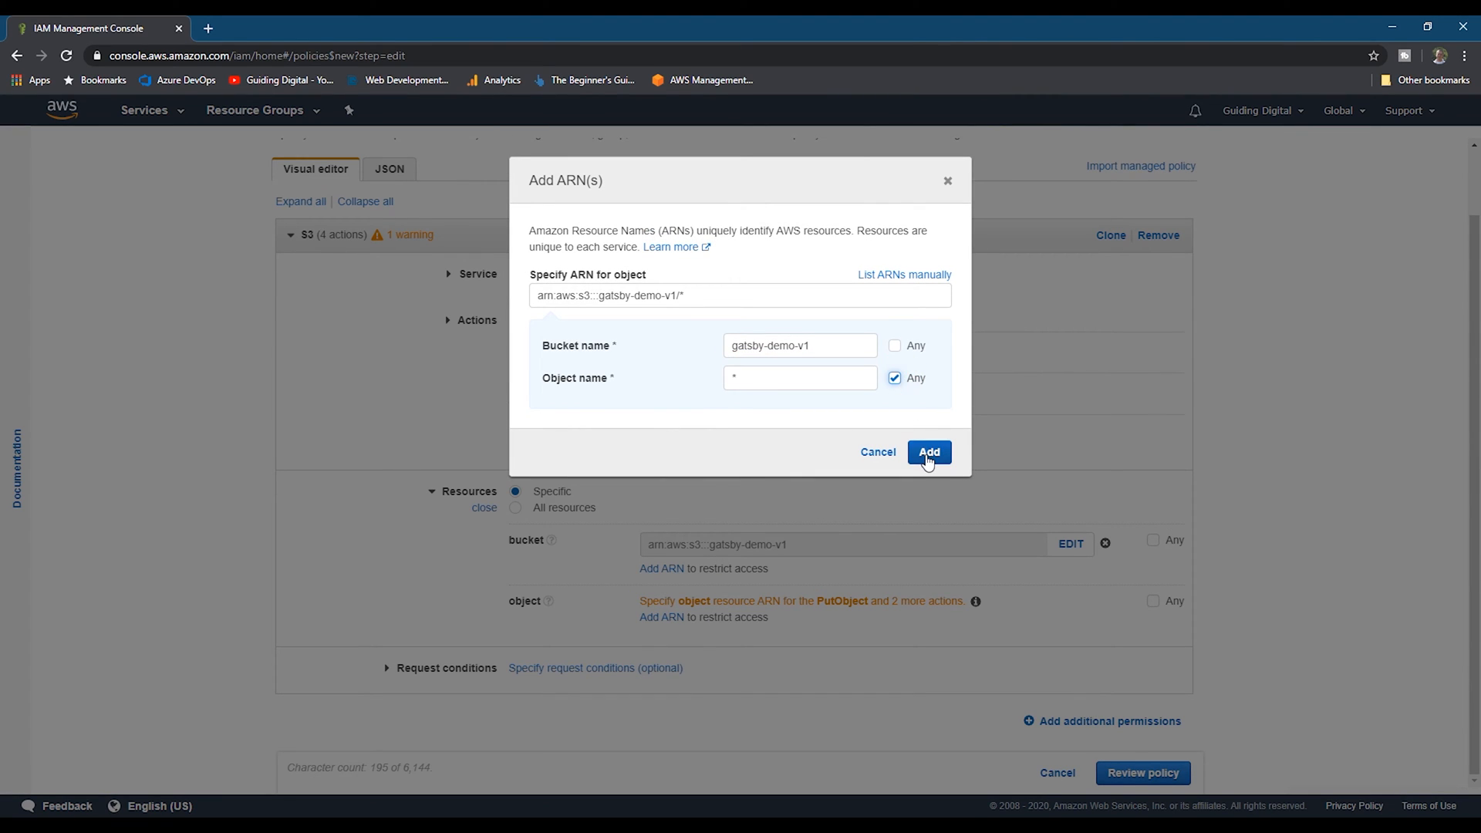
click(929, 451)
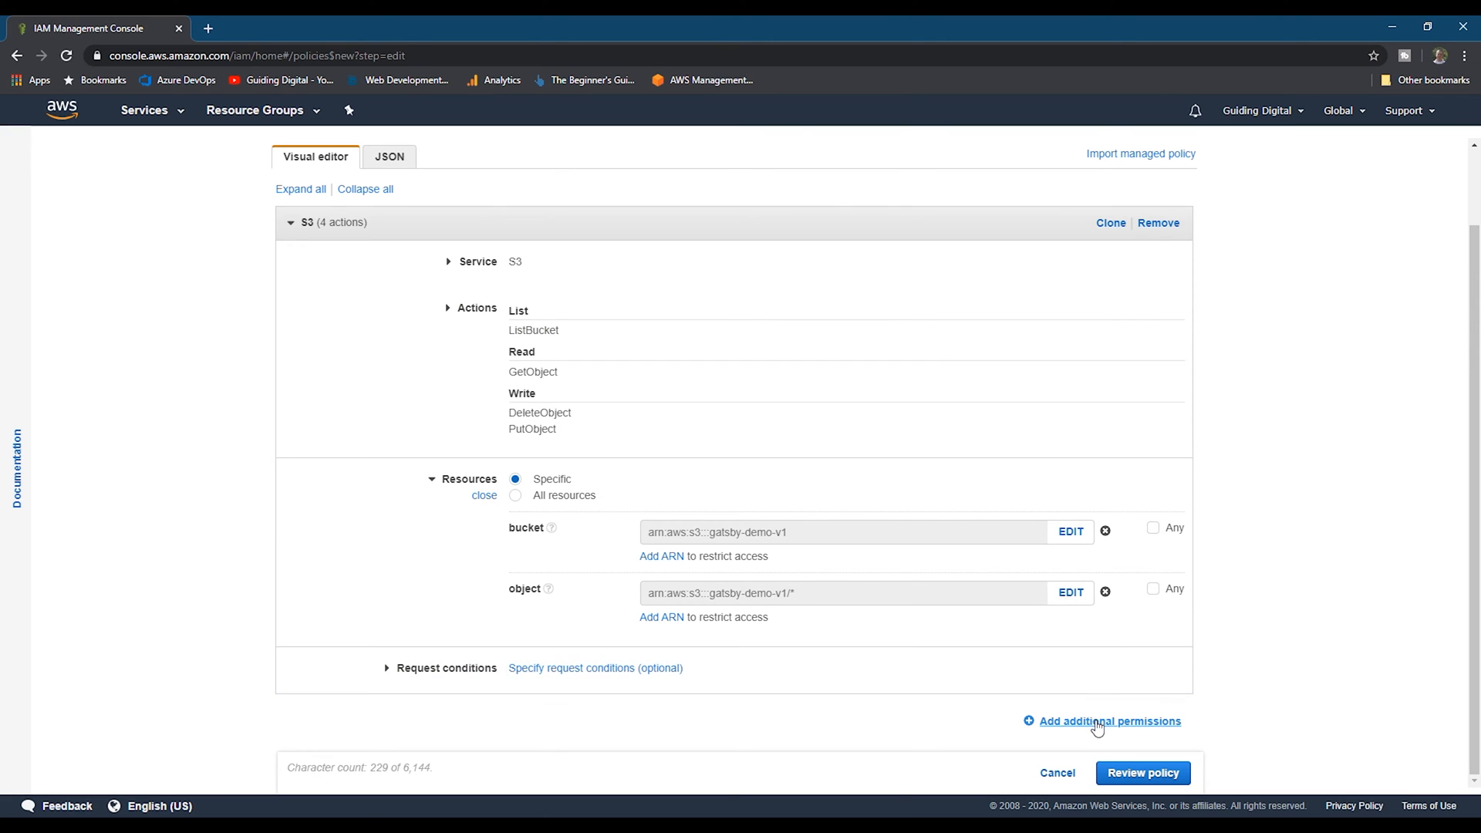
Step: Add CloudFront as a second service allowing the CreateInvalidation action
click(1109, 720)
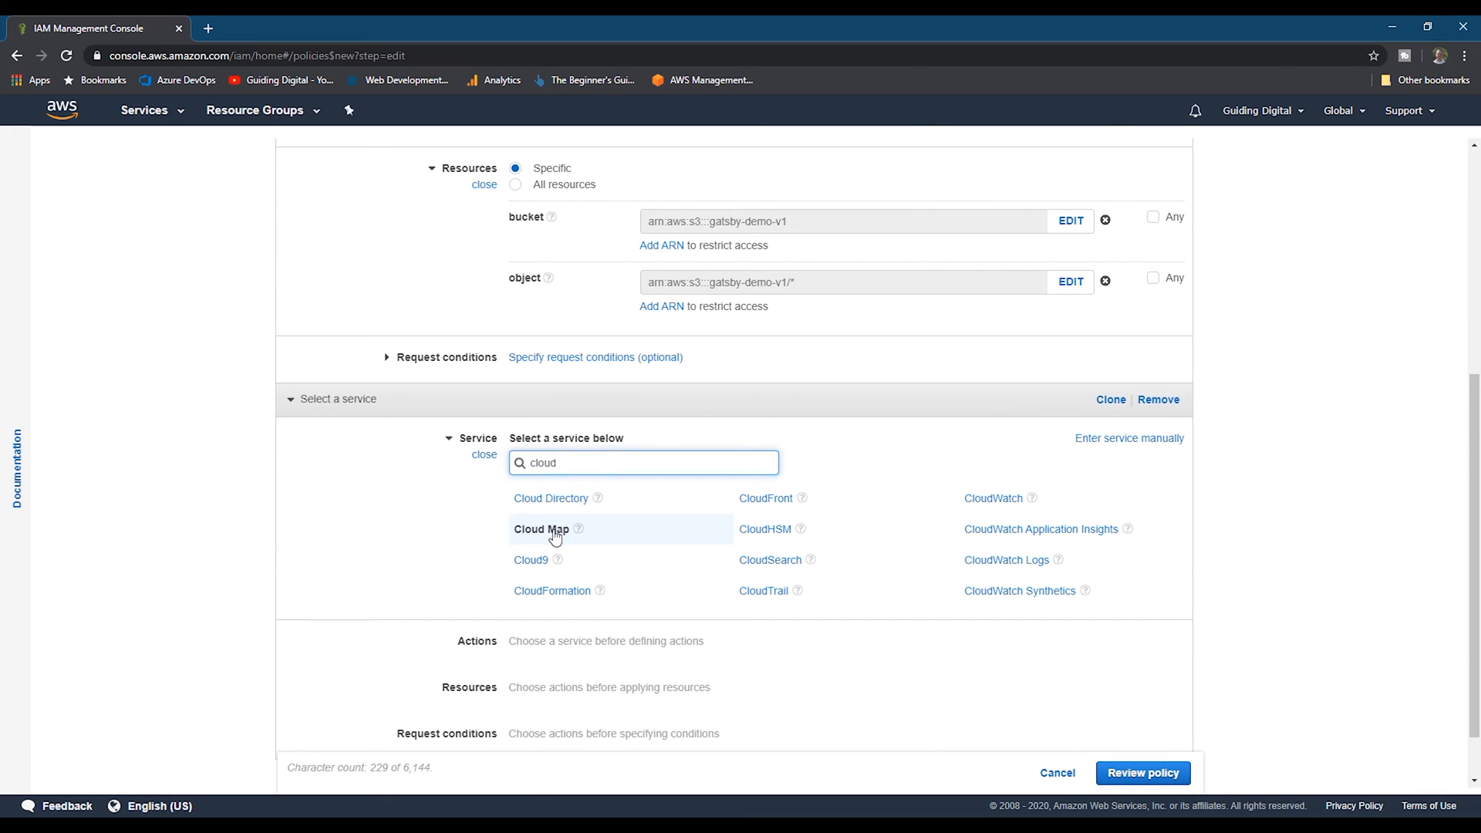
click(766, 497)
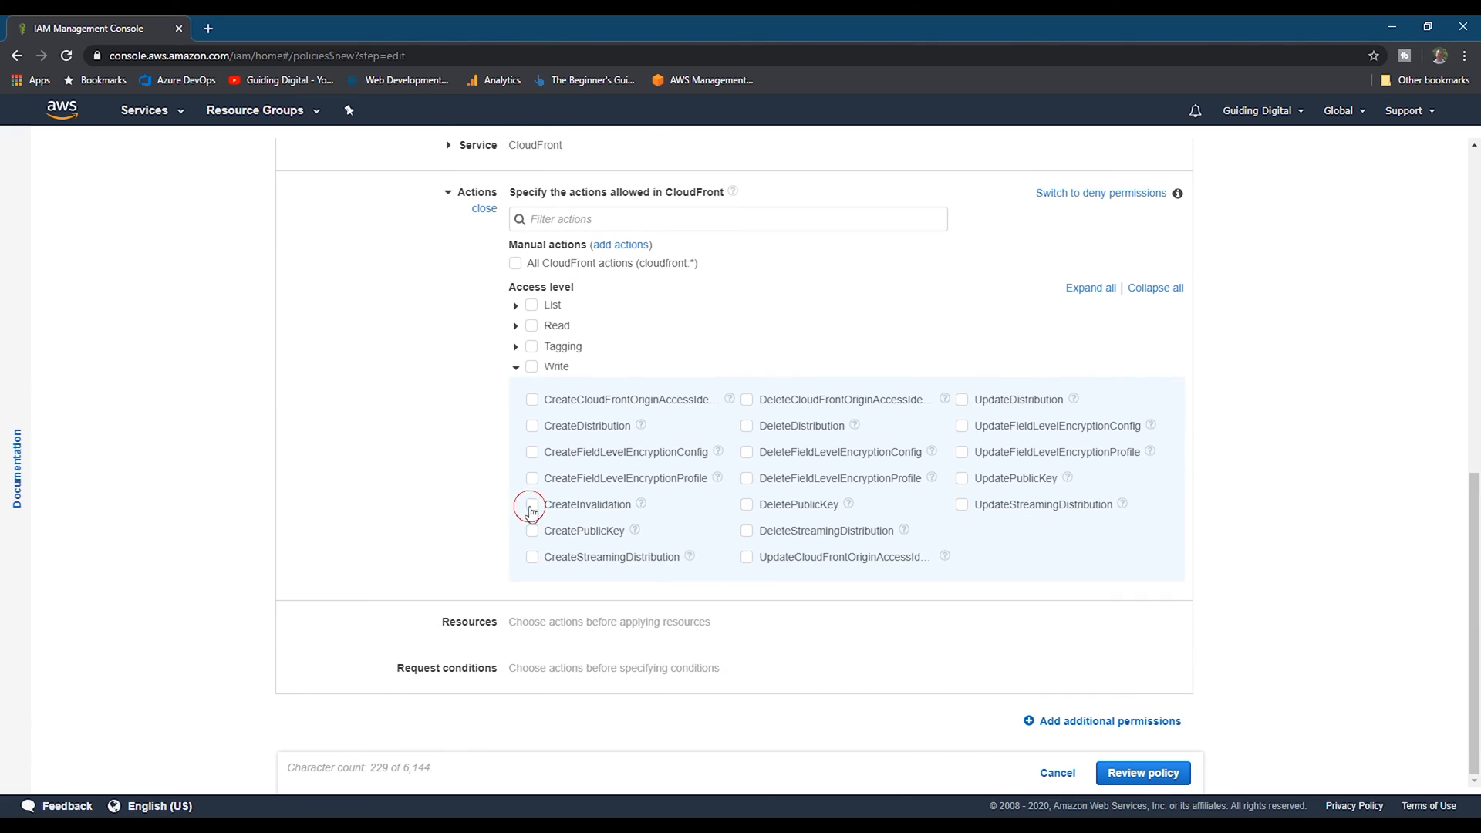
click(531, 504)
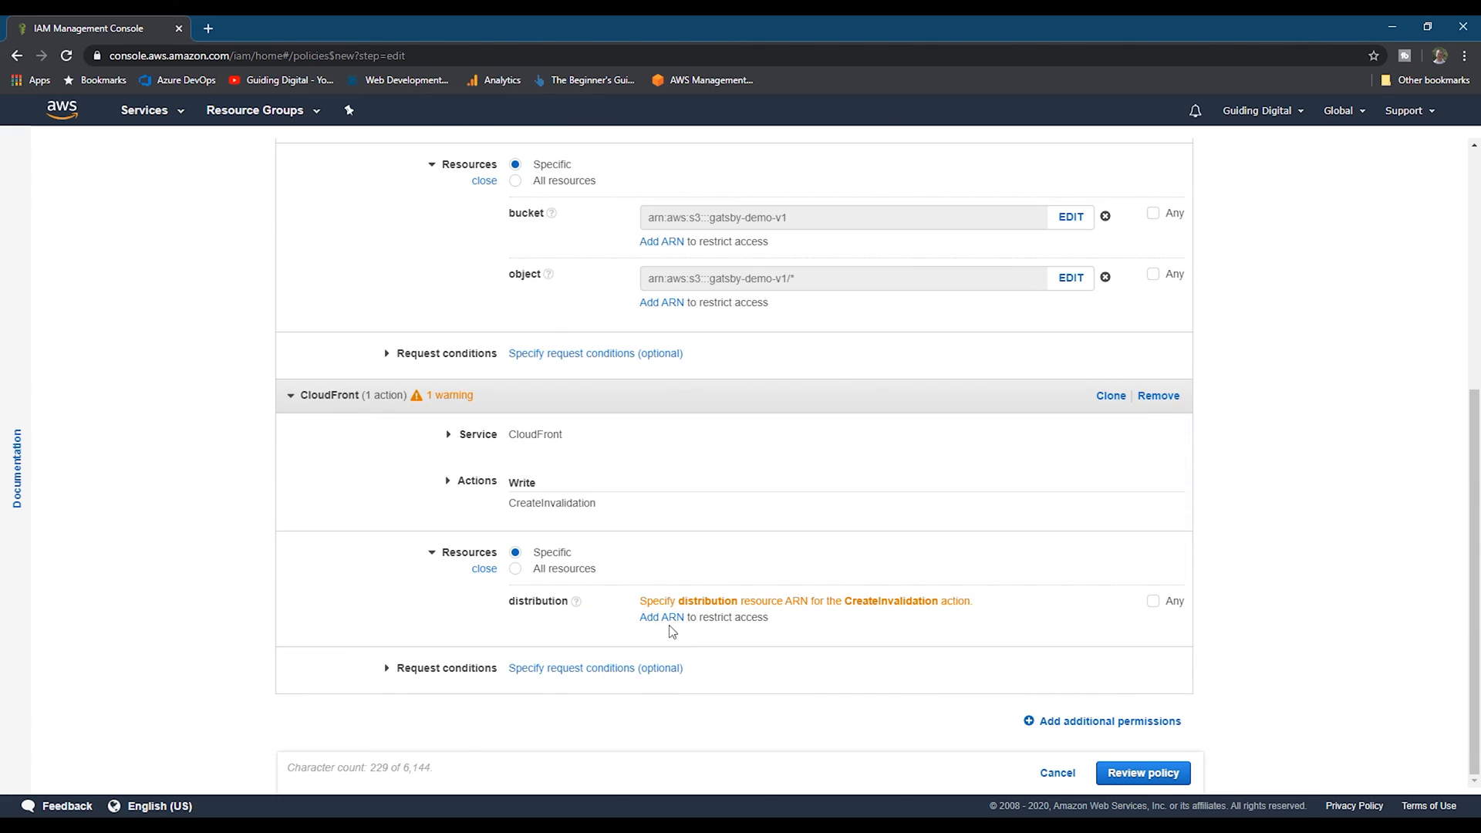
mouse_move(594, 586)
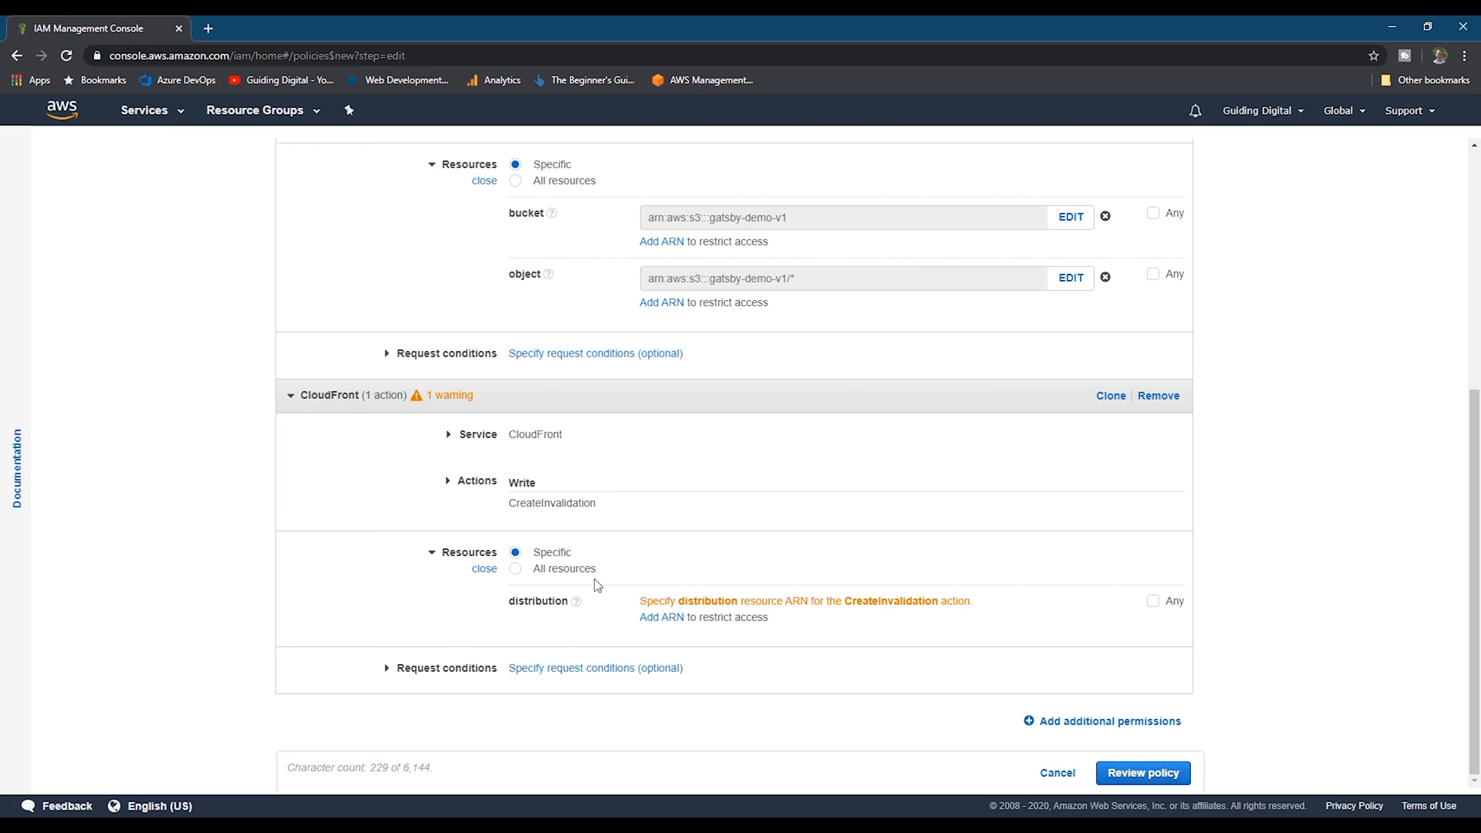
Step: Add the ARN for CloudFront distribution E45CU6AMDIPLR
click(661, 617)
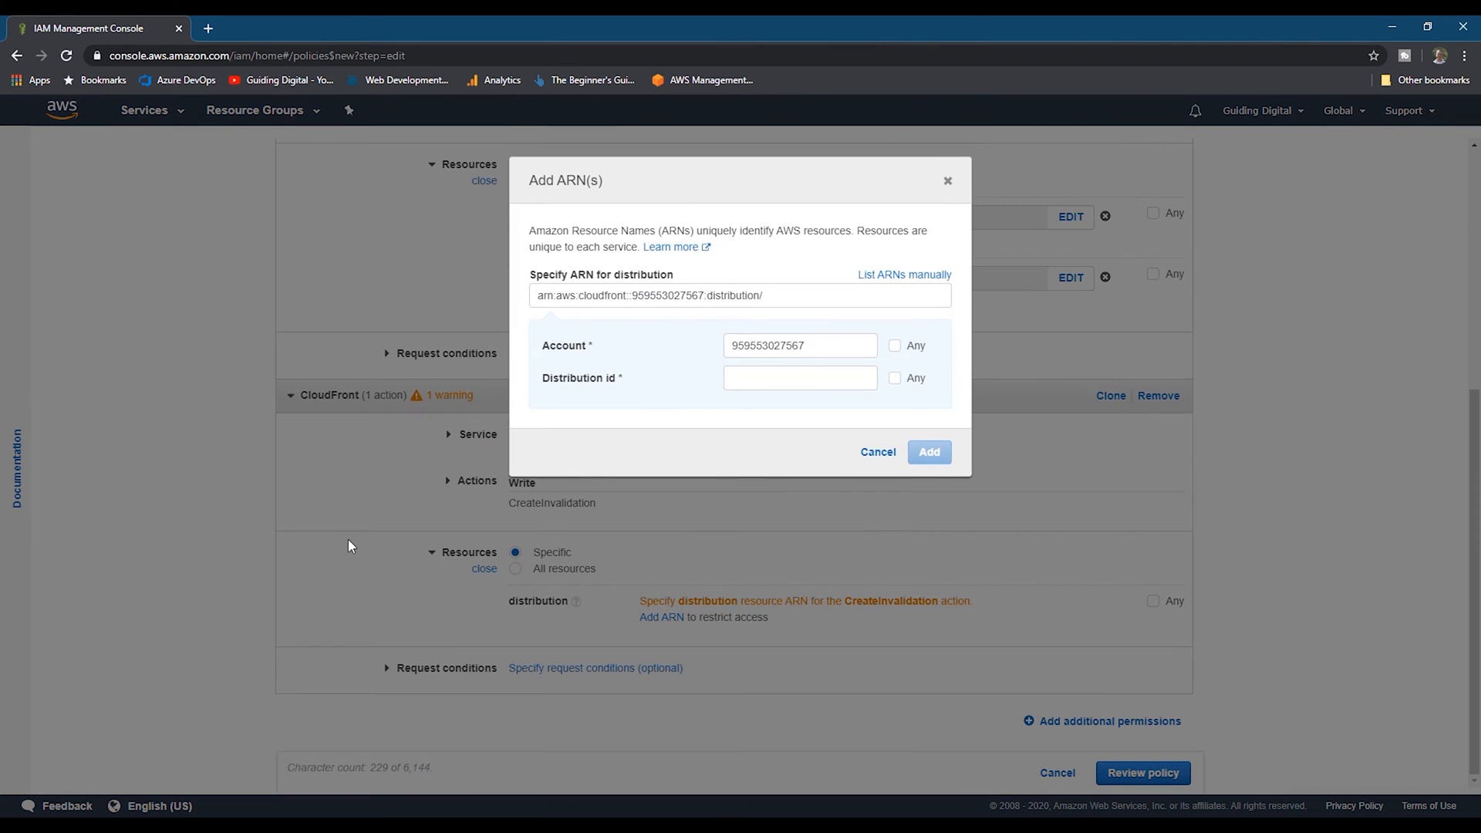
click(391, 29)
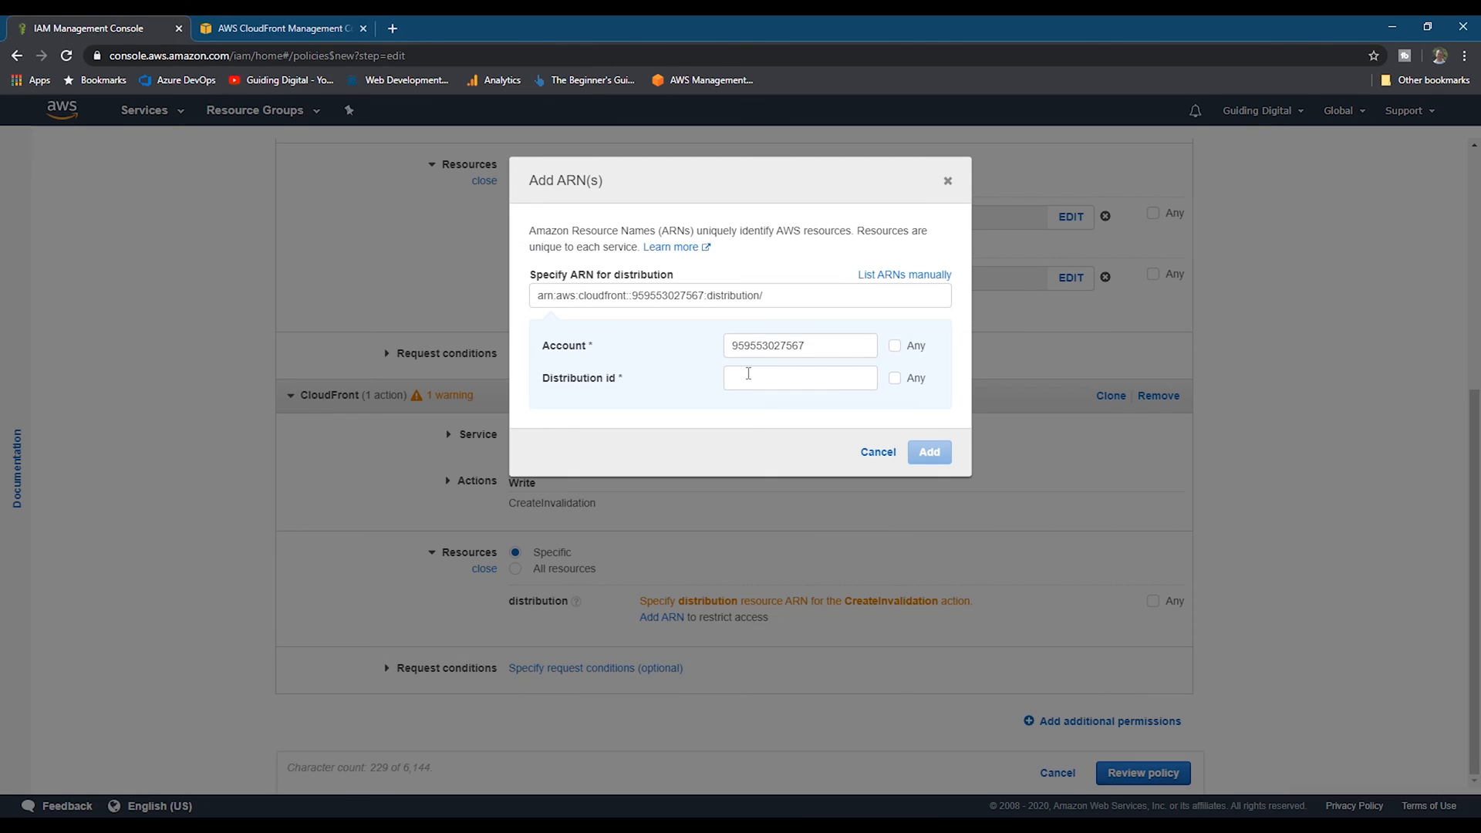
text(E45CU6AMDIPLR)
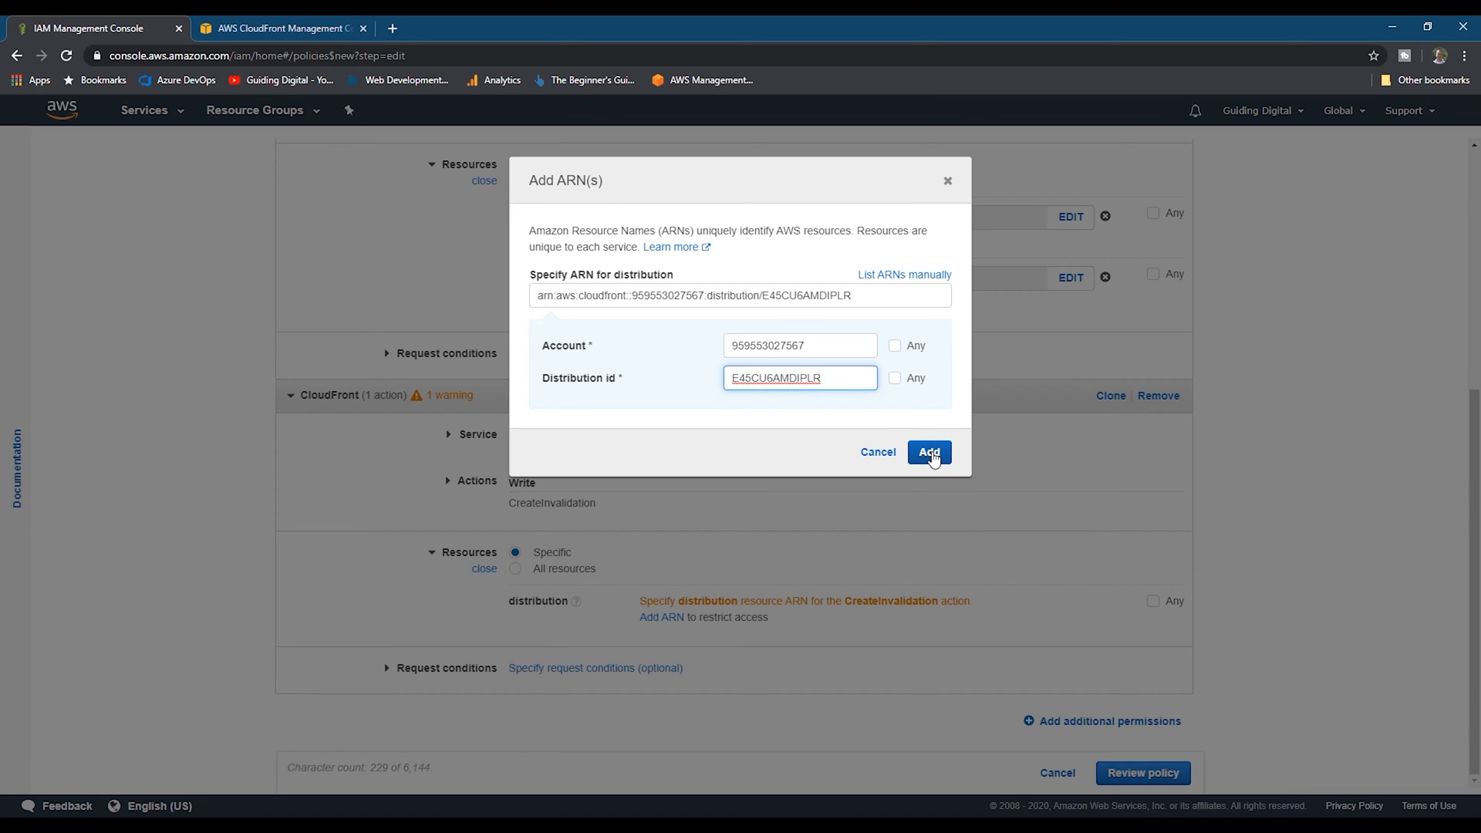
click(927, 451)
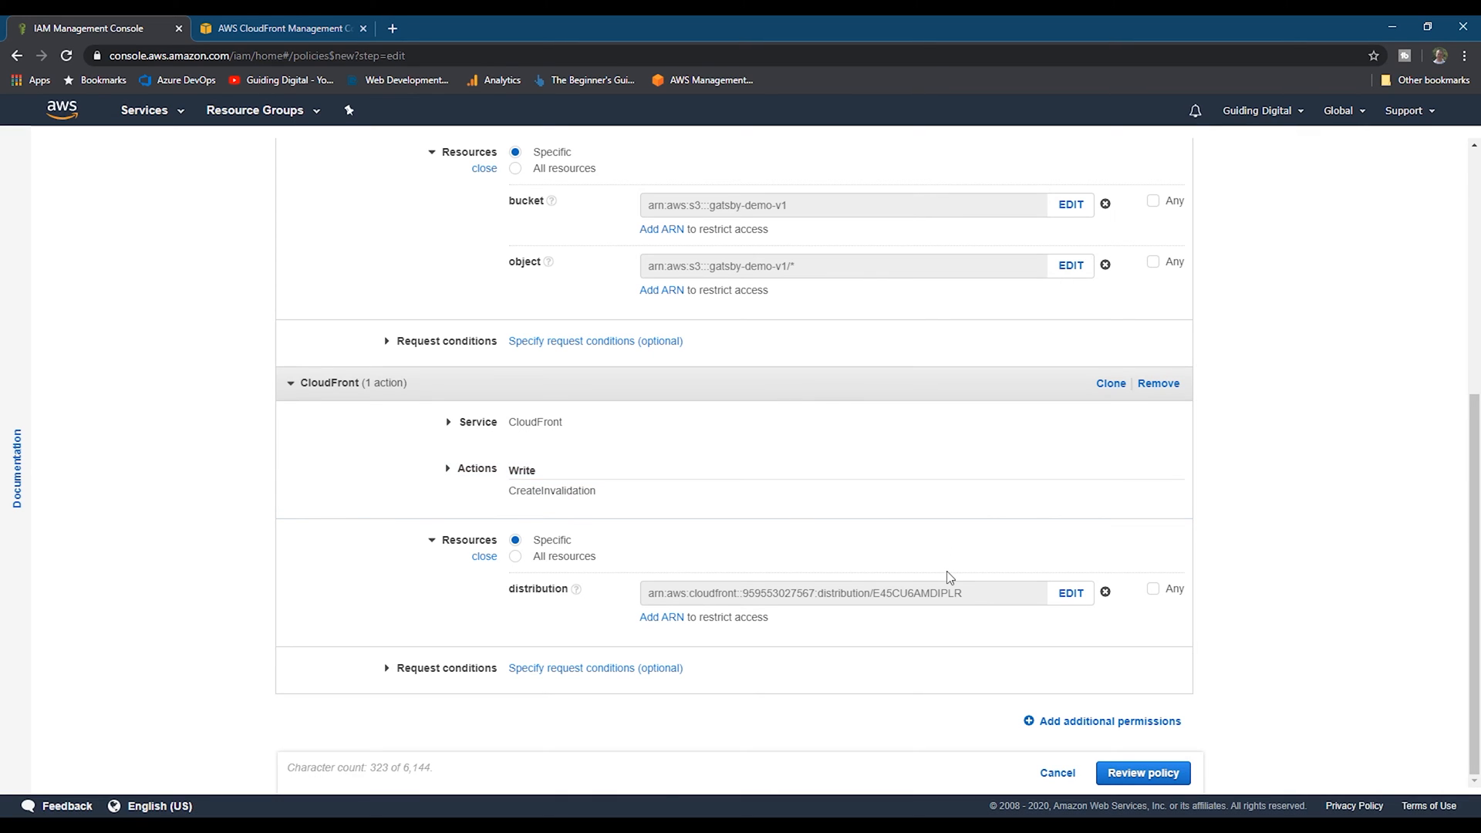
Step: Review the policy, name it static-website-deployment-policy, and create it
click(1142, 773)
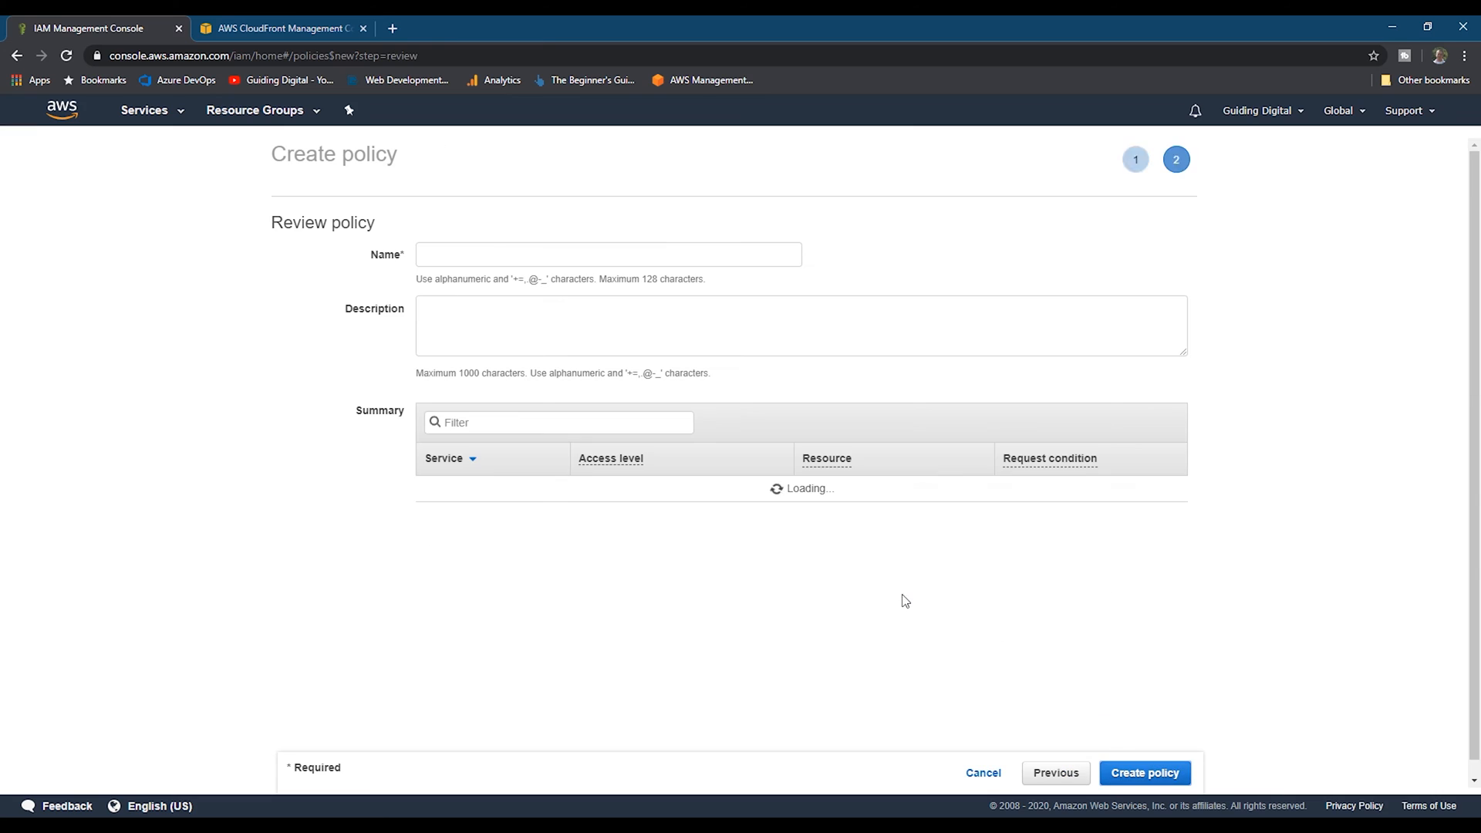
text(s)
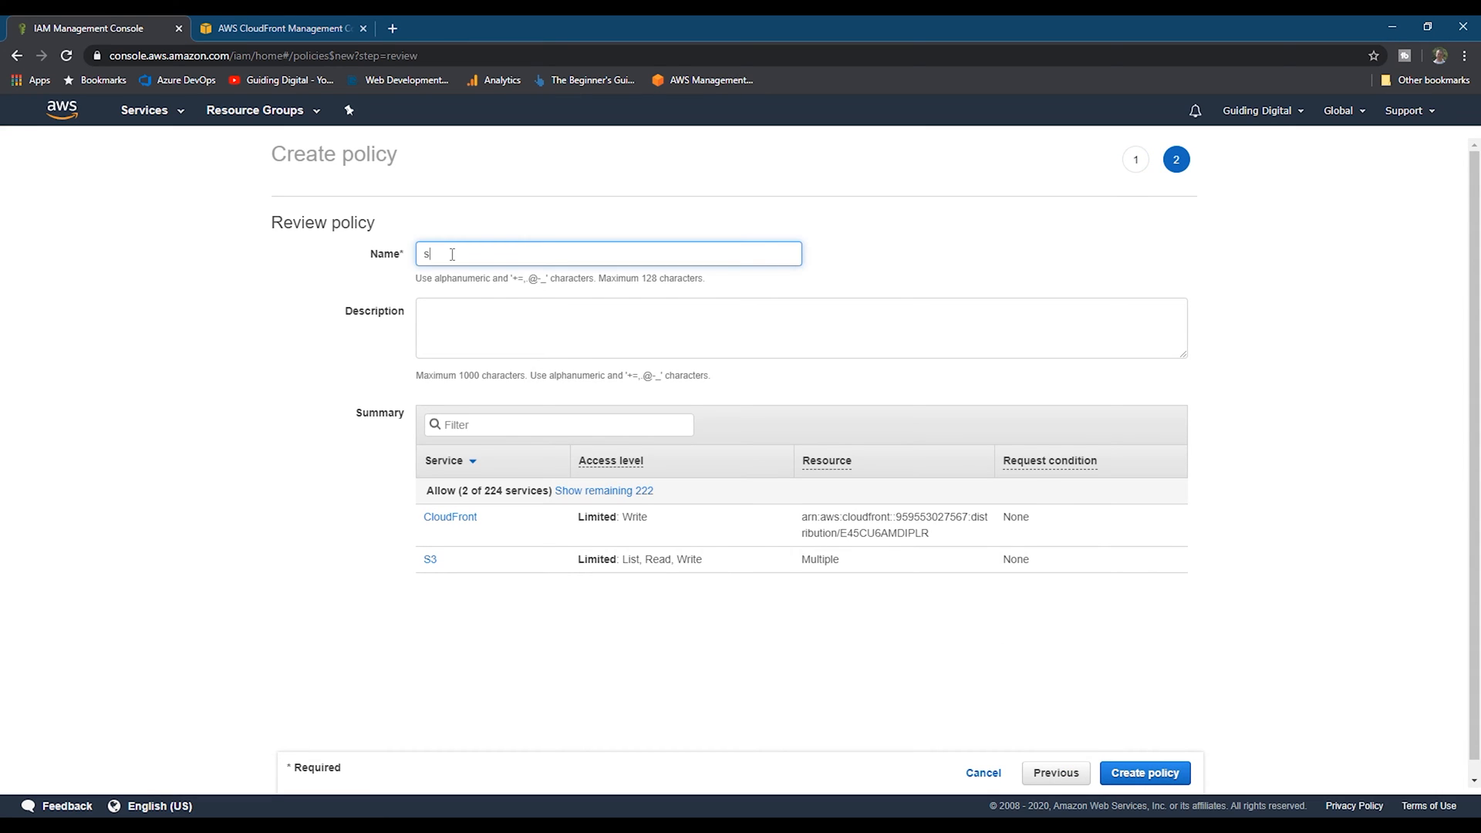
text(tatic-website-deployment-polic)
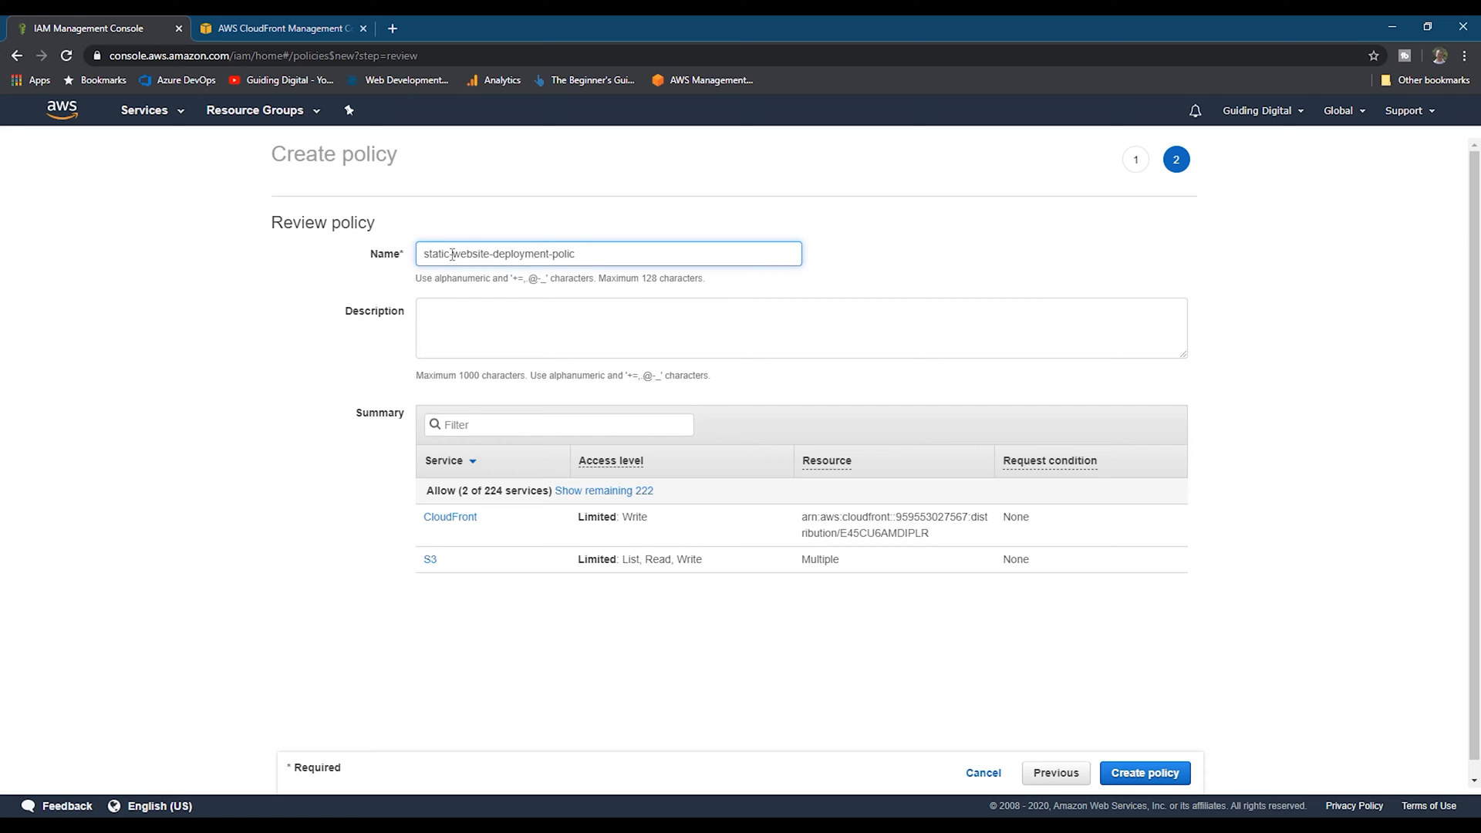
text(y)
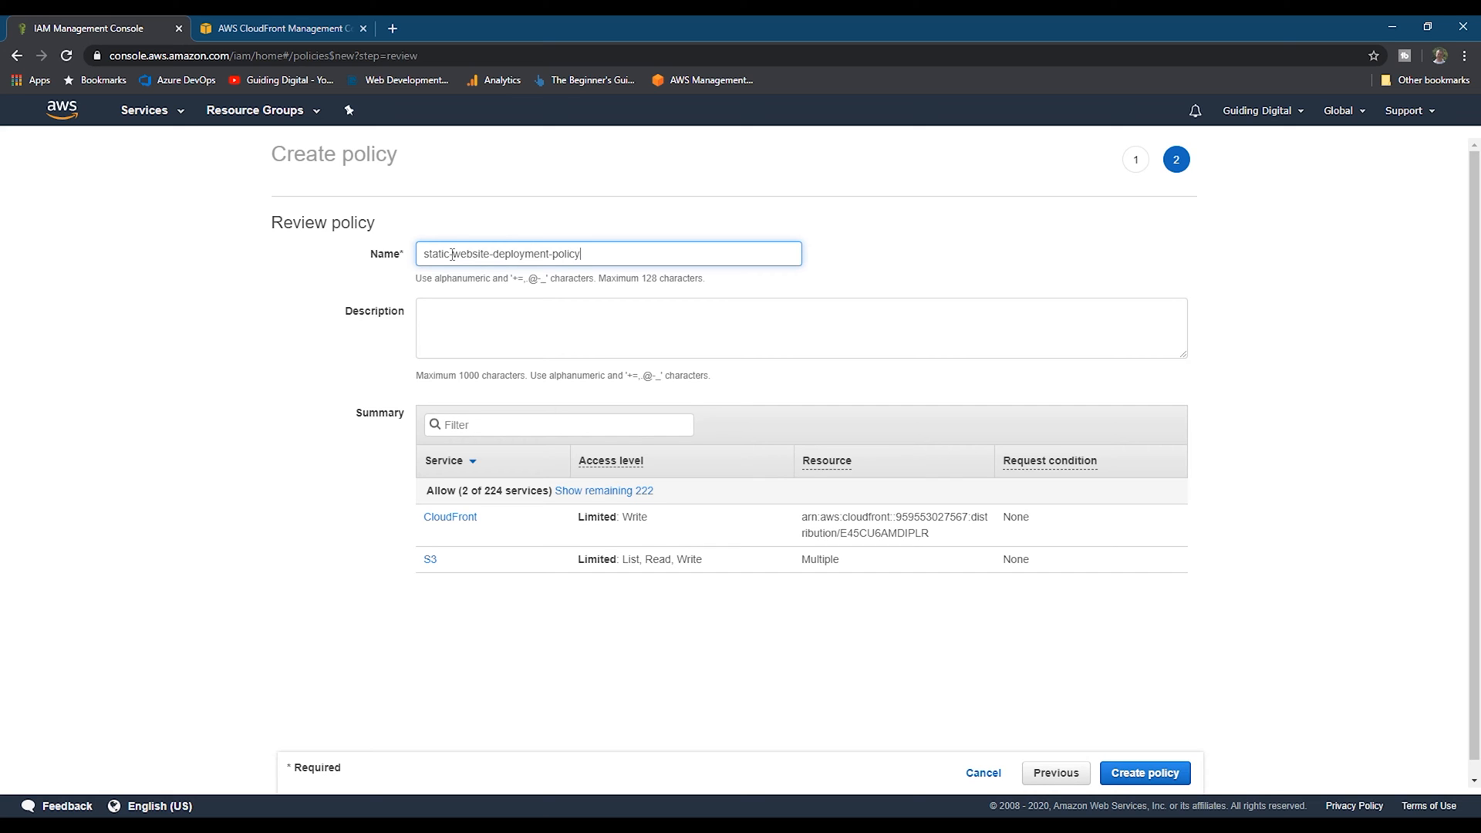
click(1138, 773)
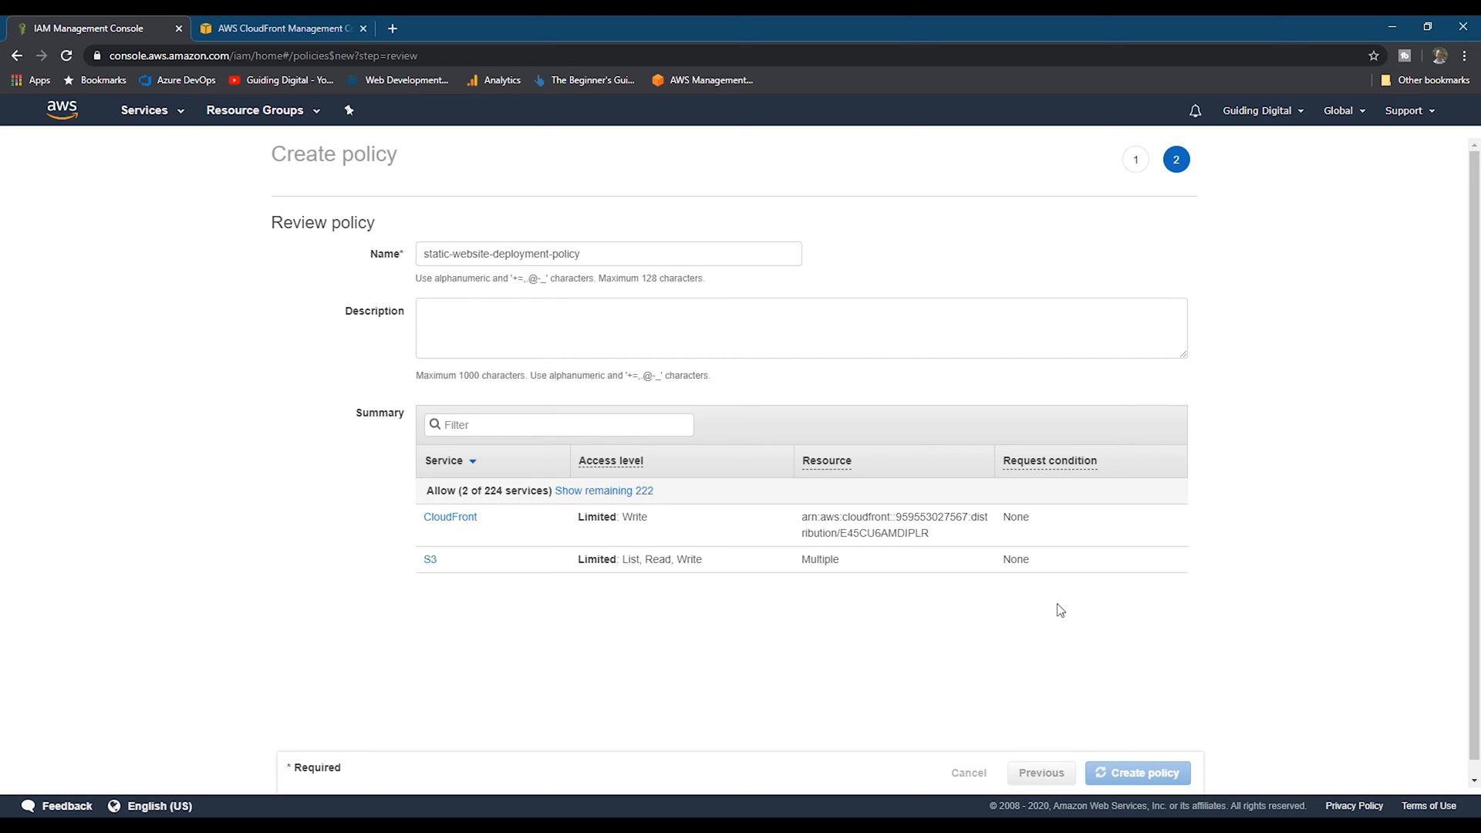
click(1136, 773)
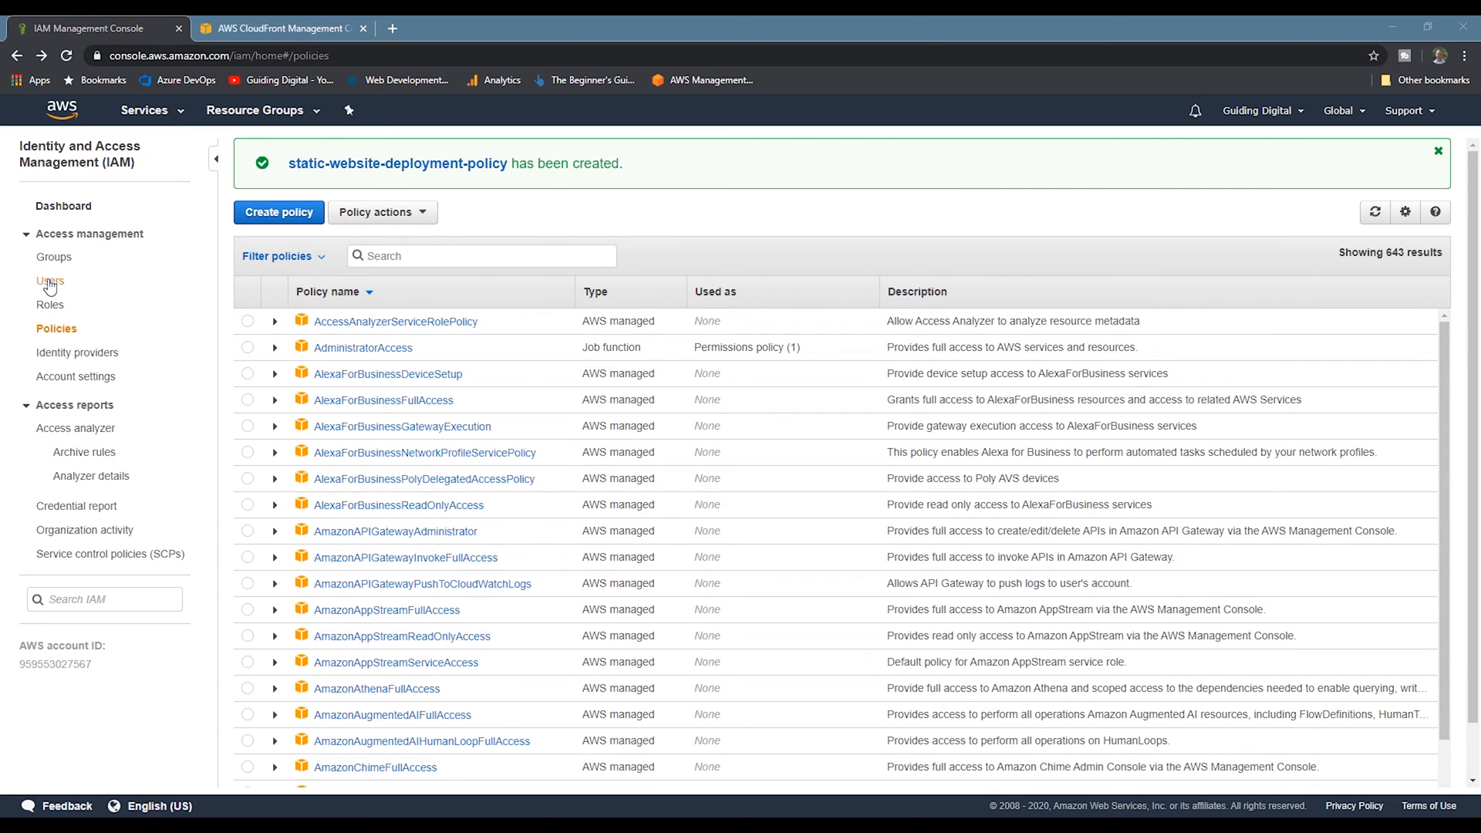
Step: Add user svc-static-website-deployment-v2 with programmatic access
click(50, 282)
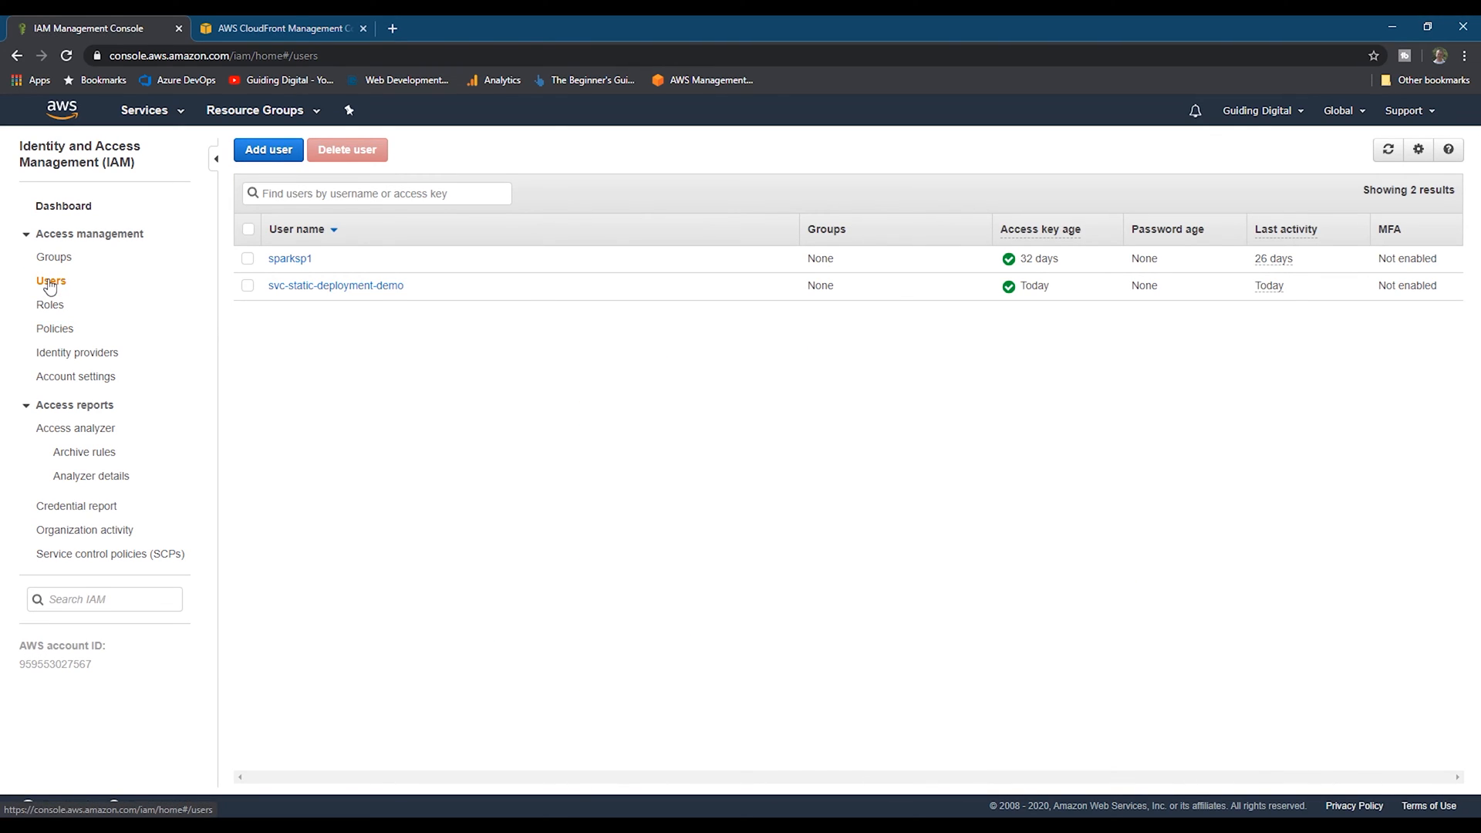
click(267, 149)
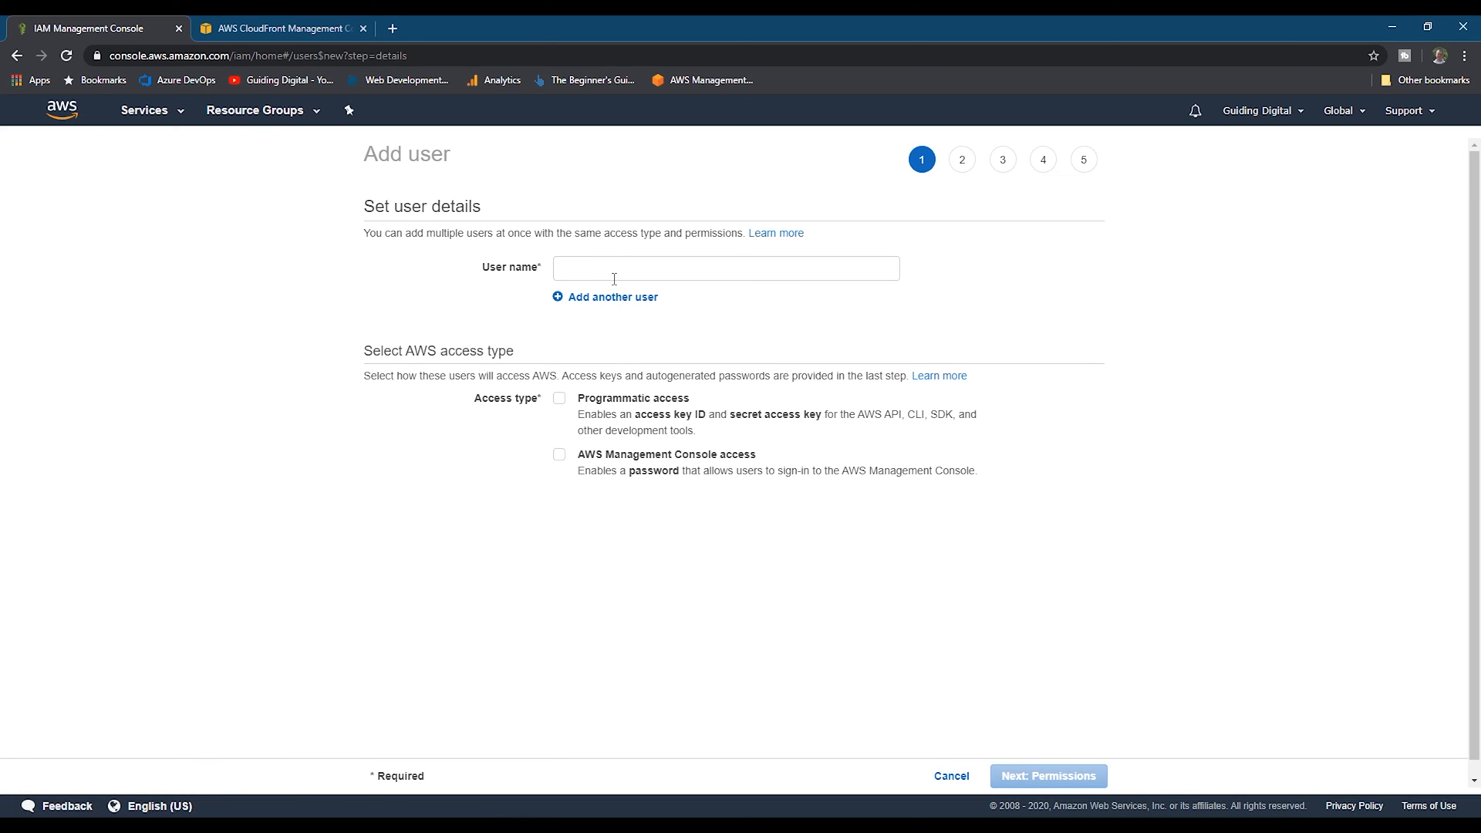
text(svc-static-website-deployment-v2)
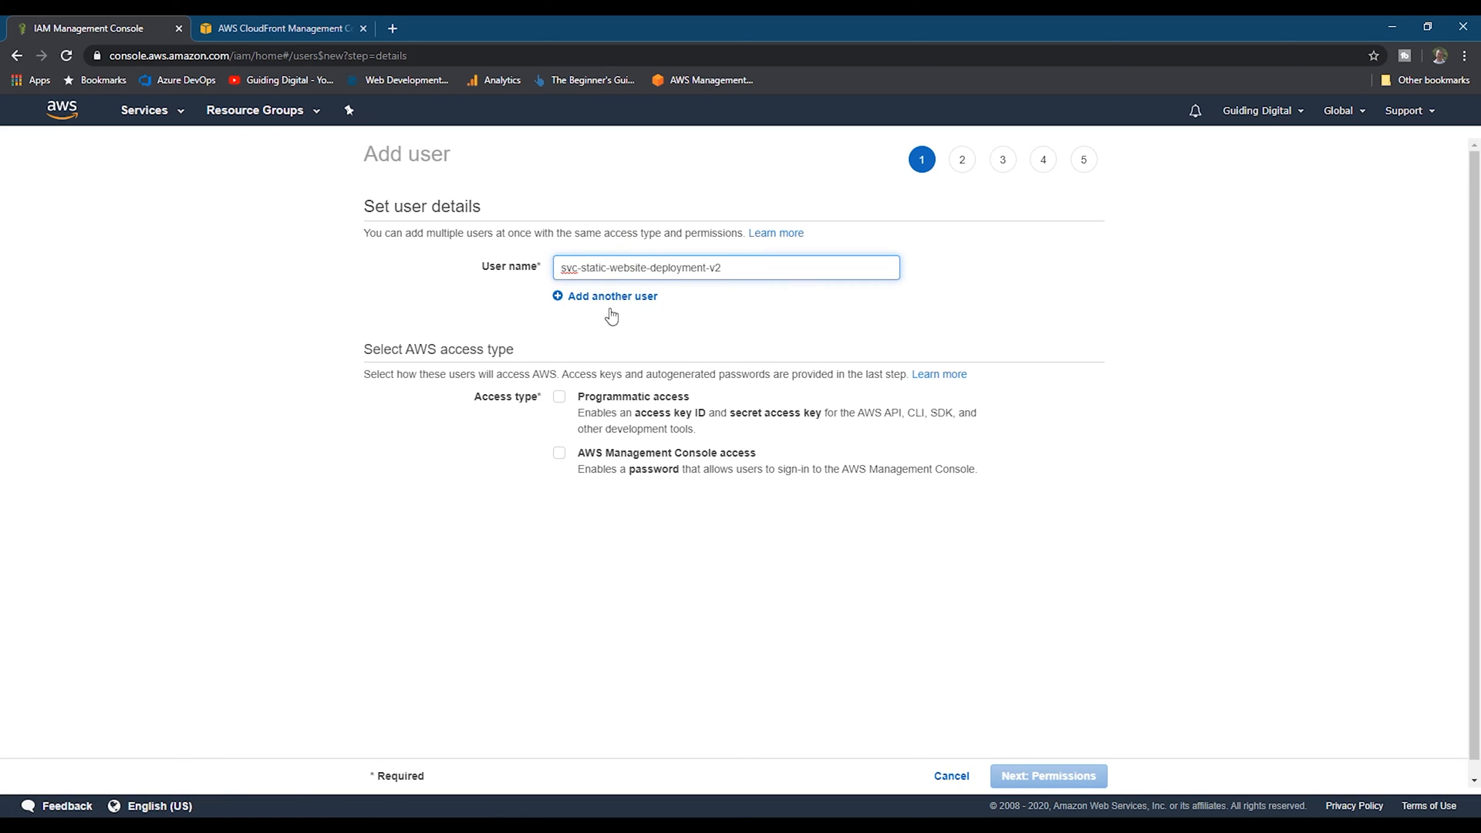
click(559, 396)
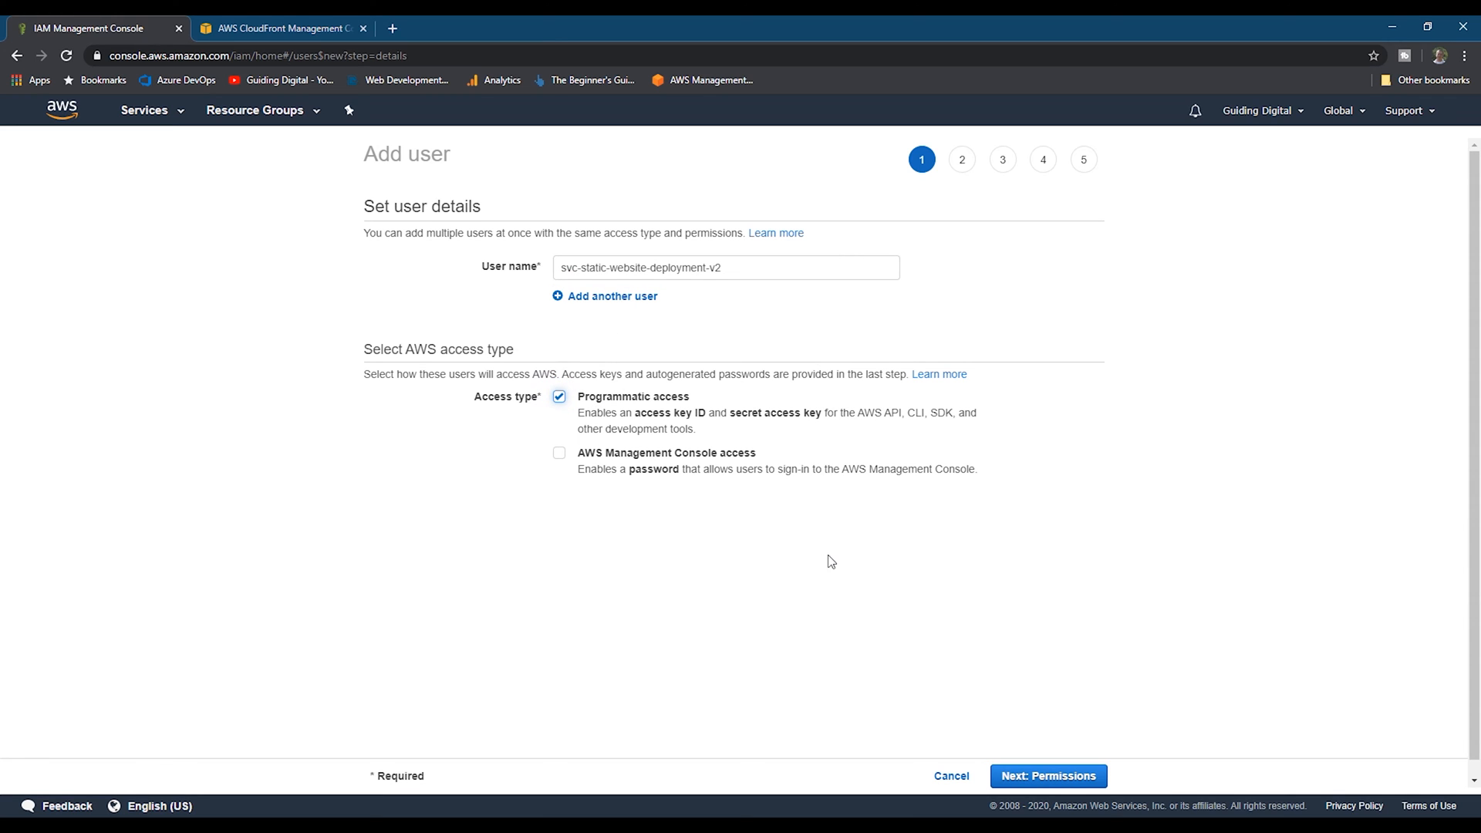
click(1047, 775)
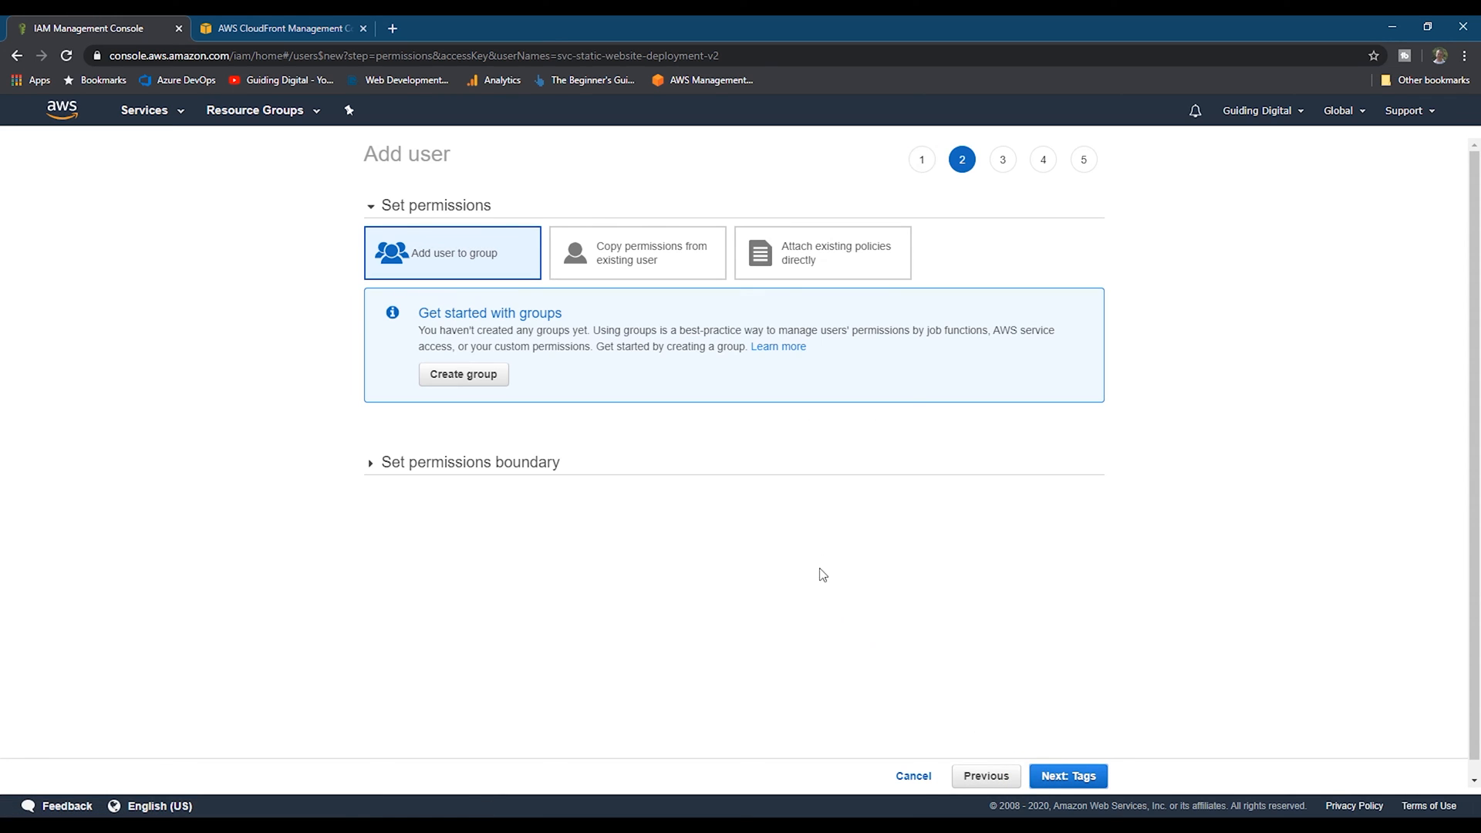
mouse_move(807, 258)
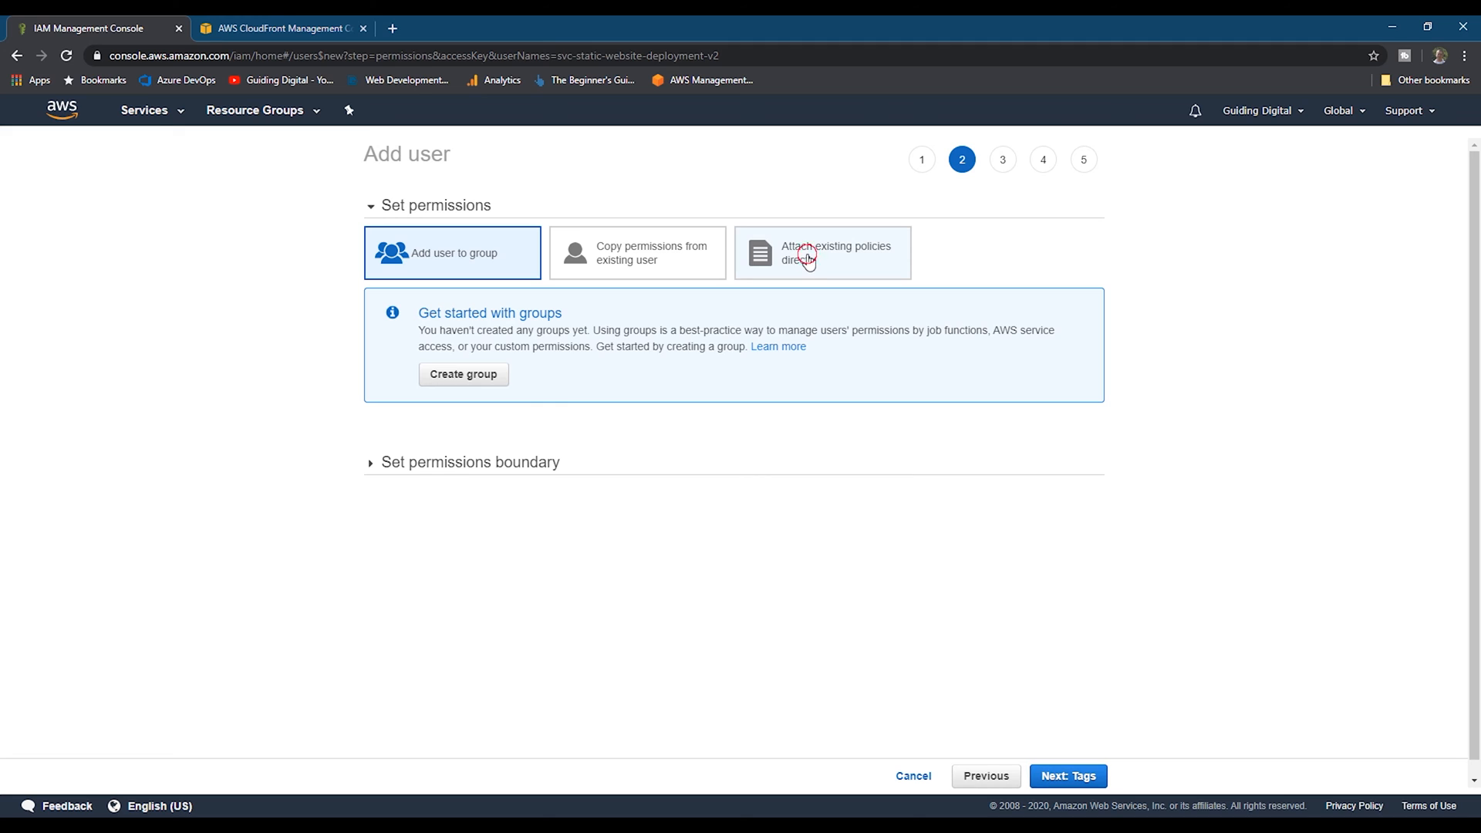
Step: Attach static-website-deployment-policy directly, skip tags, and create the user
click(822, 252)
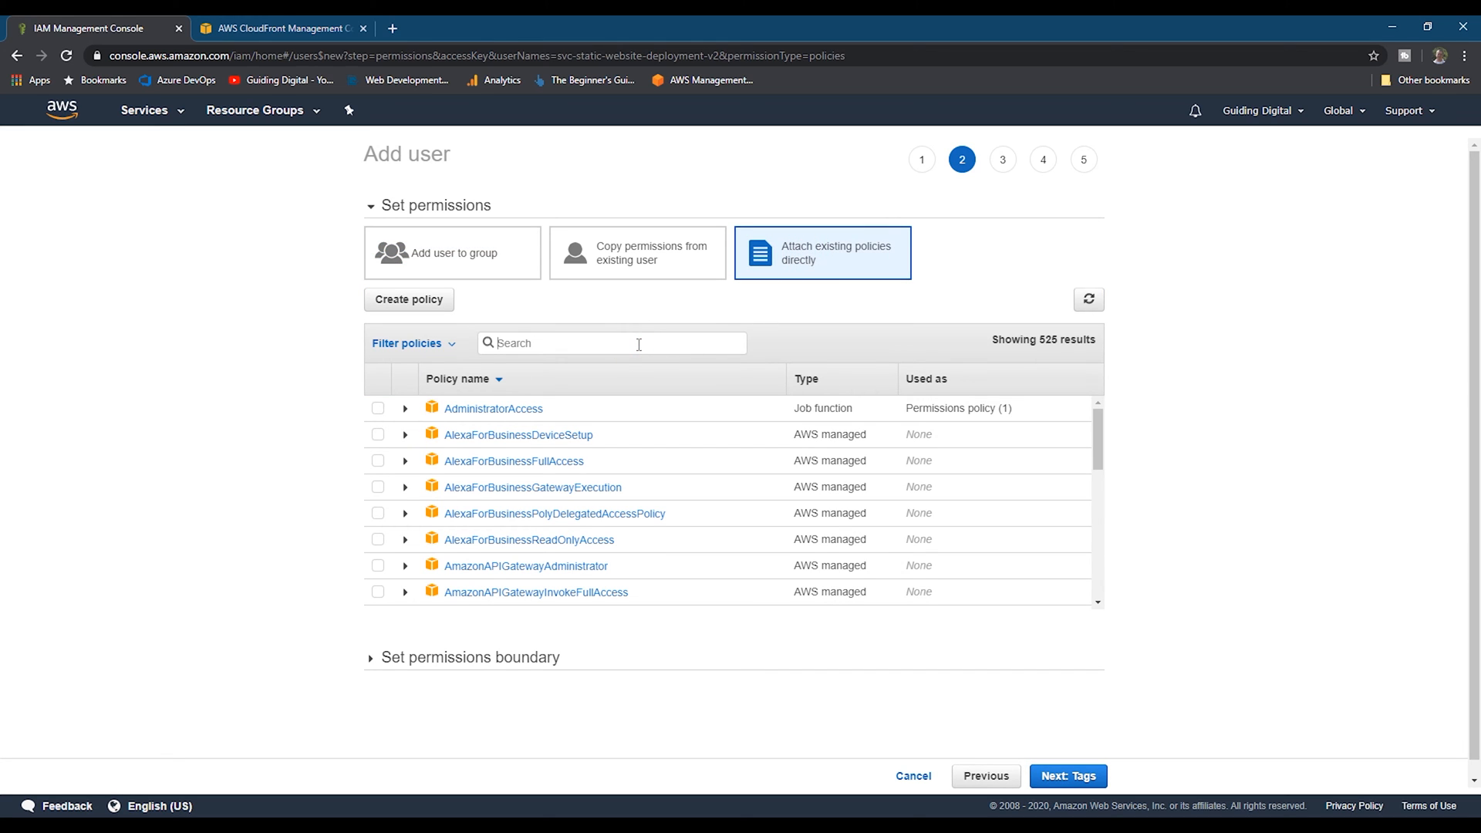
text(stat)
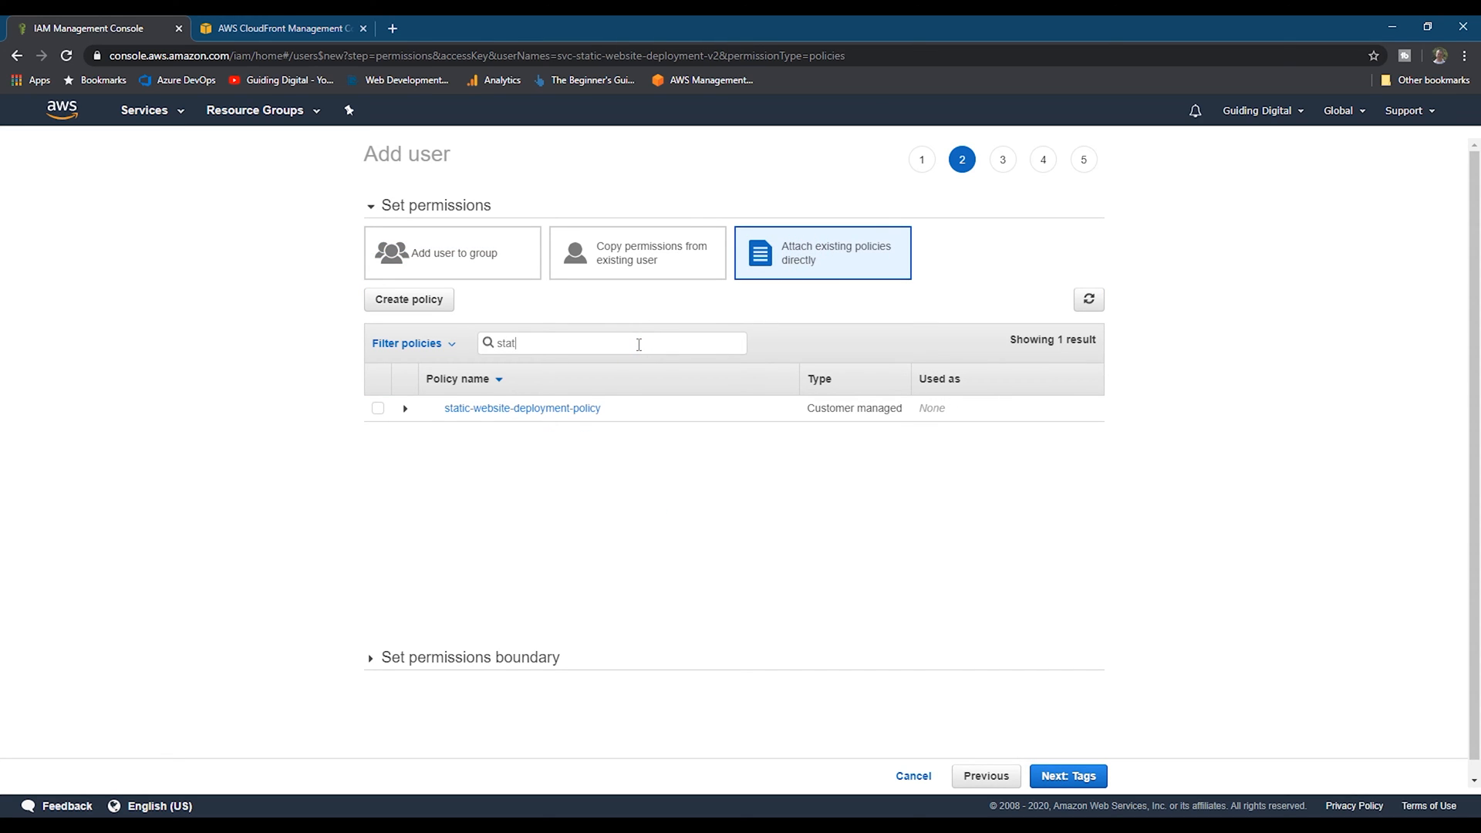
click(378, 408)
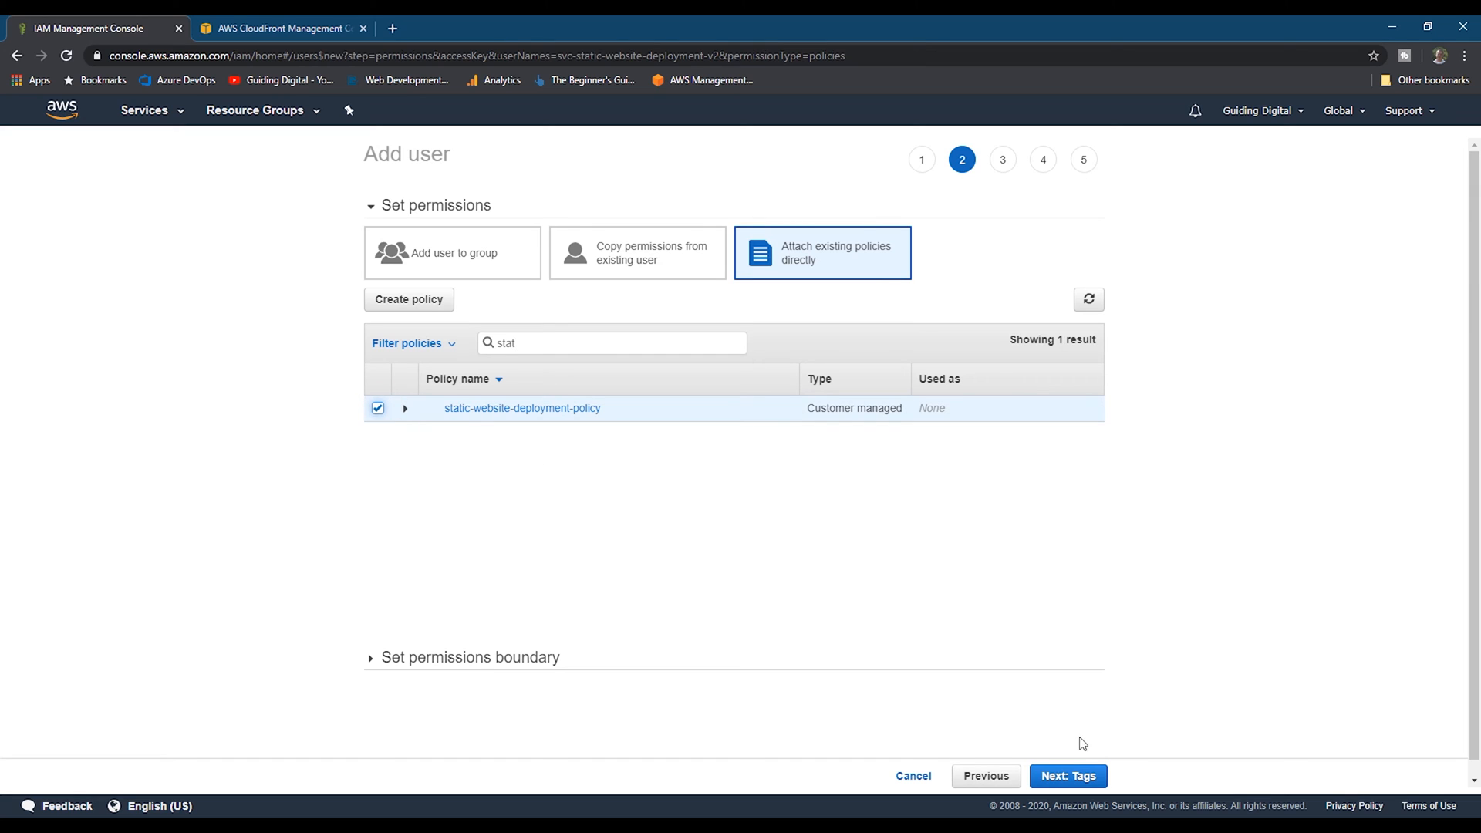
click(1066, 775)
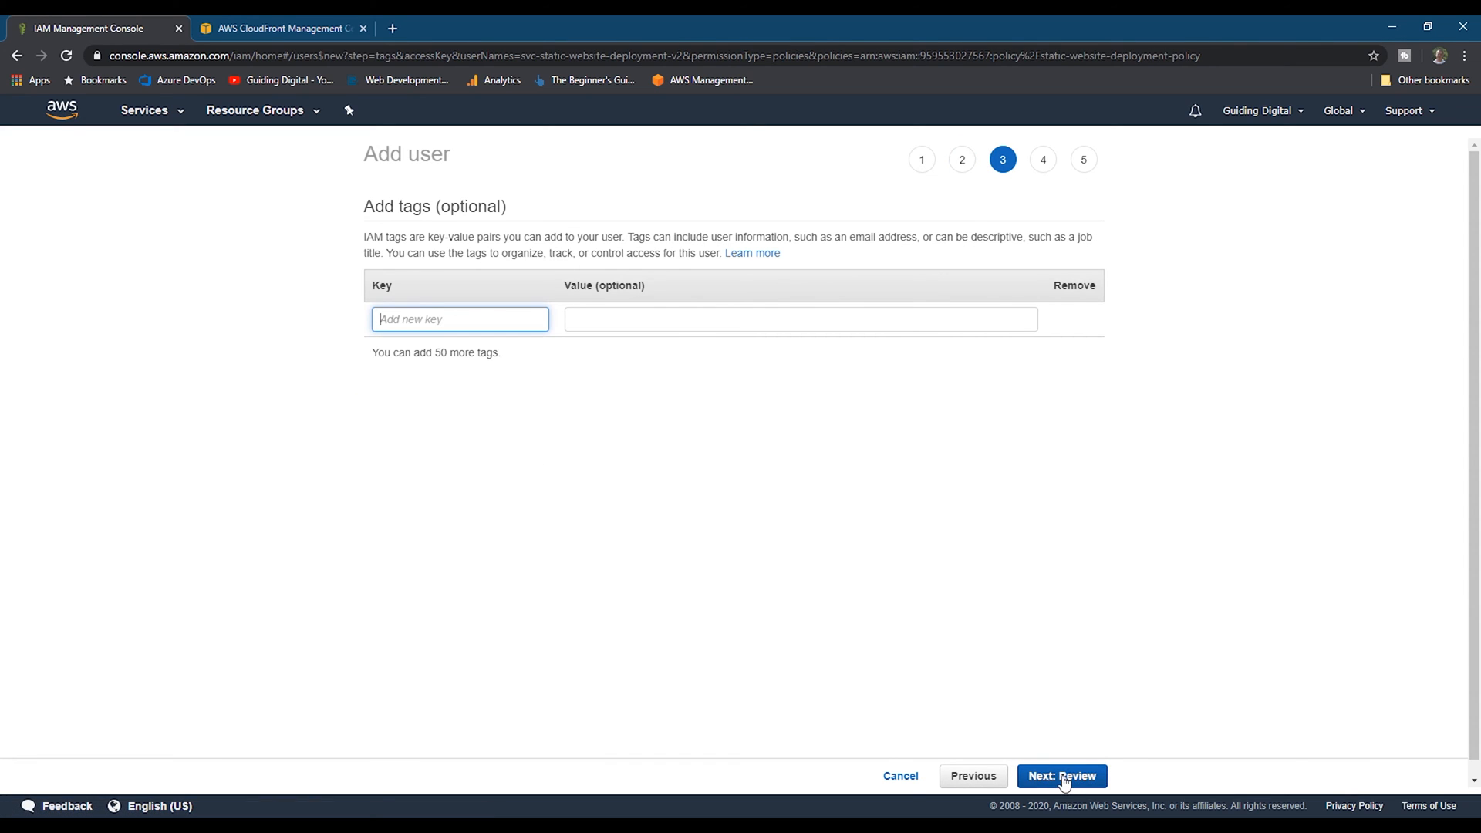
click(1060, 775)
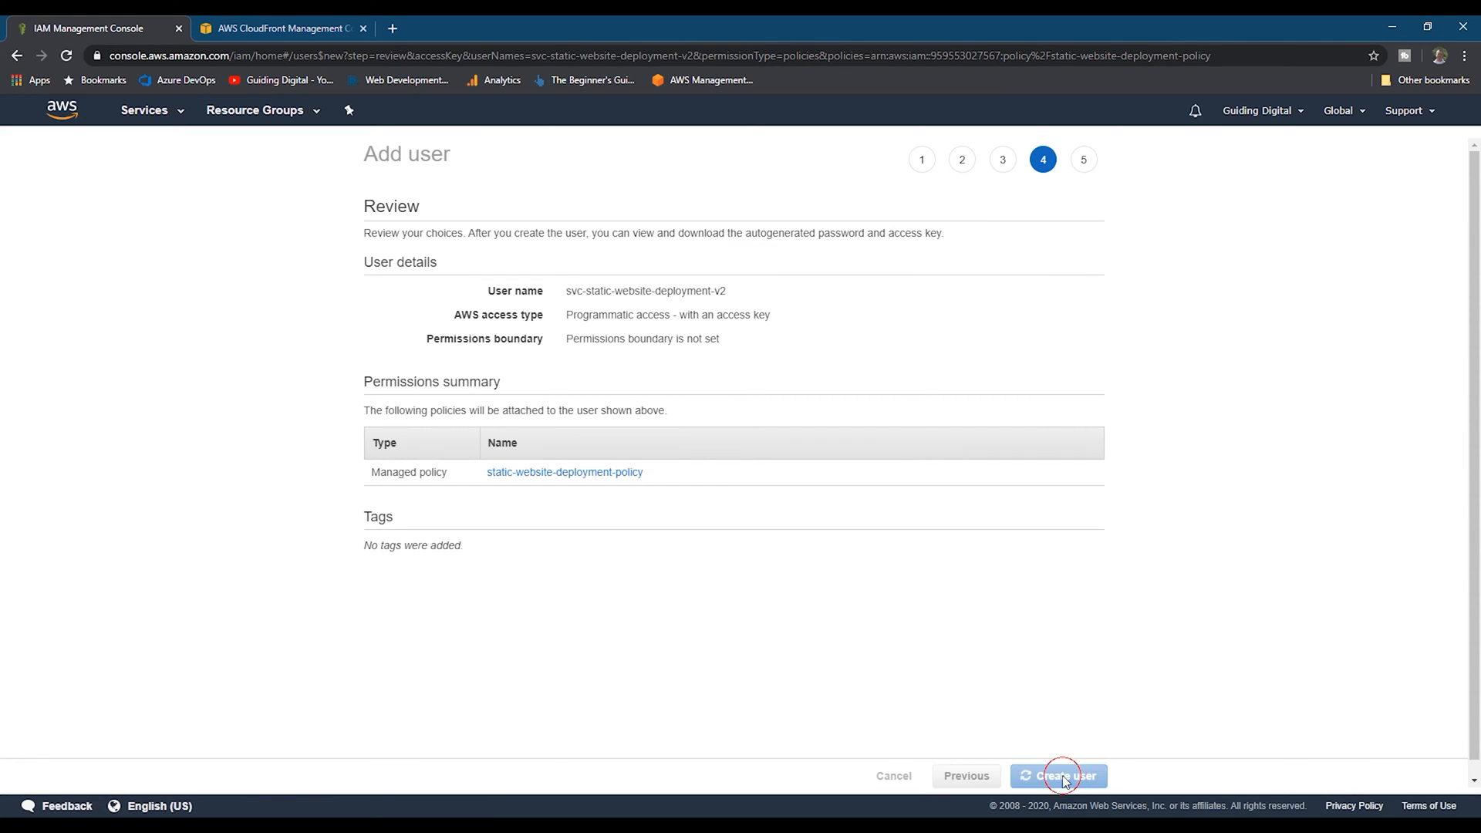
click(1056, 775)
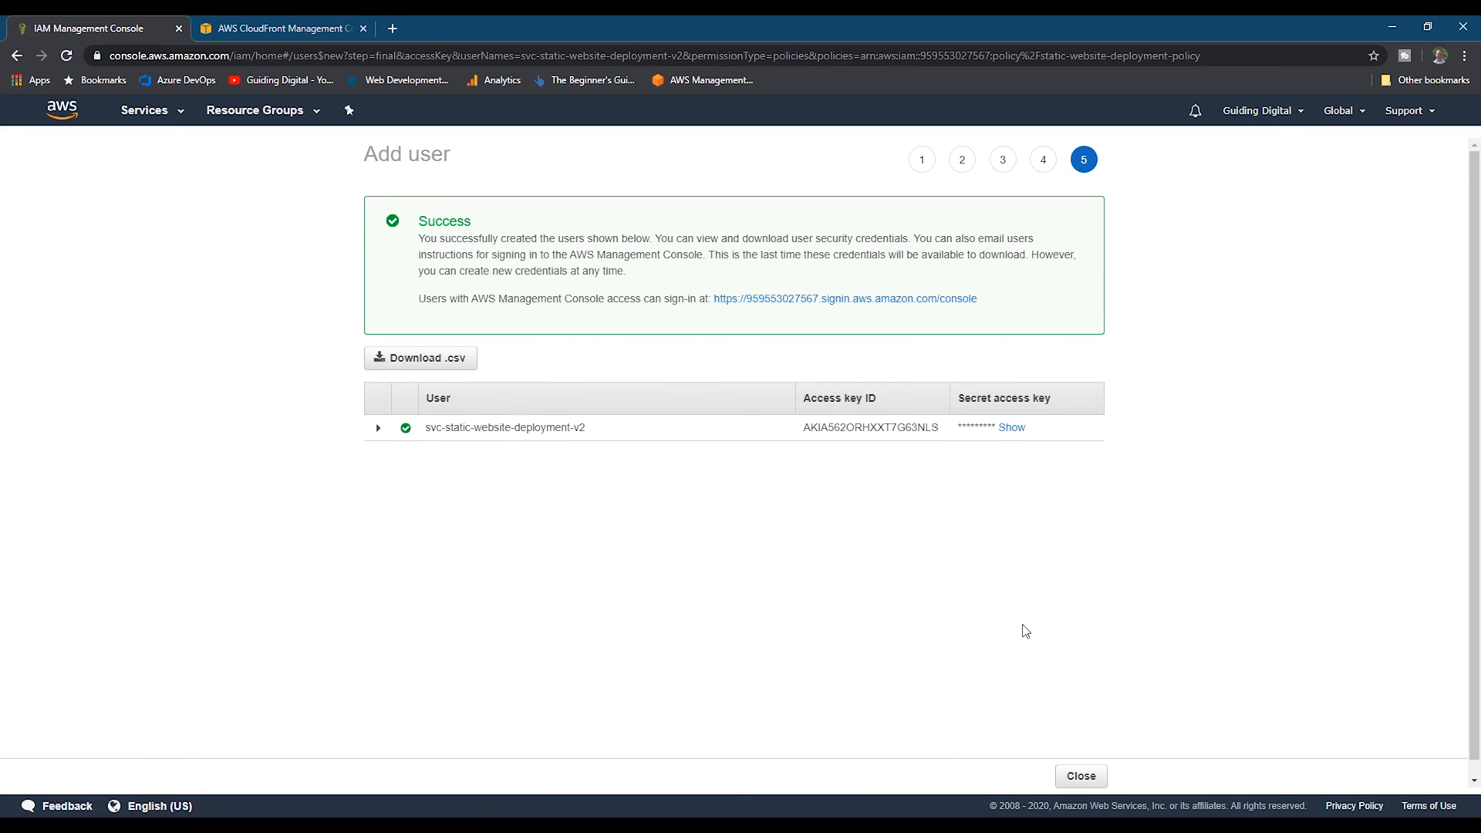
mouse_move(1023, 619)
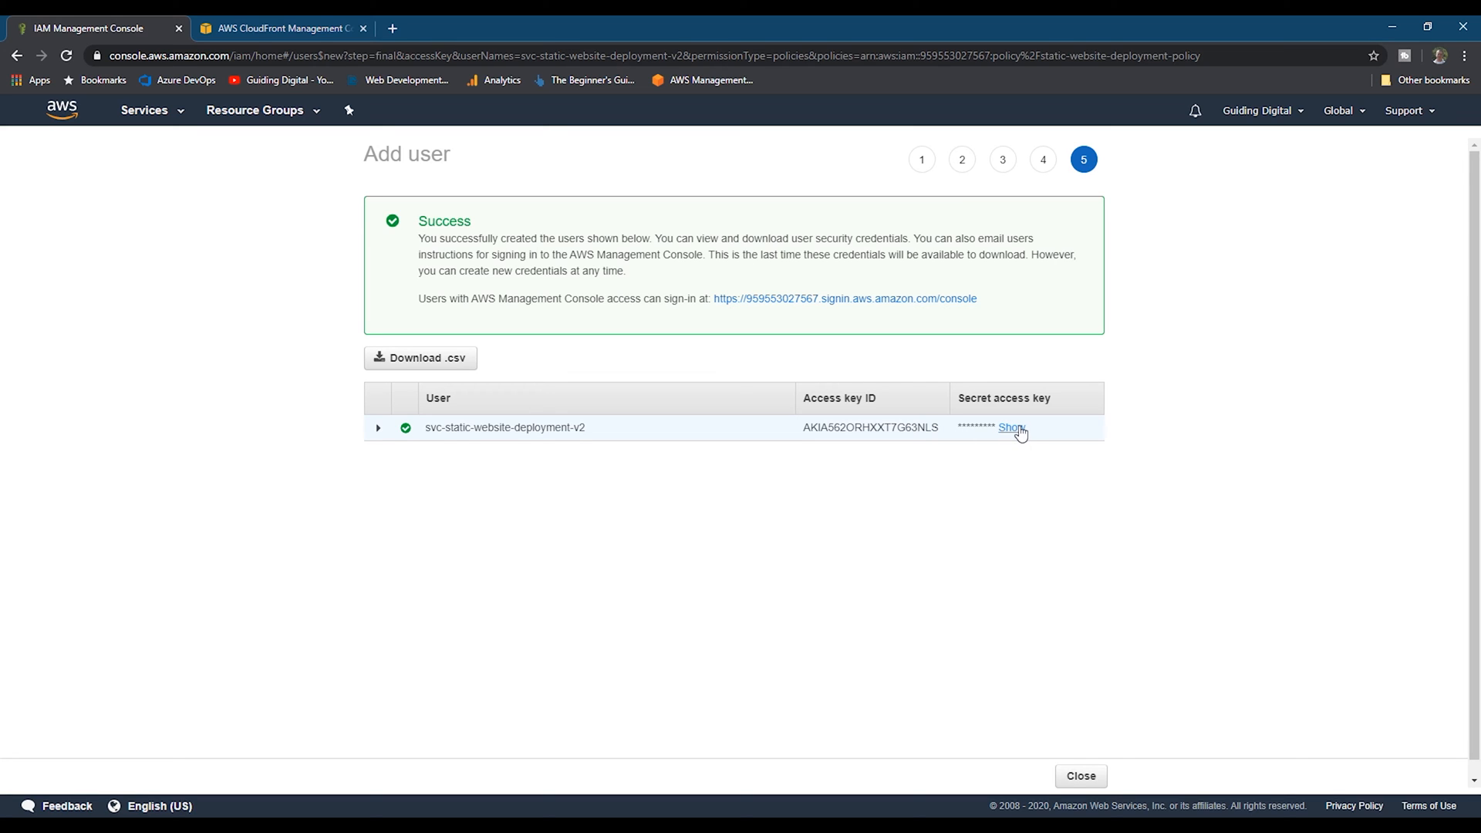
Step: Show the secret access key for svc-static-website-deployment-v2
click(1010, 426)
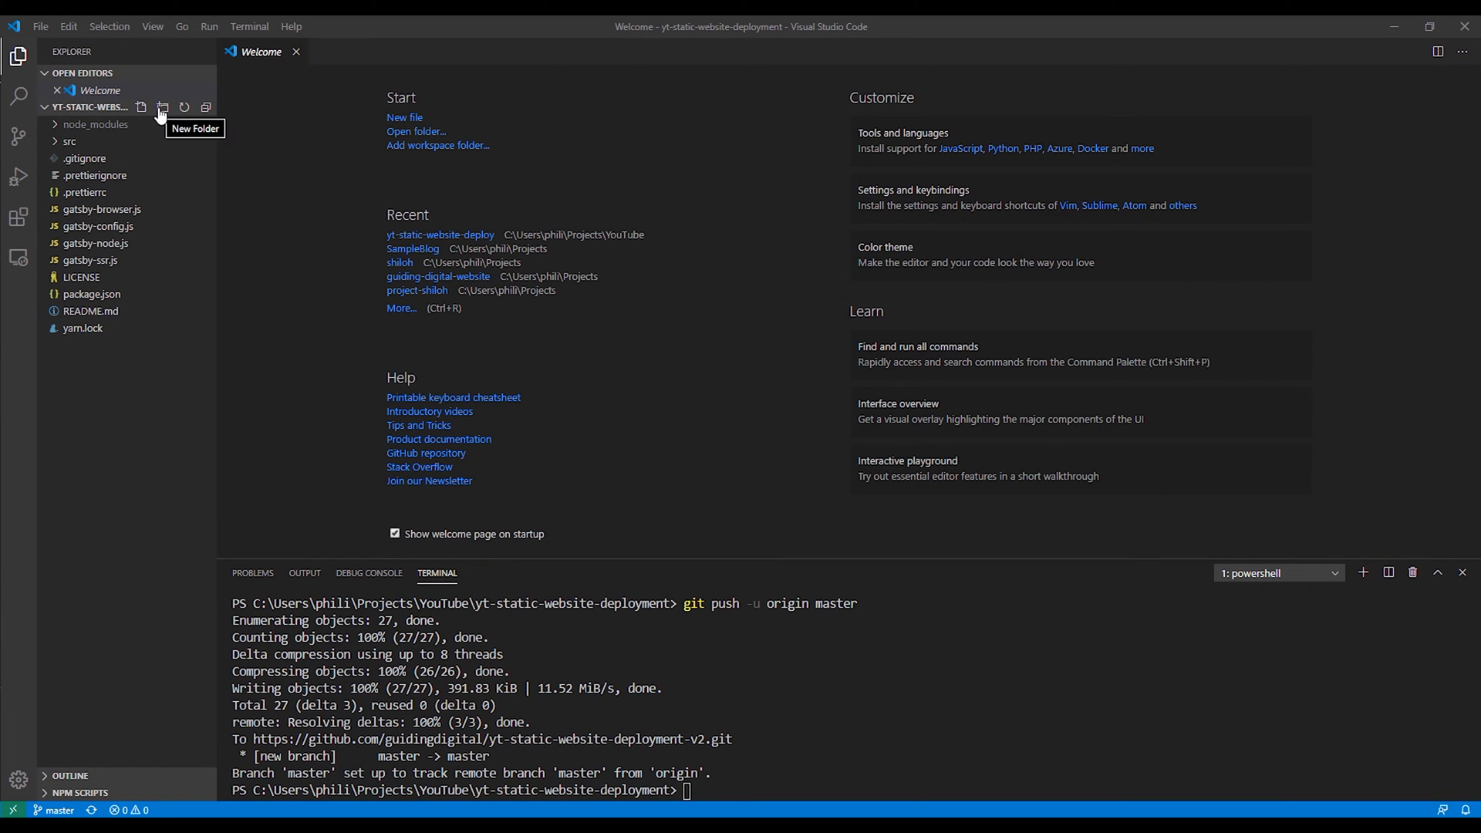
Step: Create a .github/workflows folder and a main.yml file inside it
click(160, 107)
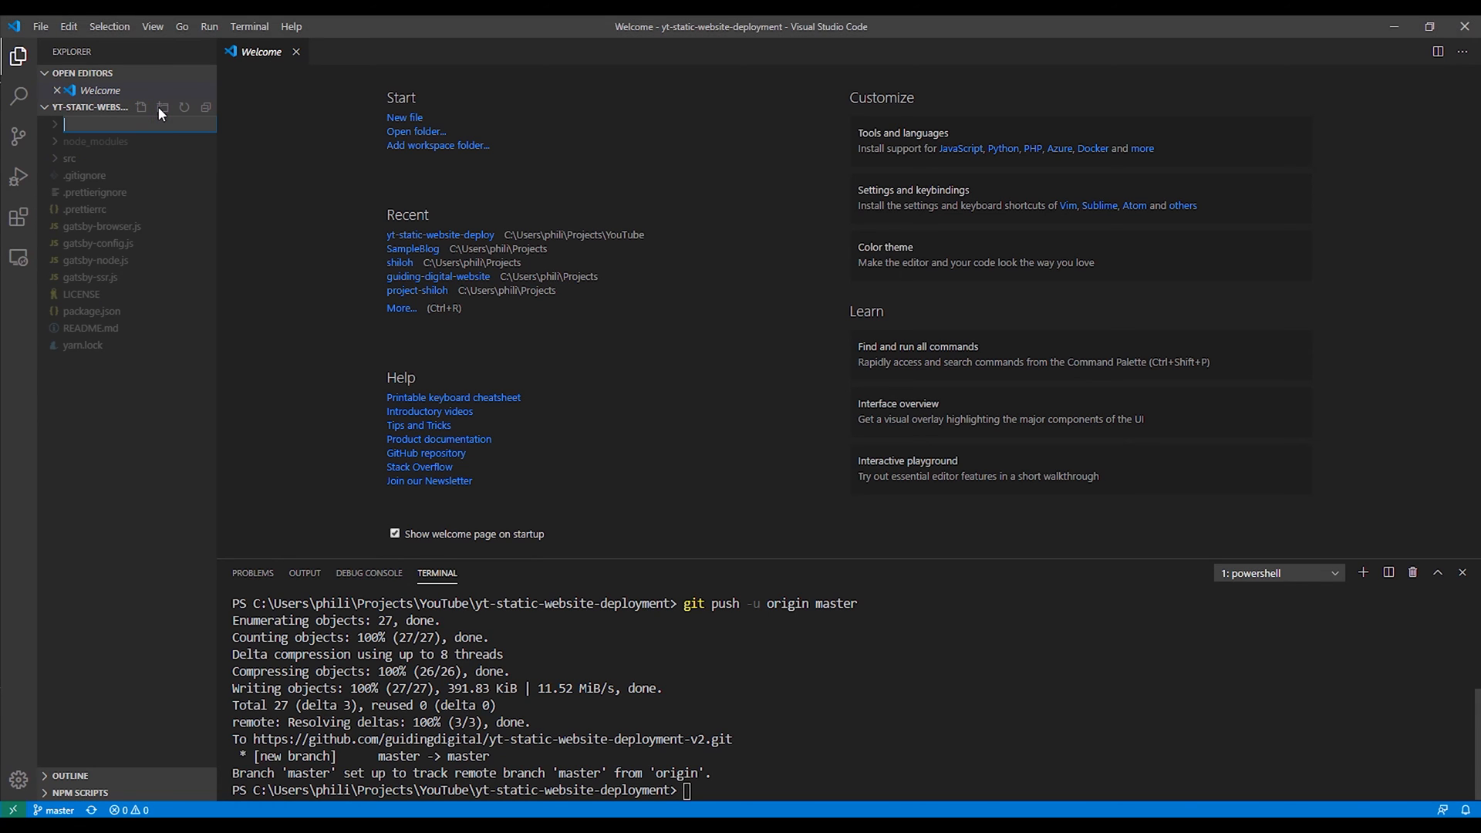
key(Enter)
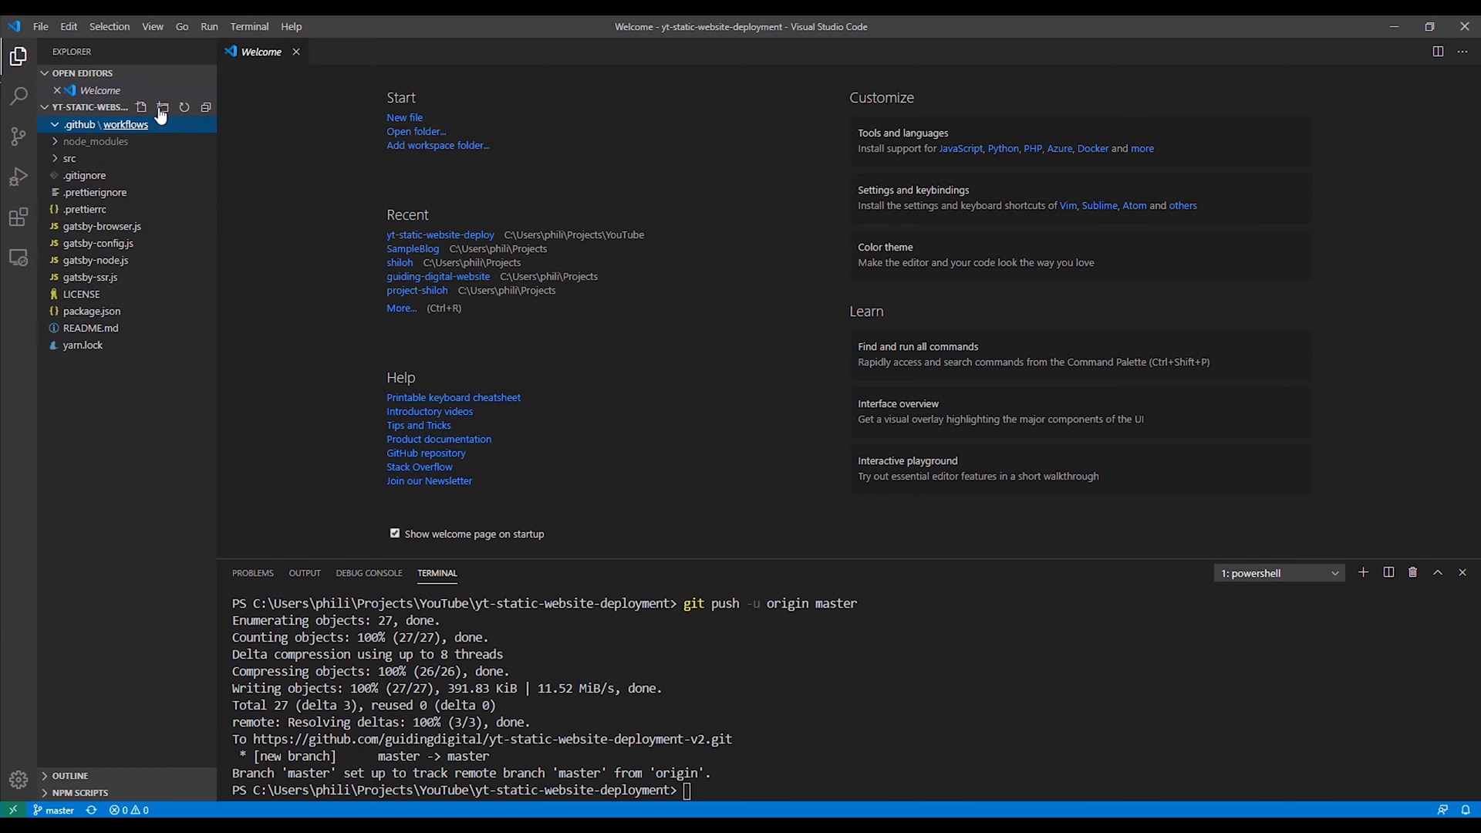
click(139, 107)
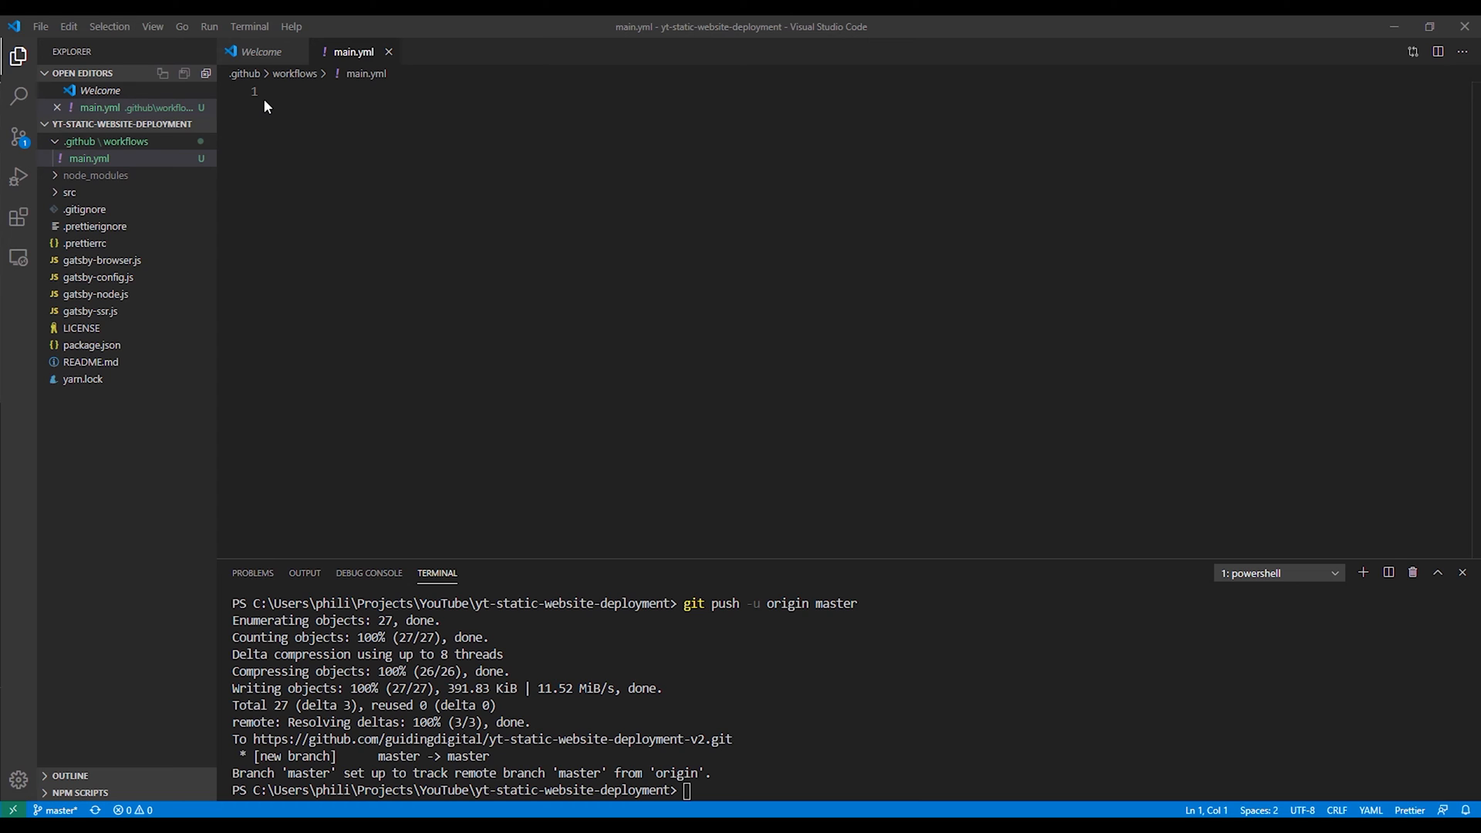
Step: Enter the workflow name 'Static Website Deployment' at the top of main.yml
text(name: Static Website Deployment)
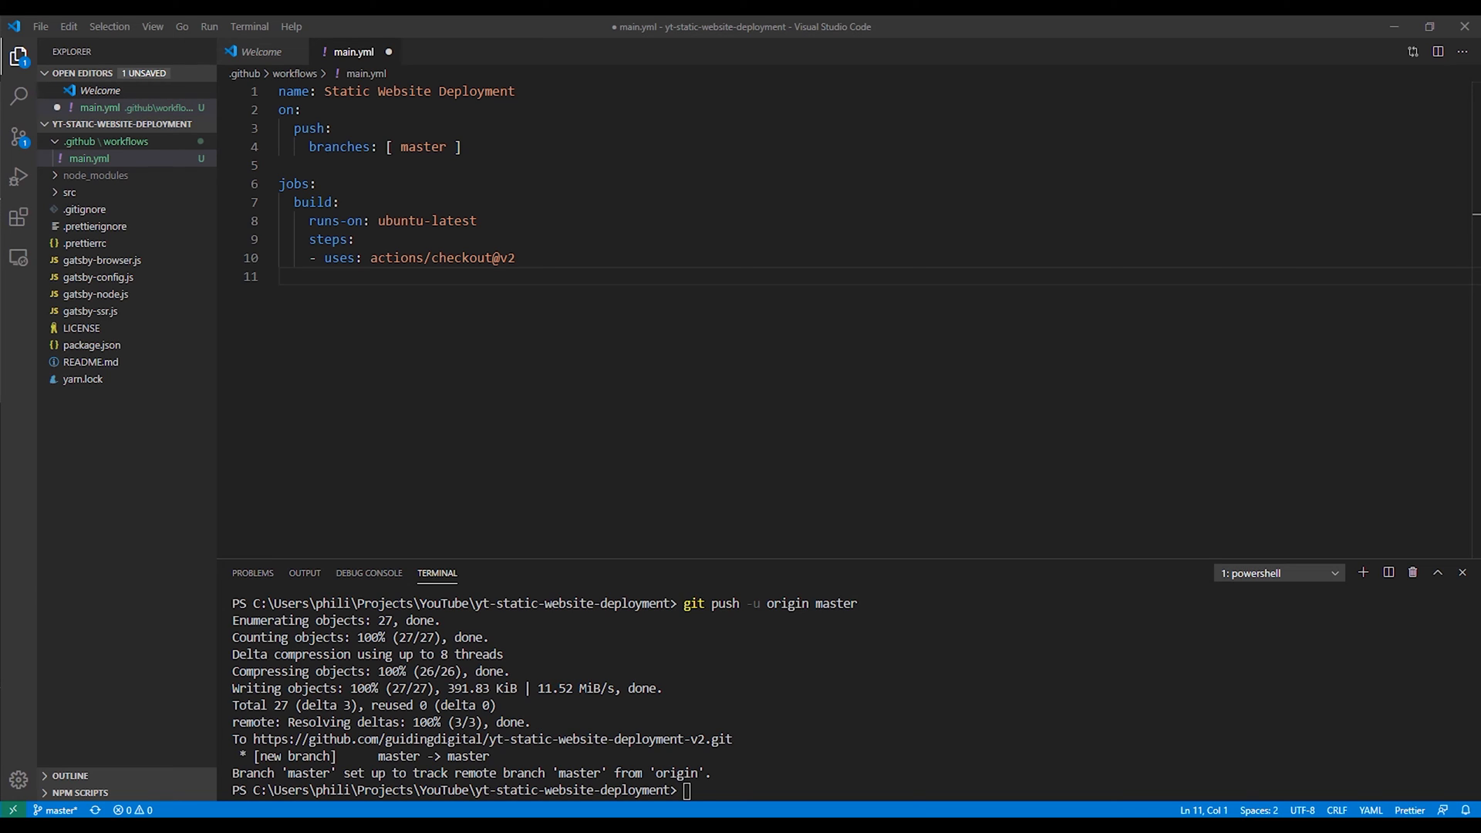
mouse_move(306, 280)
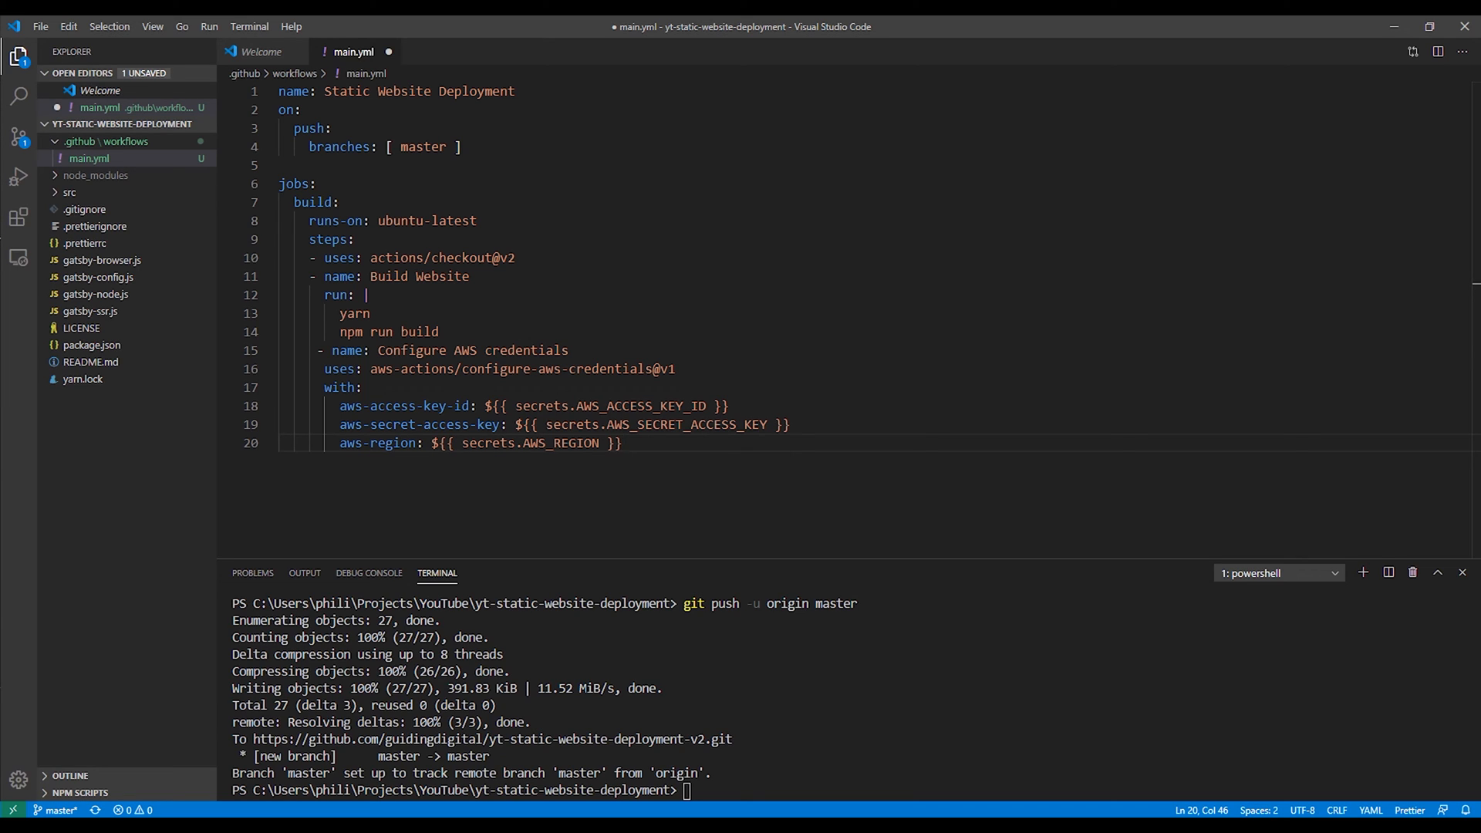
Step: Fix the credentials step indentation, add 'Deploy to S3' and 'Invalidate Cloudfront' steps, and save
double_click(347, 350)
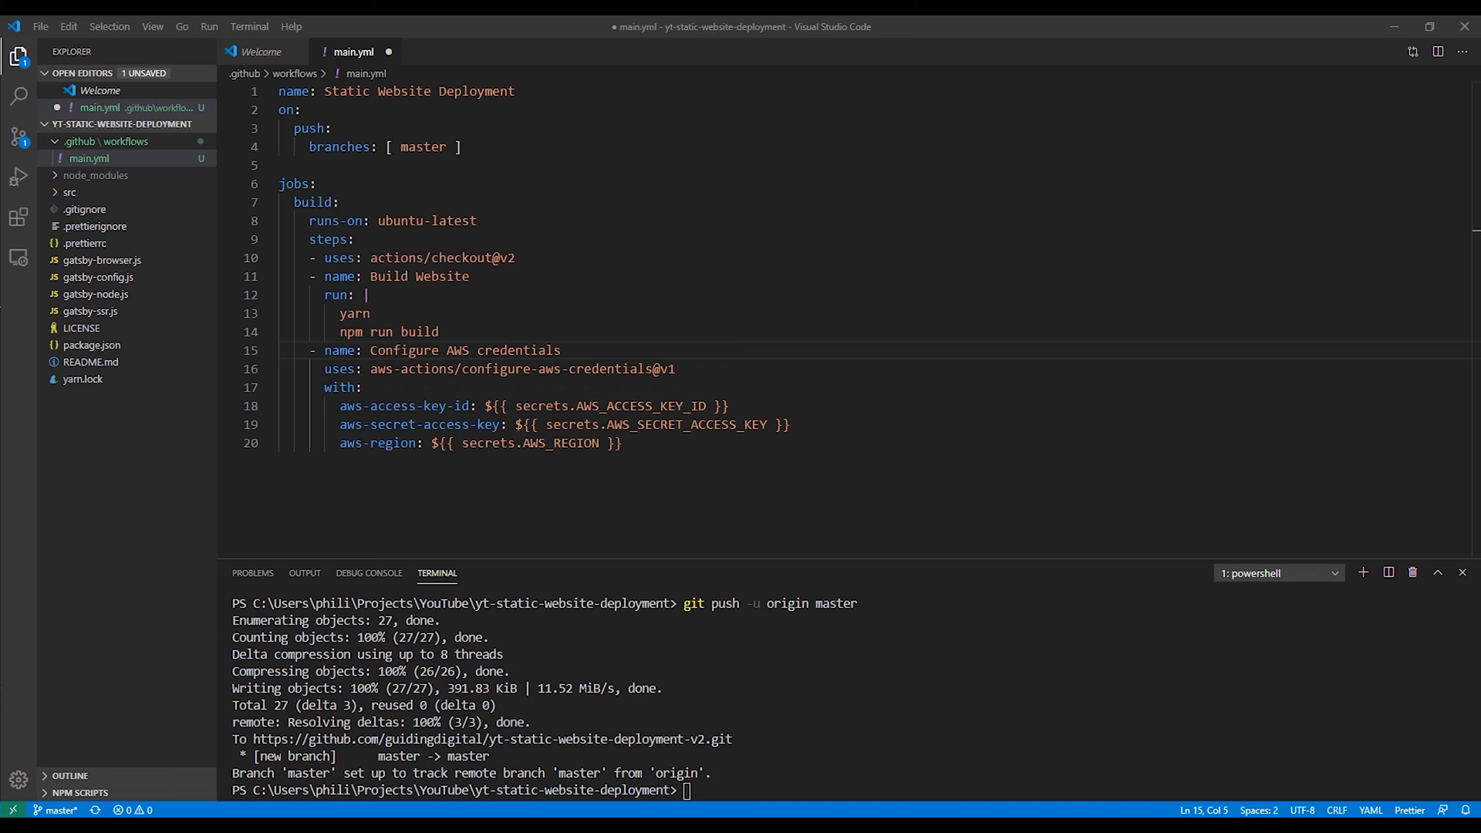
click(647, 442)
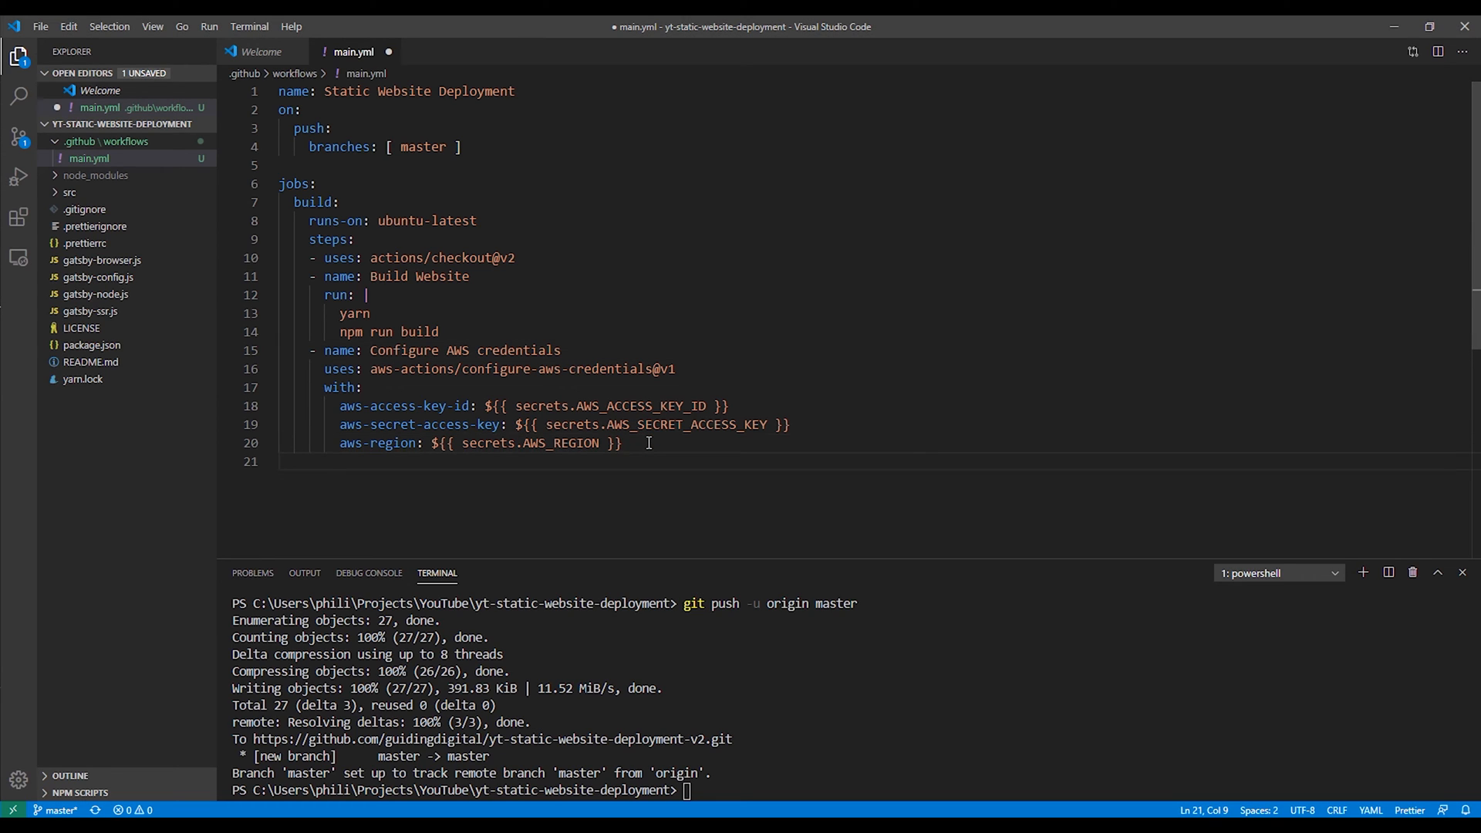
text(- name: Deploy to S3)
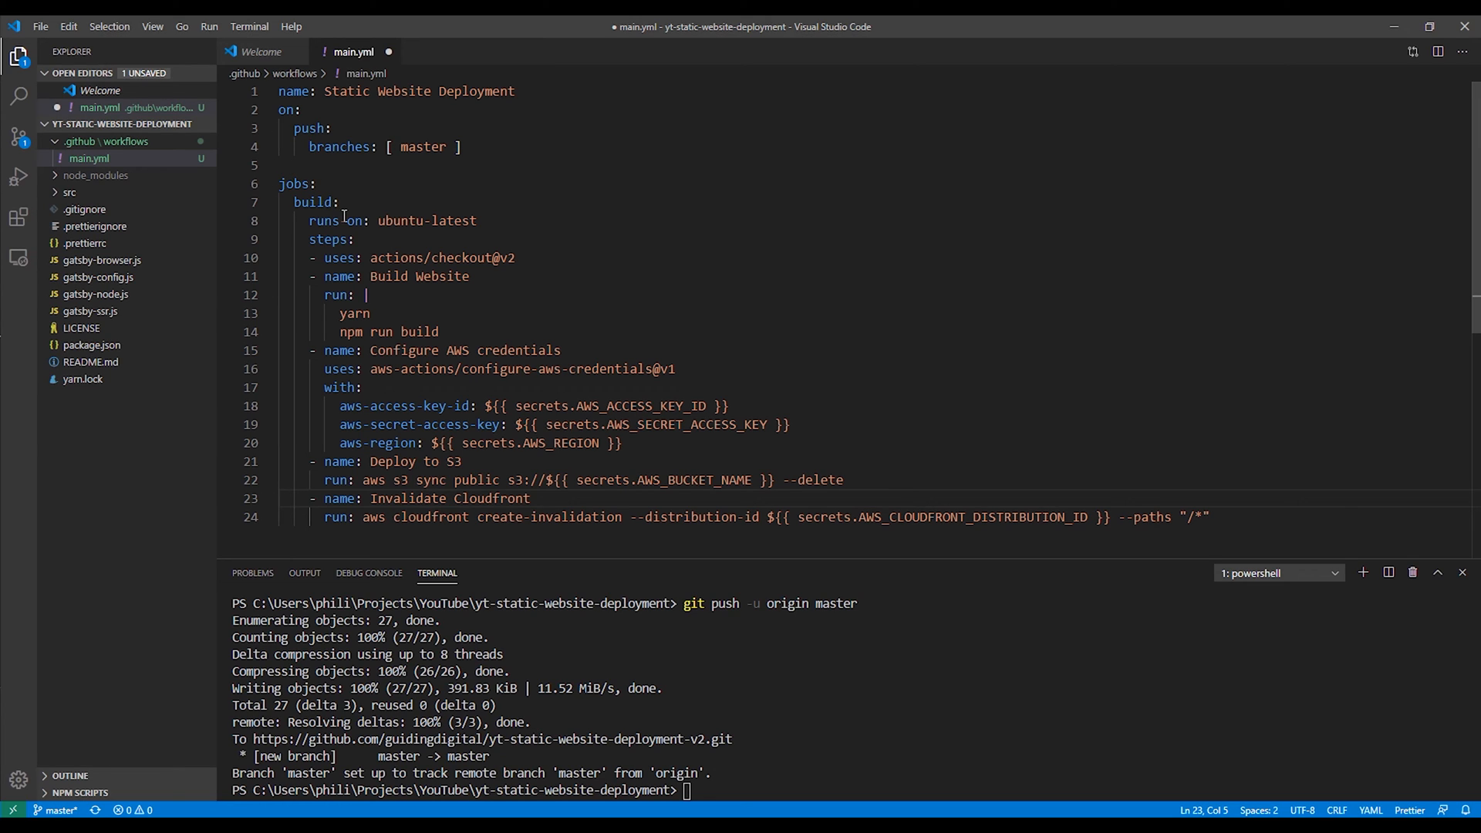
key(ctrl+s)
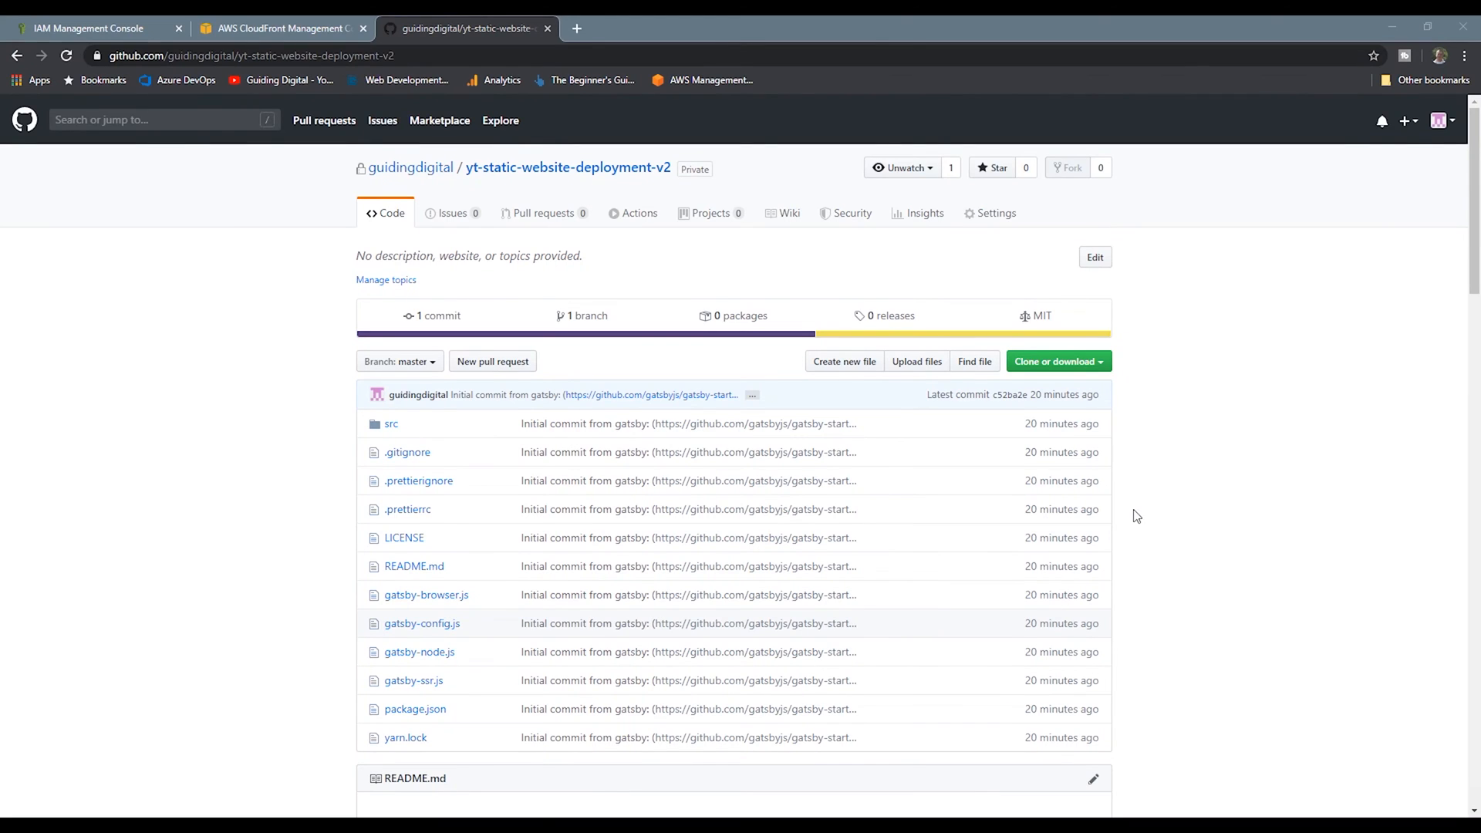
mouse_move(990, 233)
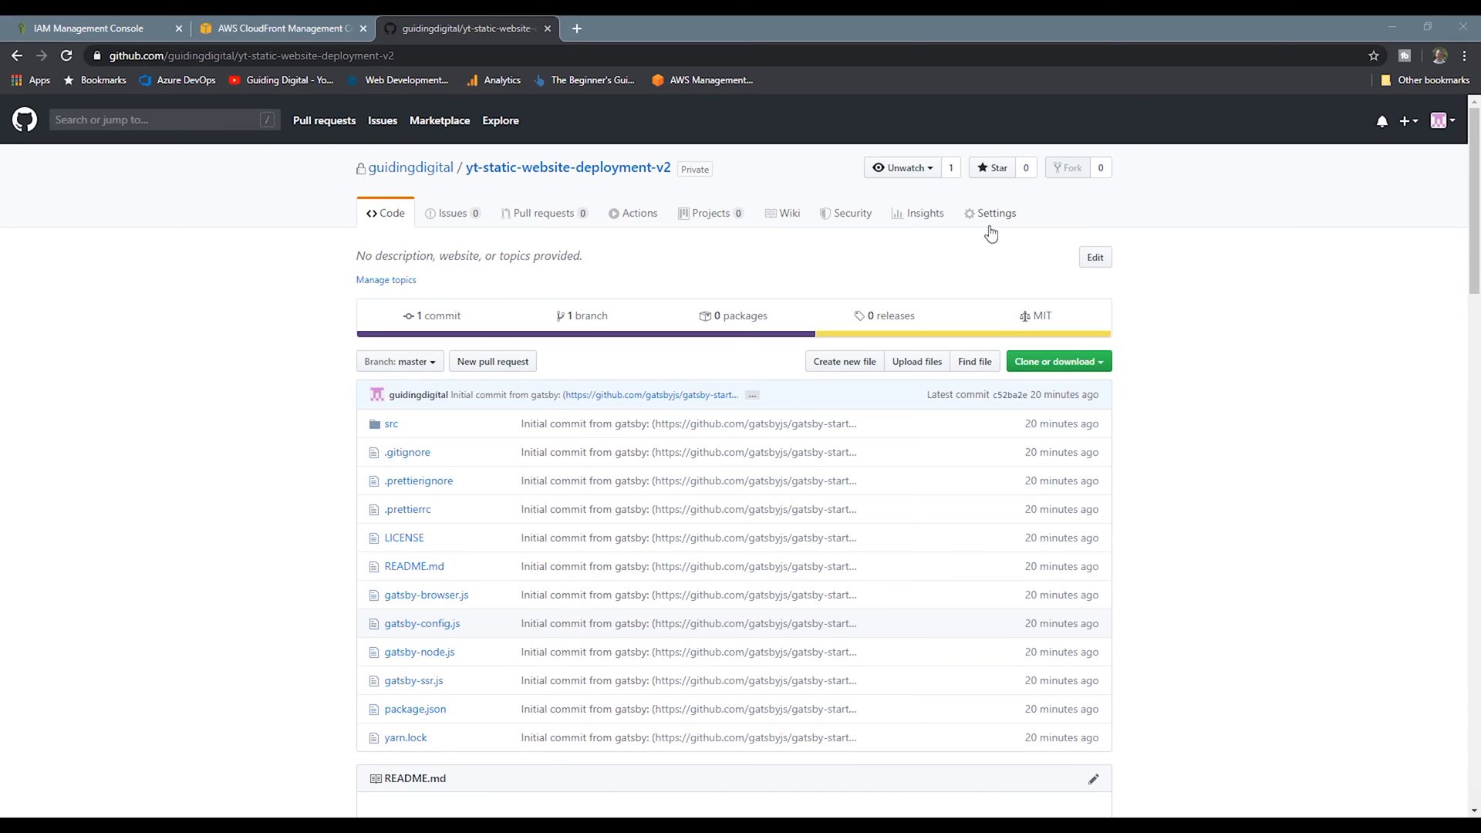
Step: Go to the repository's Settings > Secrets and begin a new secret
click(996, 213)
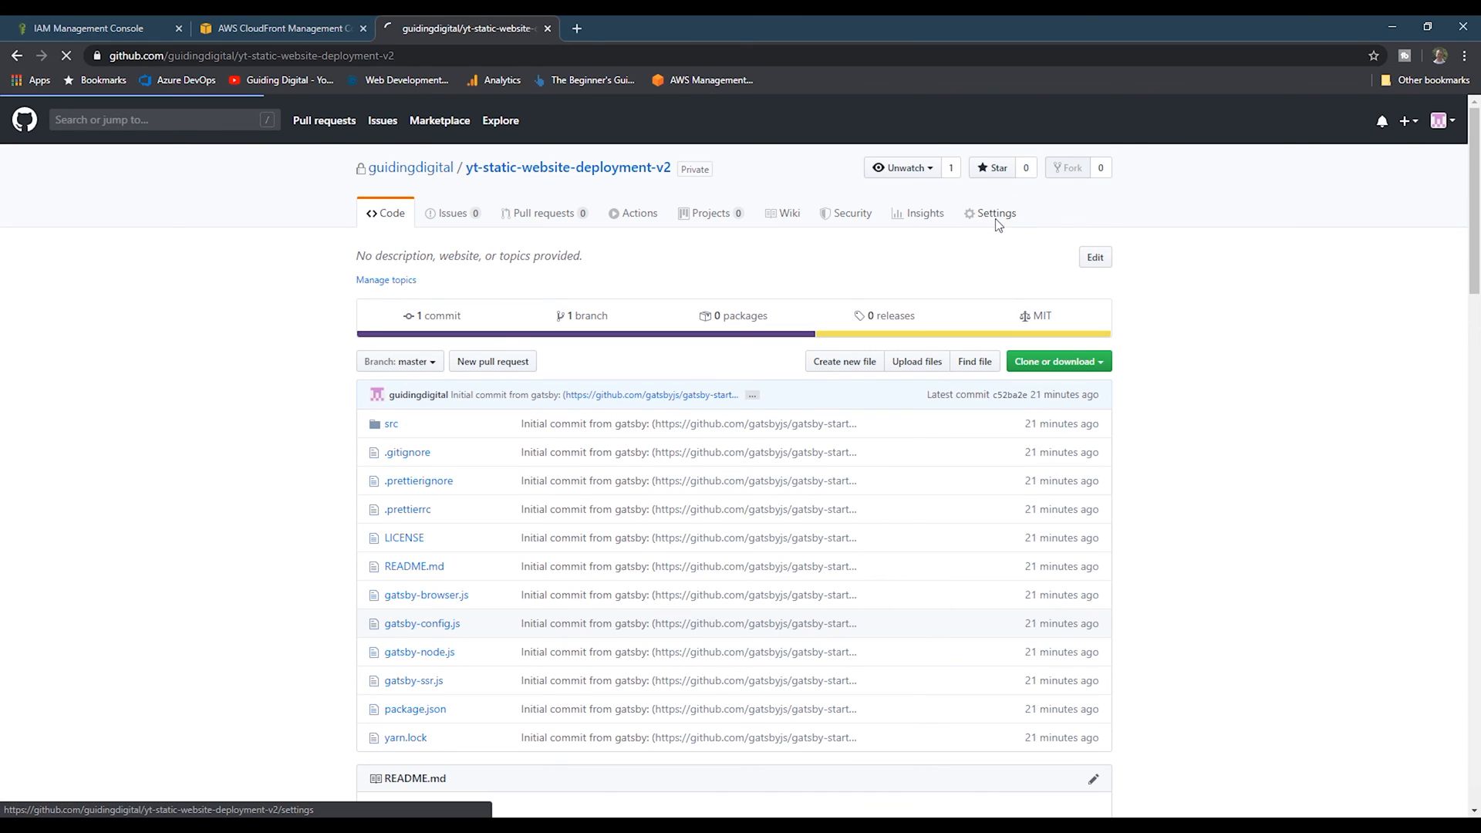
click(994, 213)
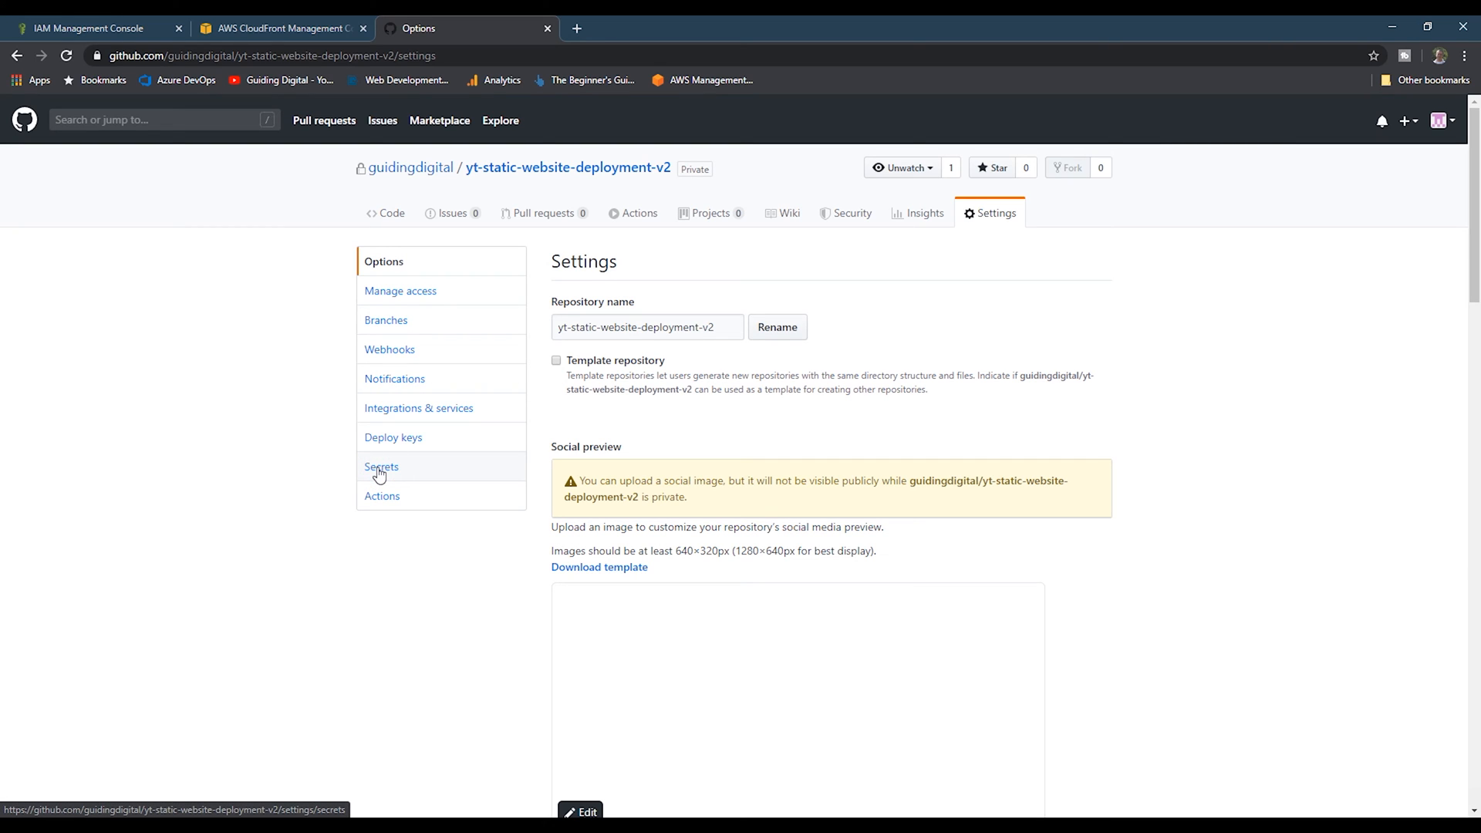
click(382, 467)
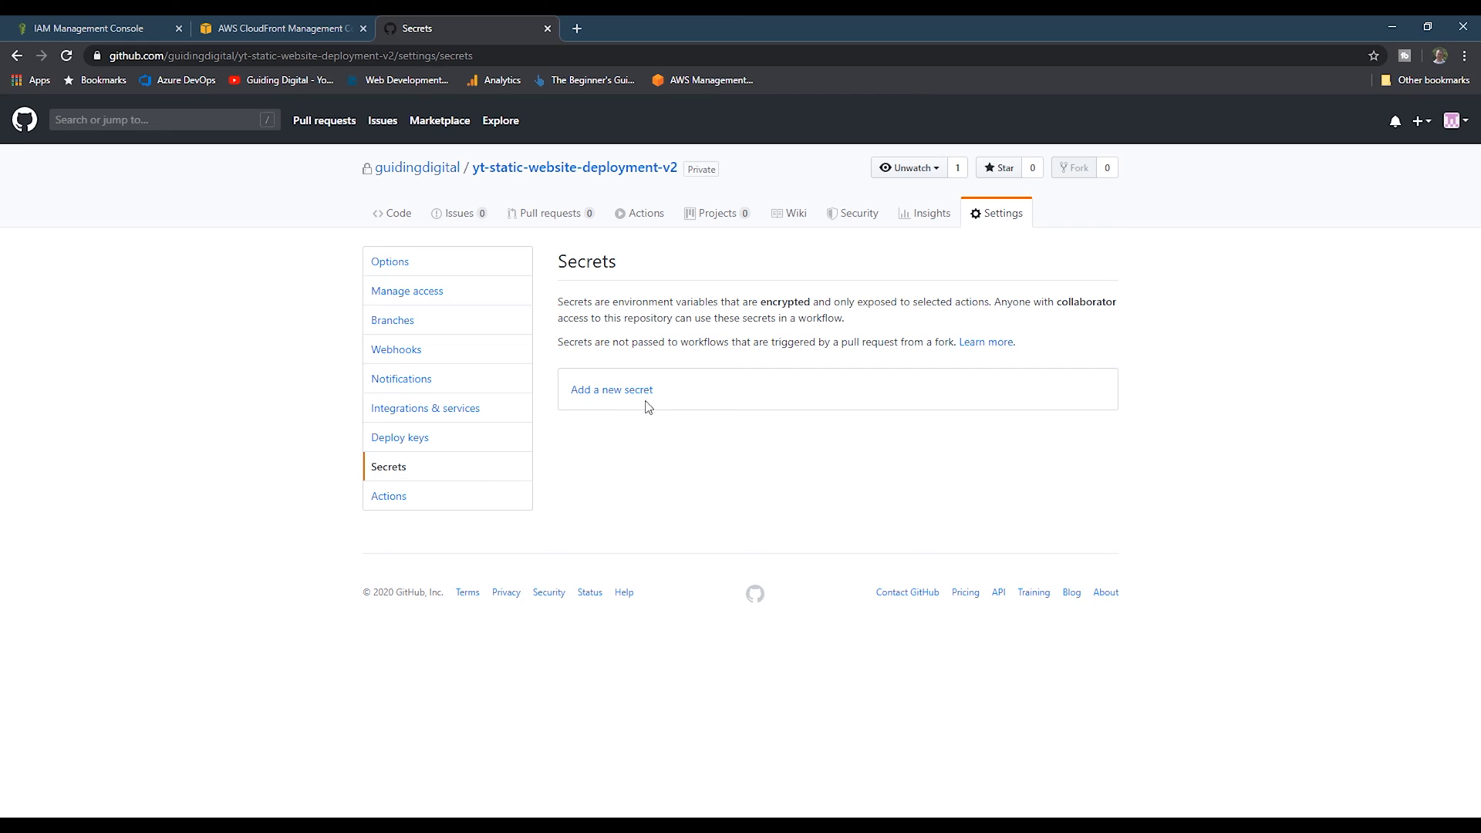
click(611, 389)
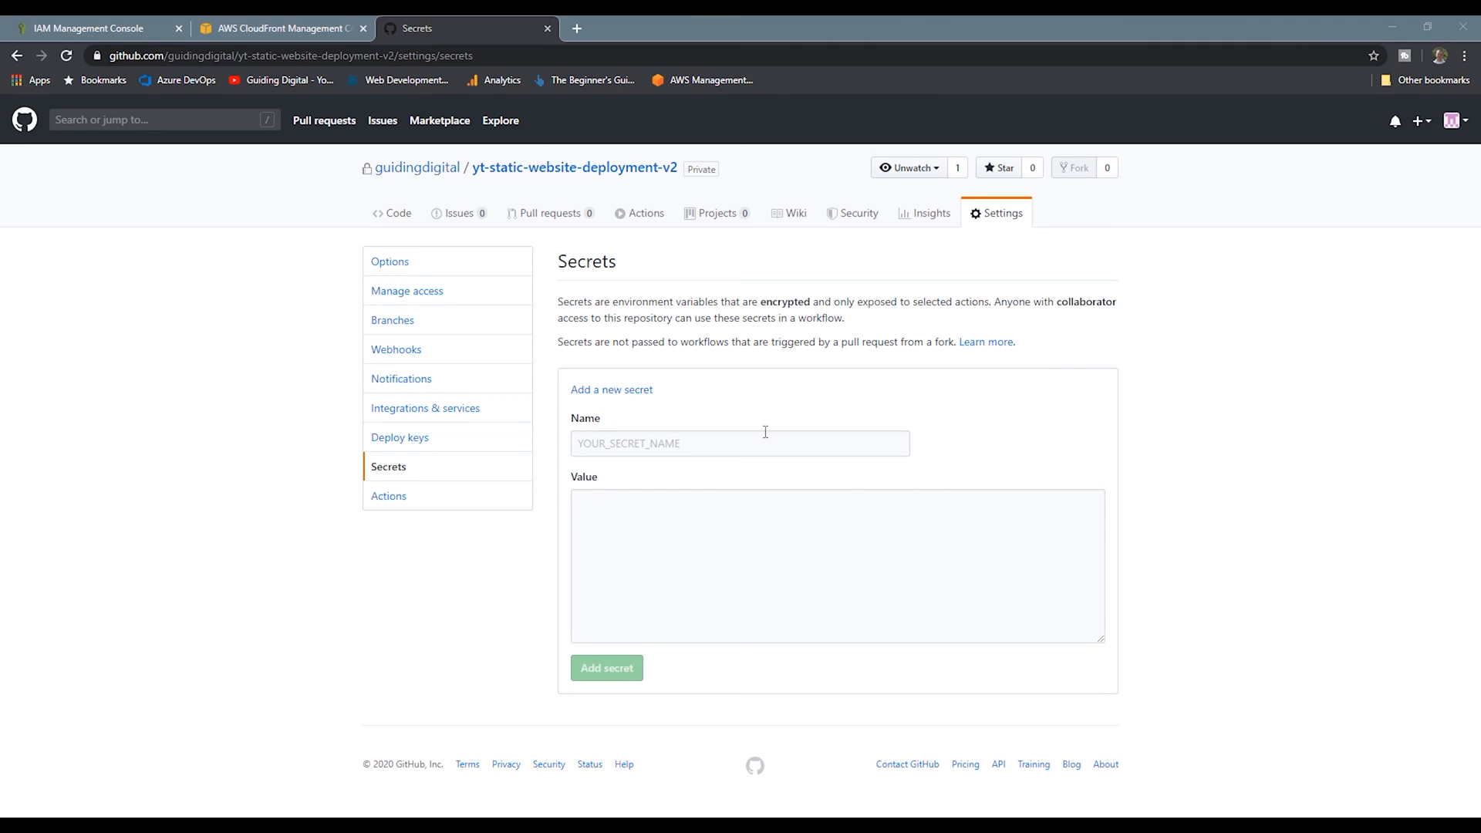
Step: Add the AWS_ACCESS_KEY_ID and AWS_SECRET_ACCESS_KEY secrets with their key values
text(AWS_ACCESS_KEY_ID)
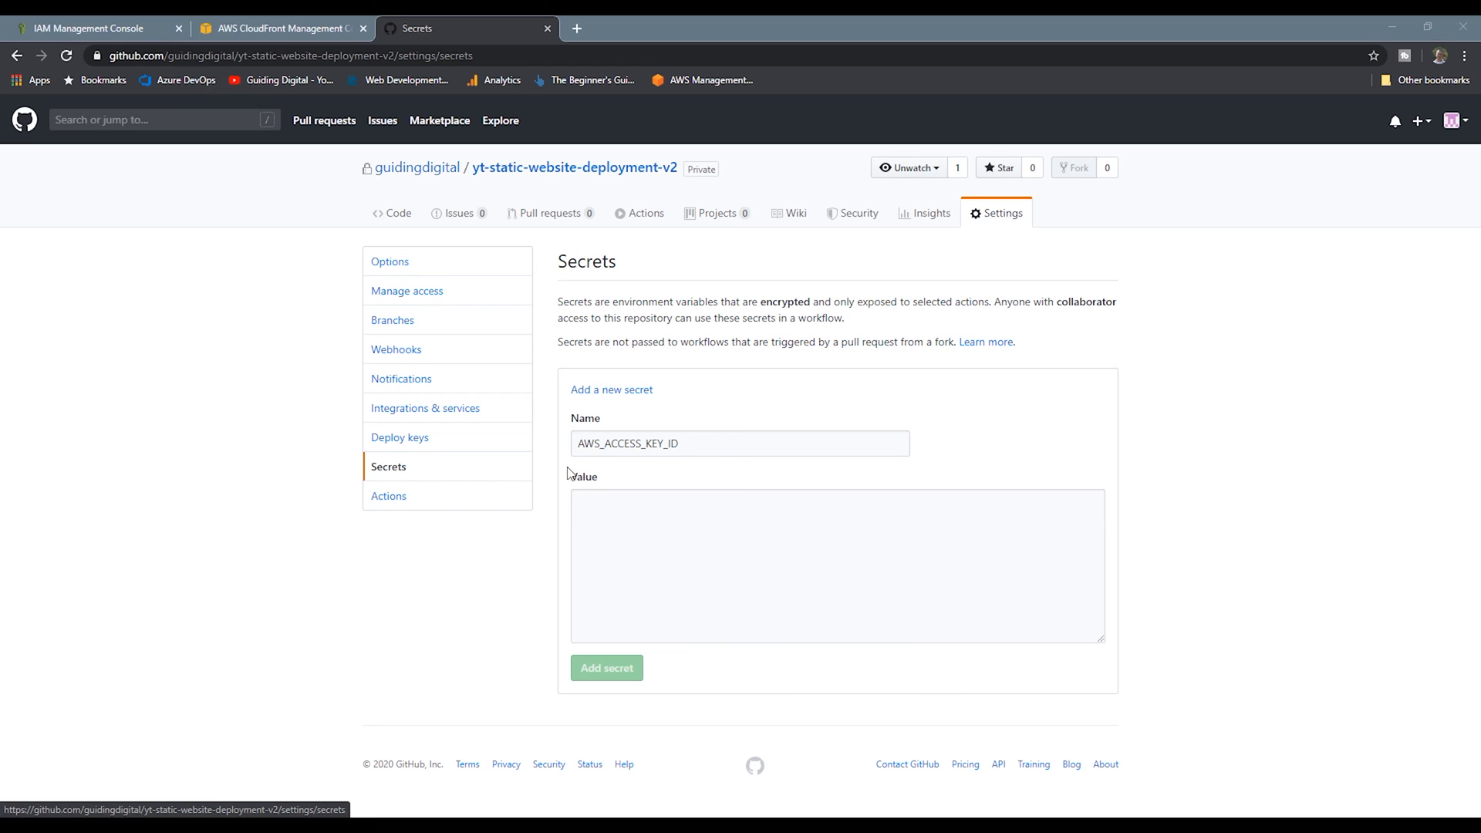
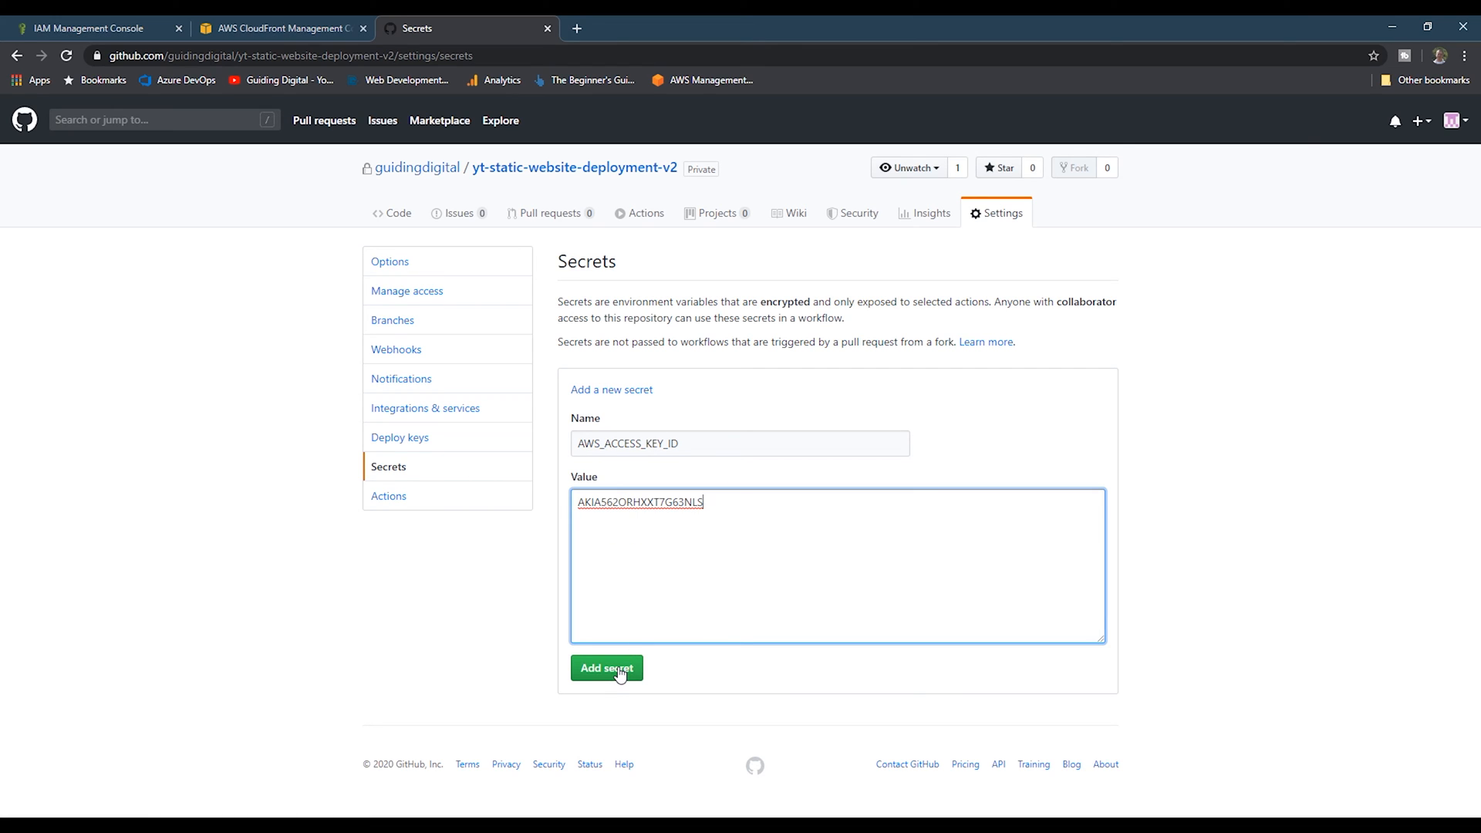
click(606, 668)
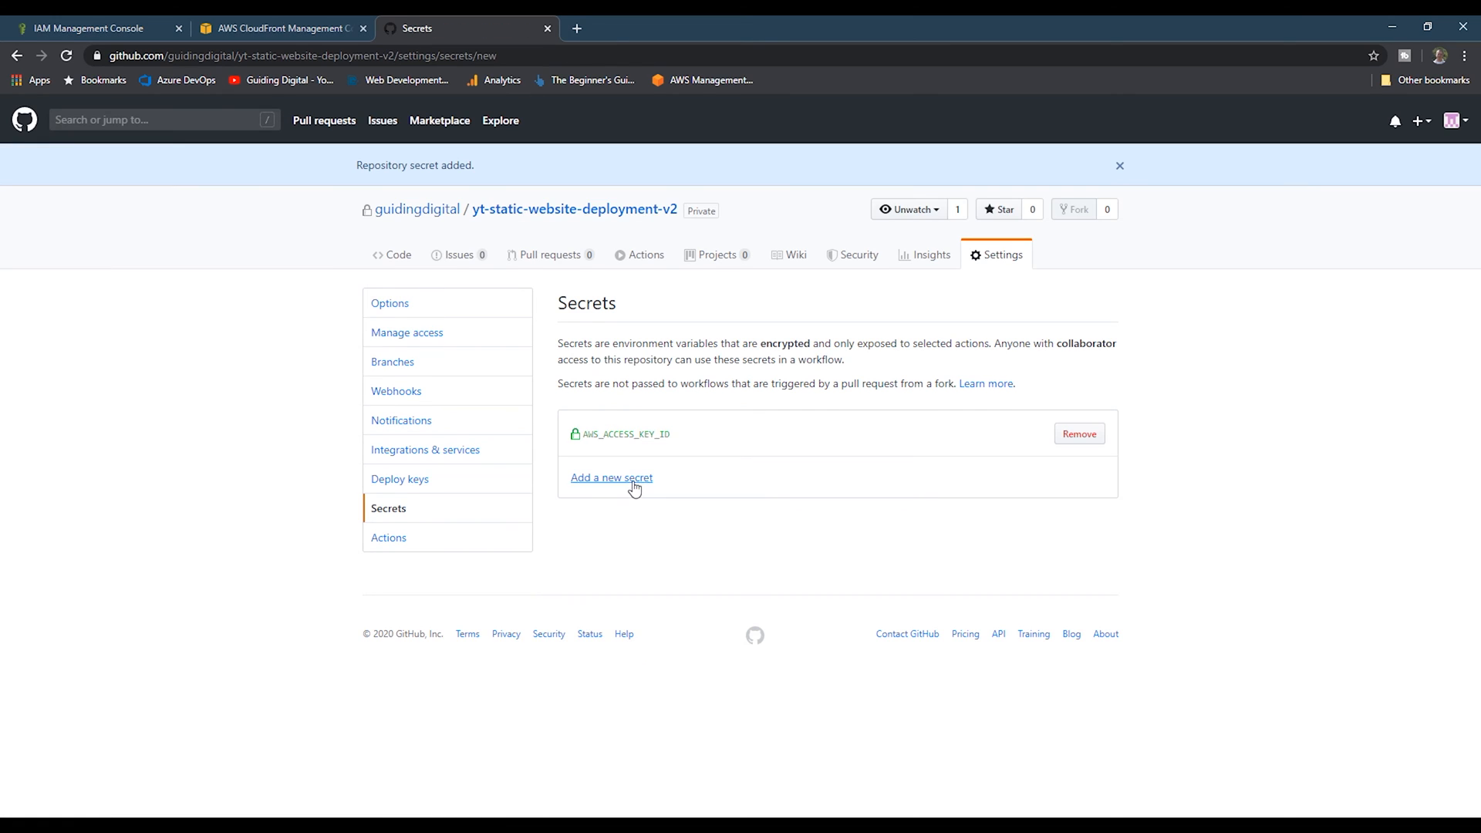
click(611, 477)
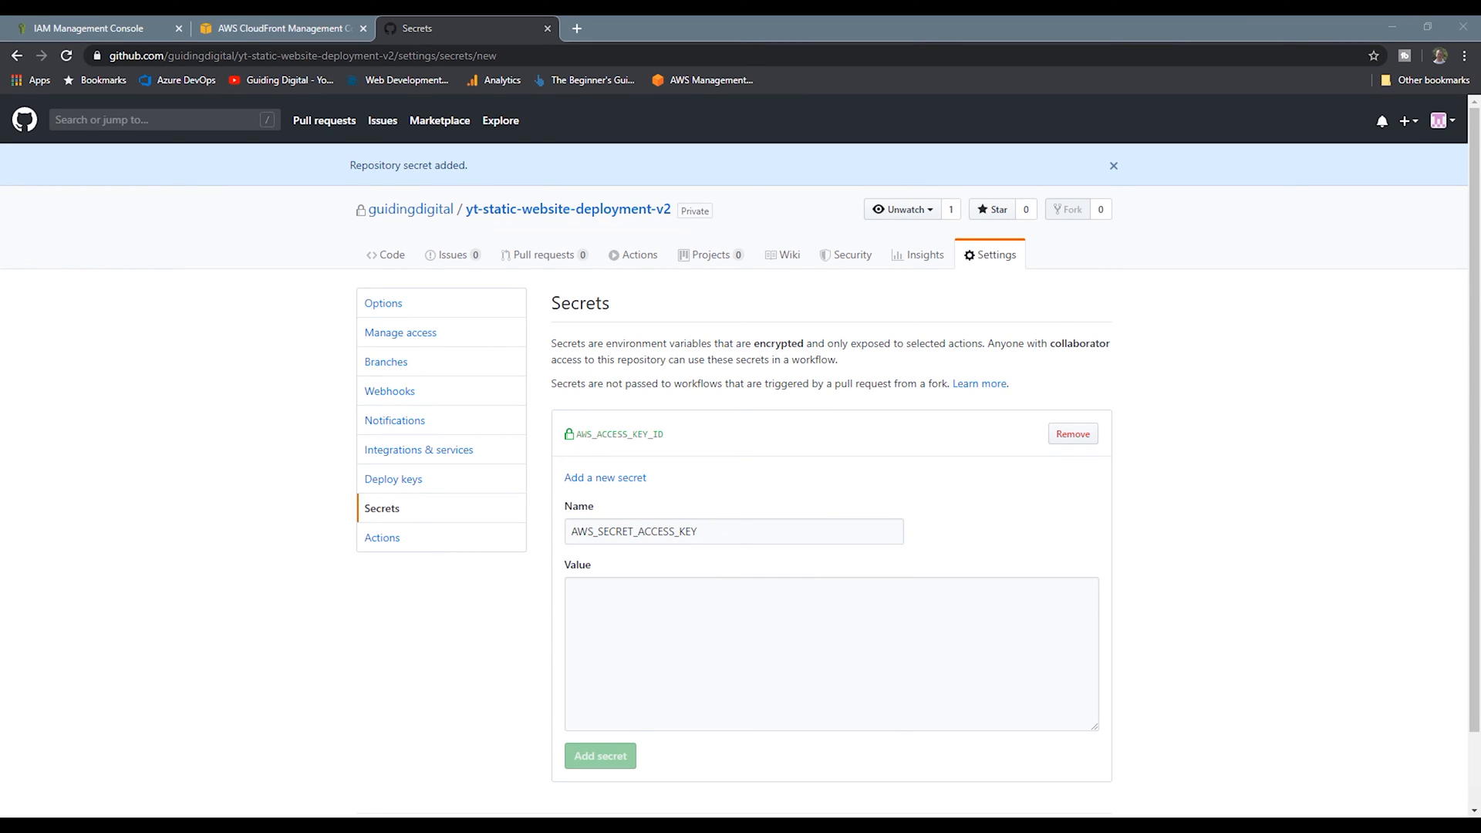
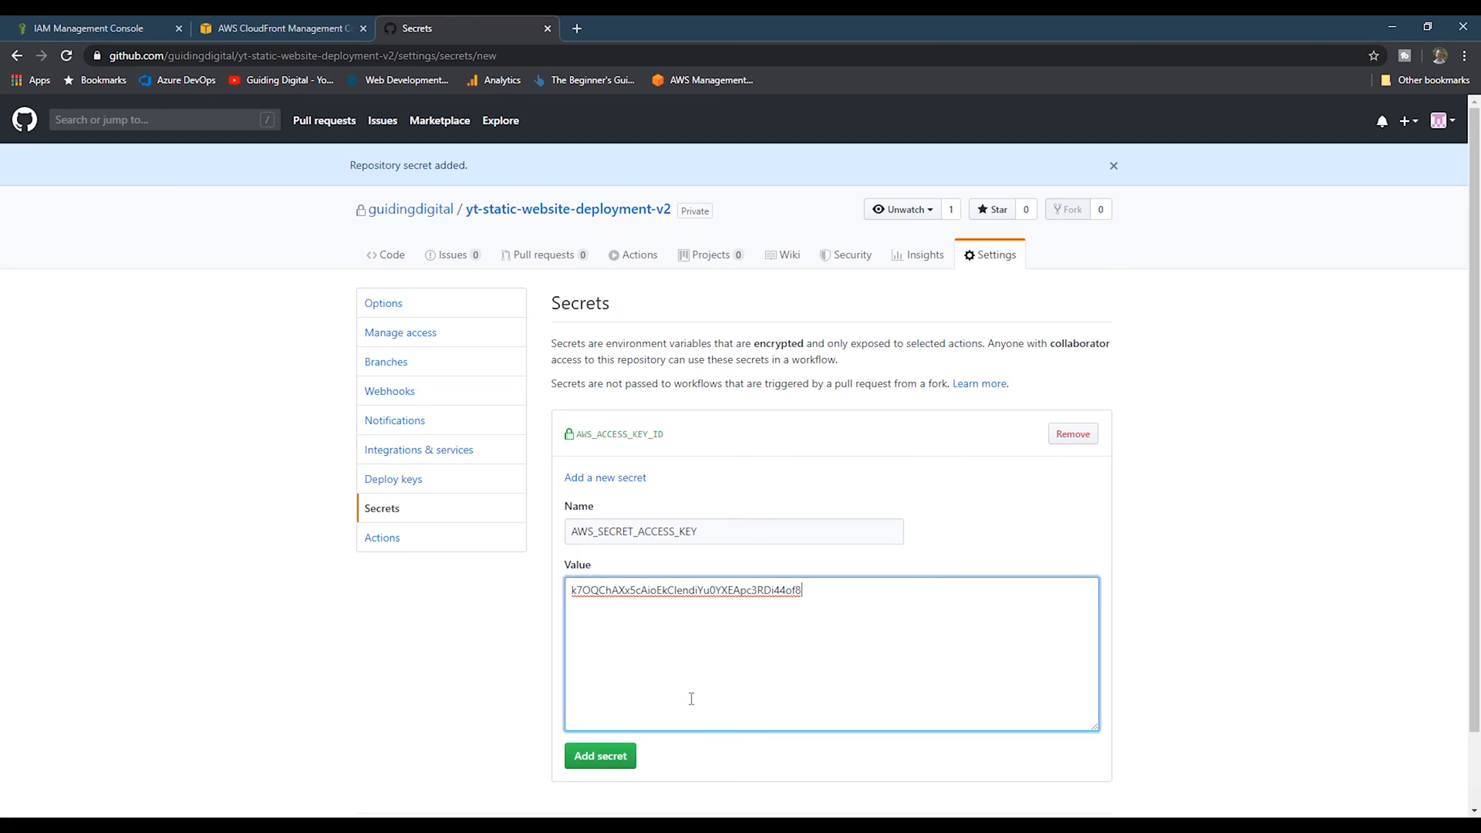
click(598, 755)
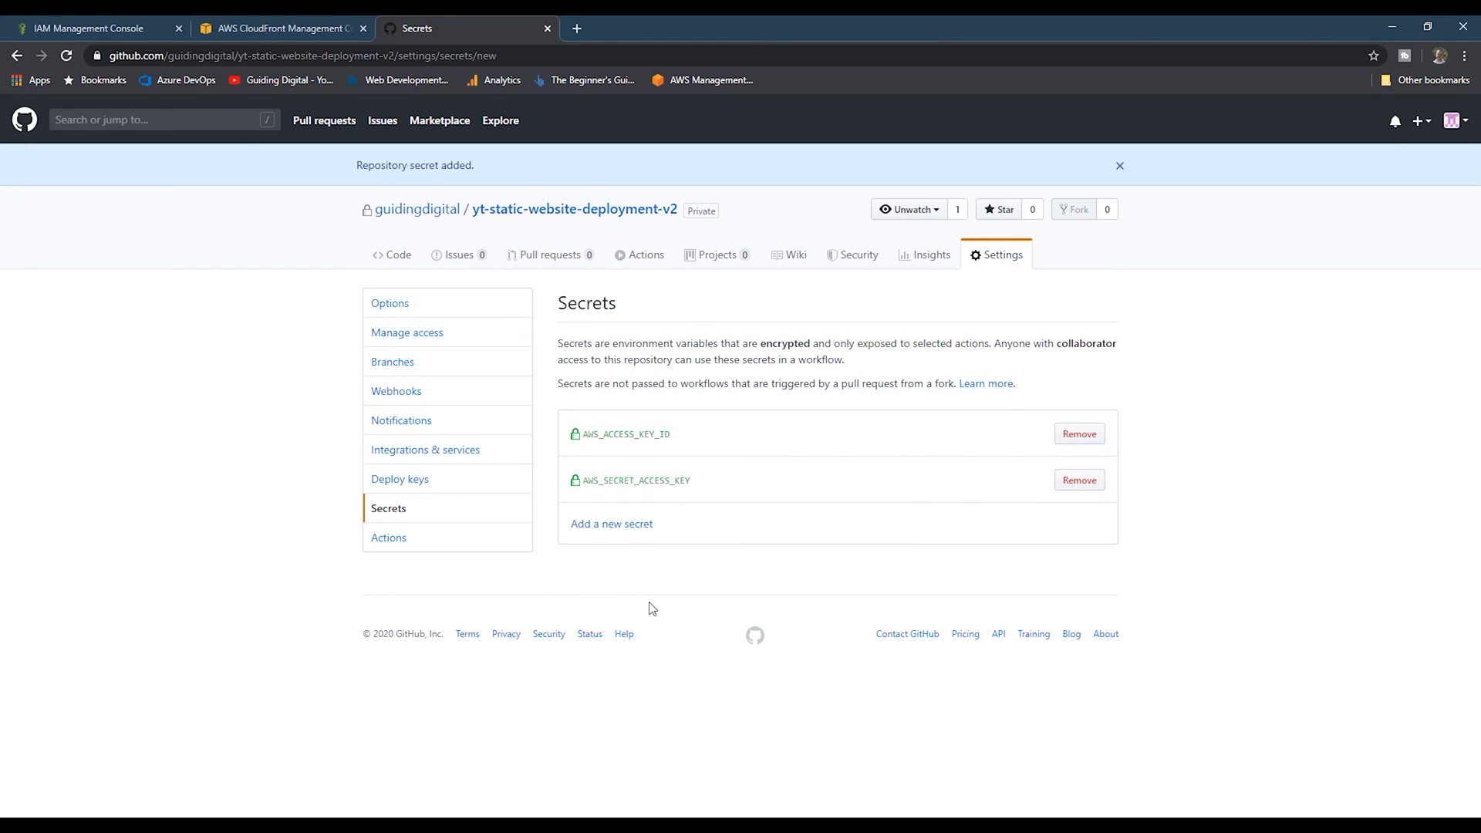
Step: Add the AWS_REGION secret 'us-east-2' and submit the AWS_BUCKET_NAME secret
click(611, 523)
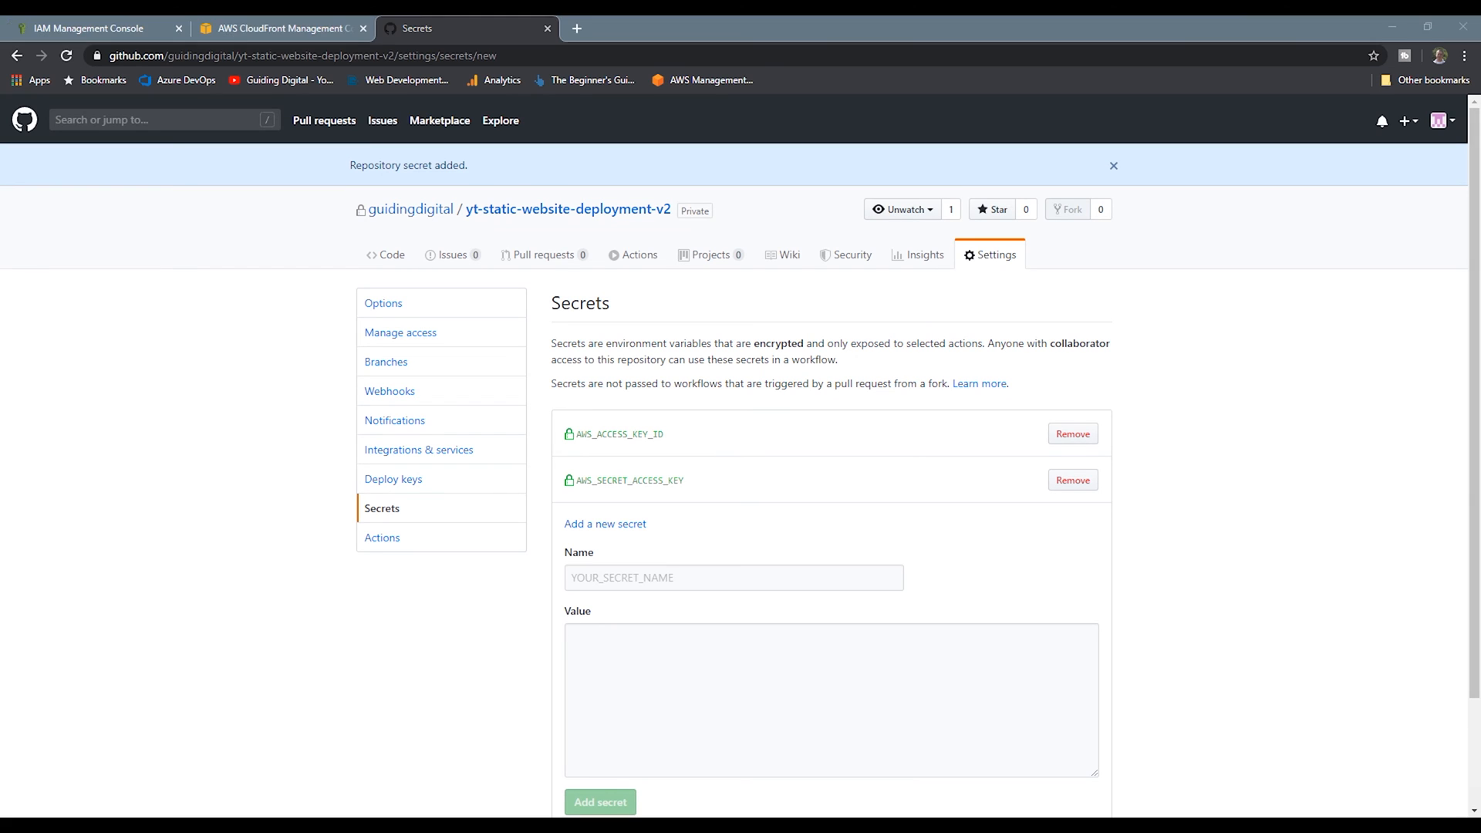
text(us-east-2)
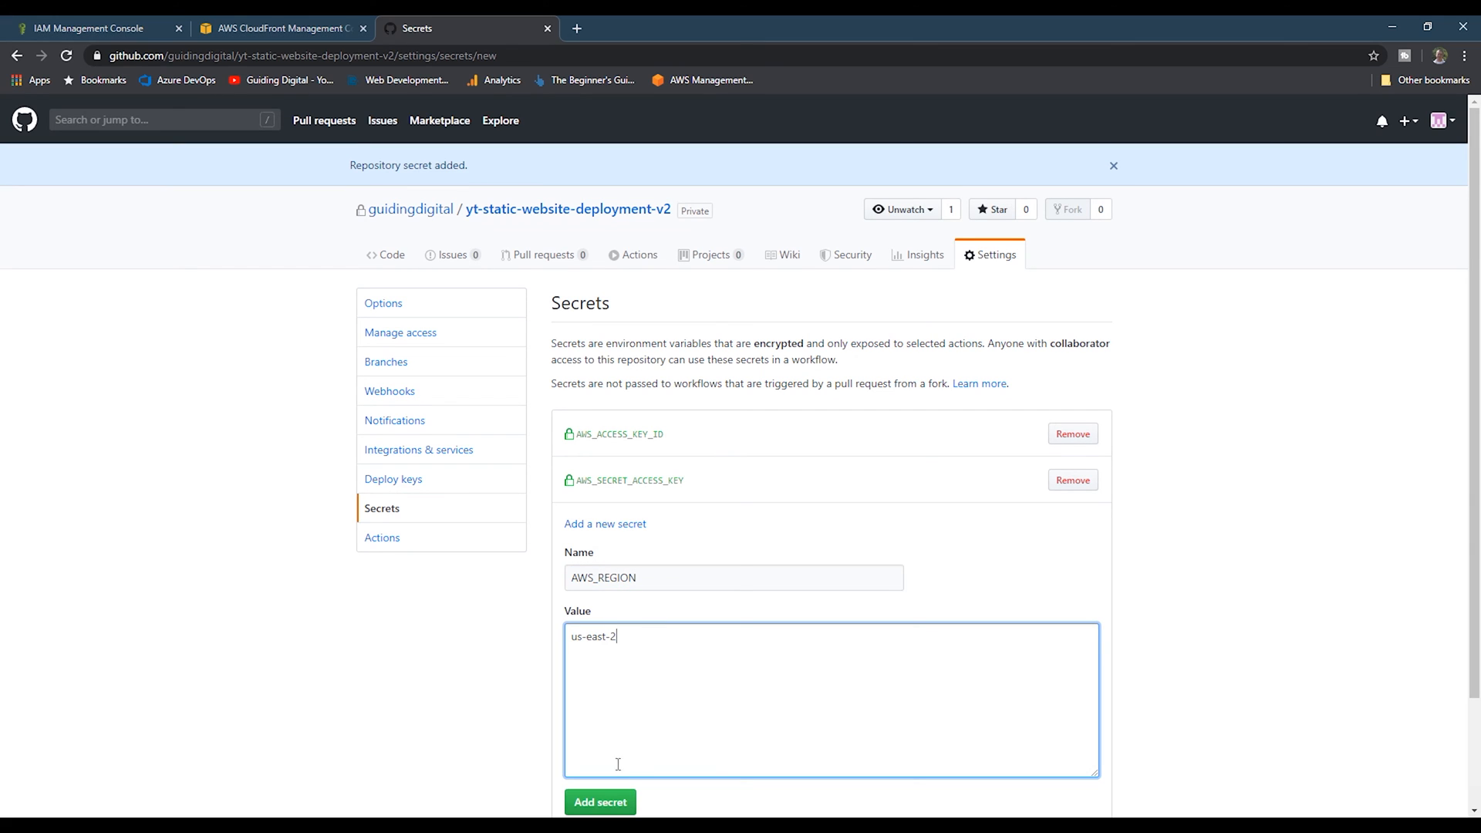
click(600, 802)
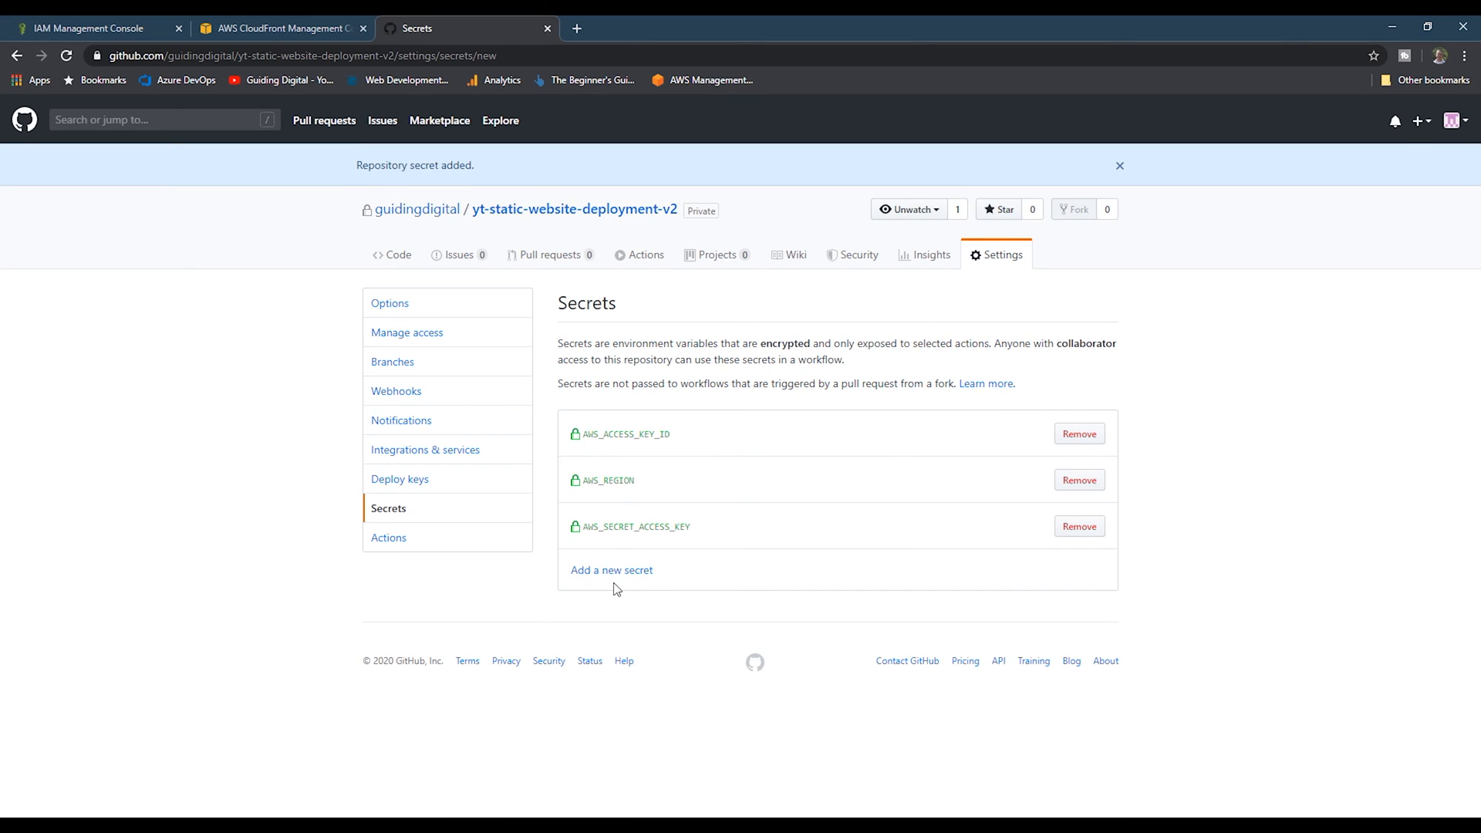
click(610, 569)
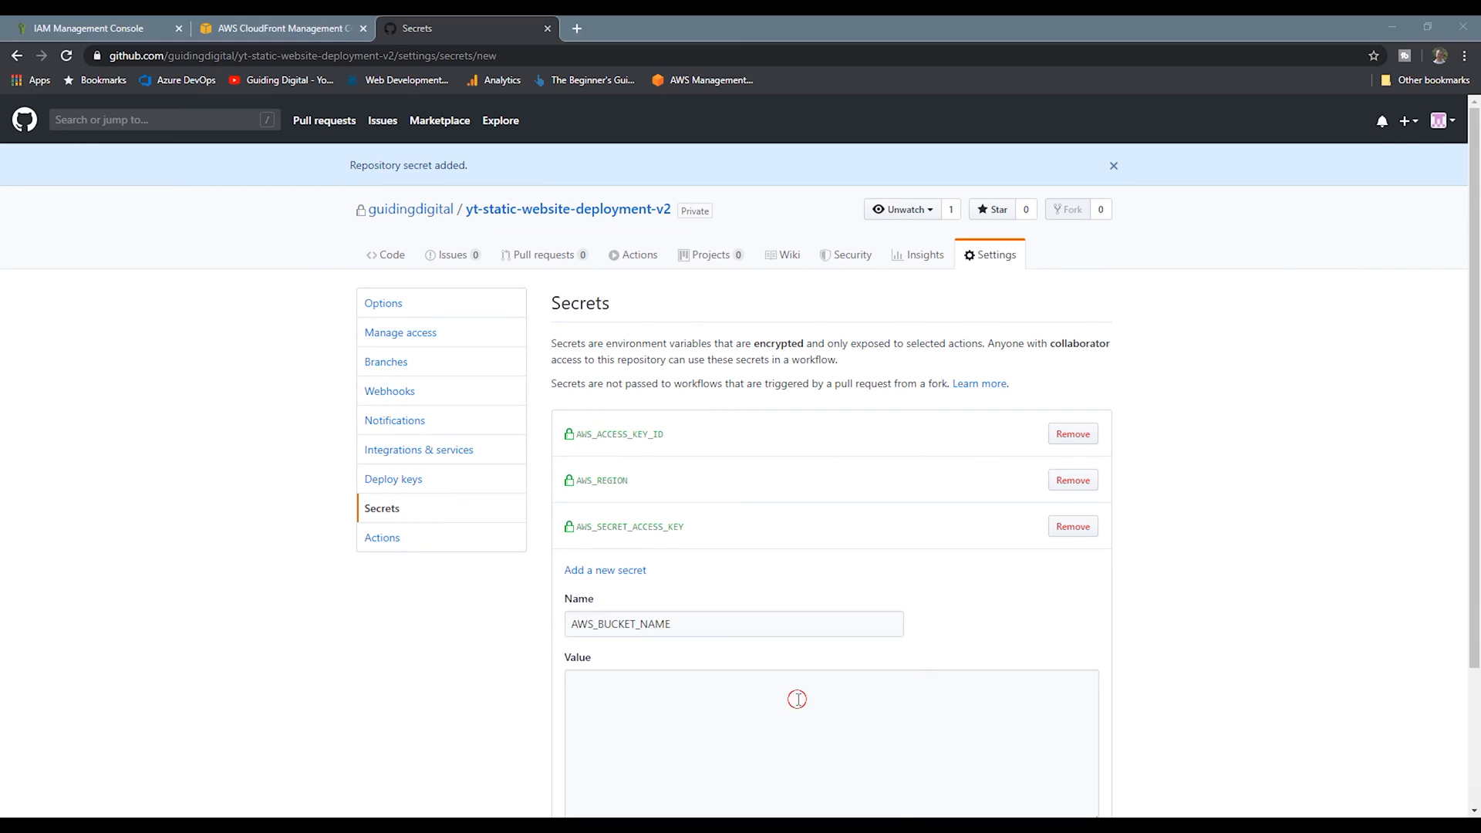
click(595, 693)
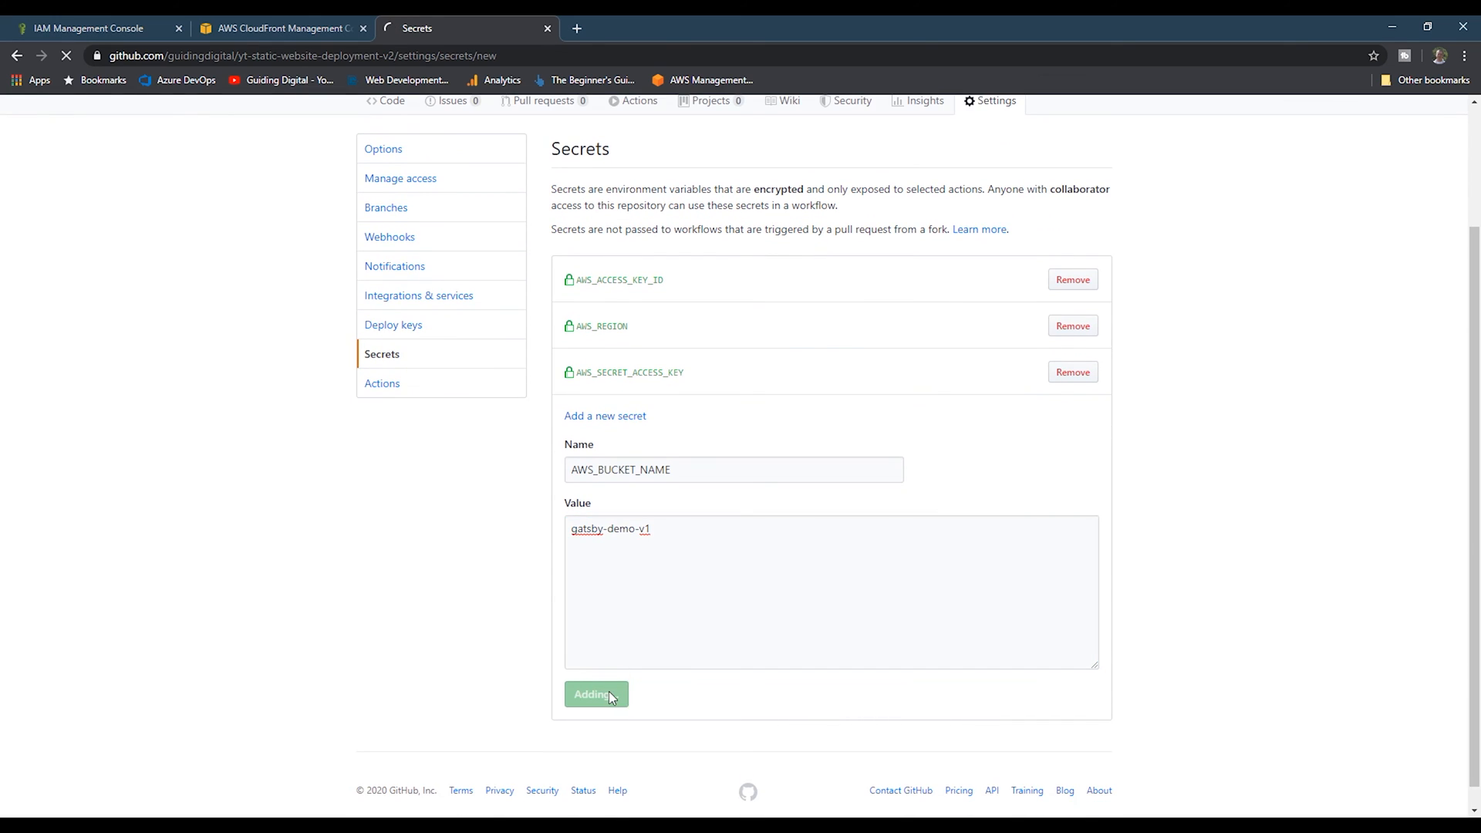
click(594, 694)
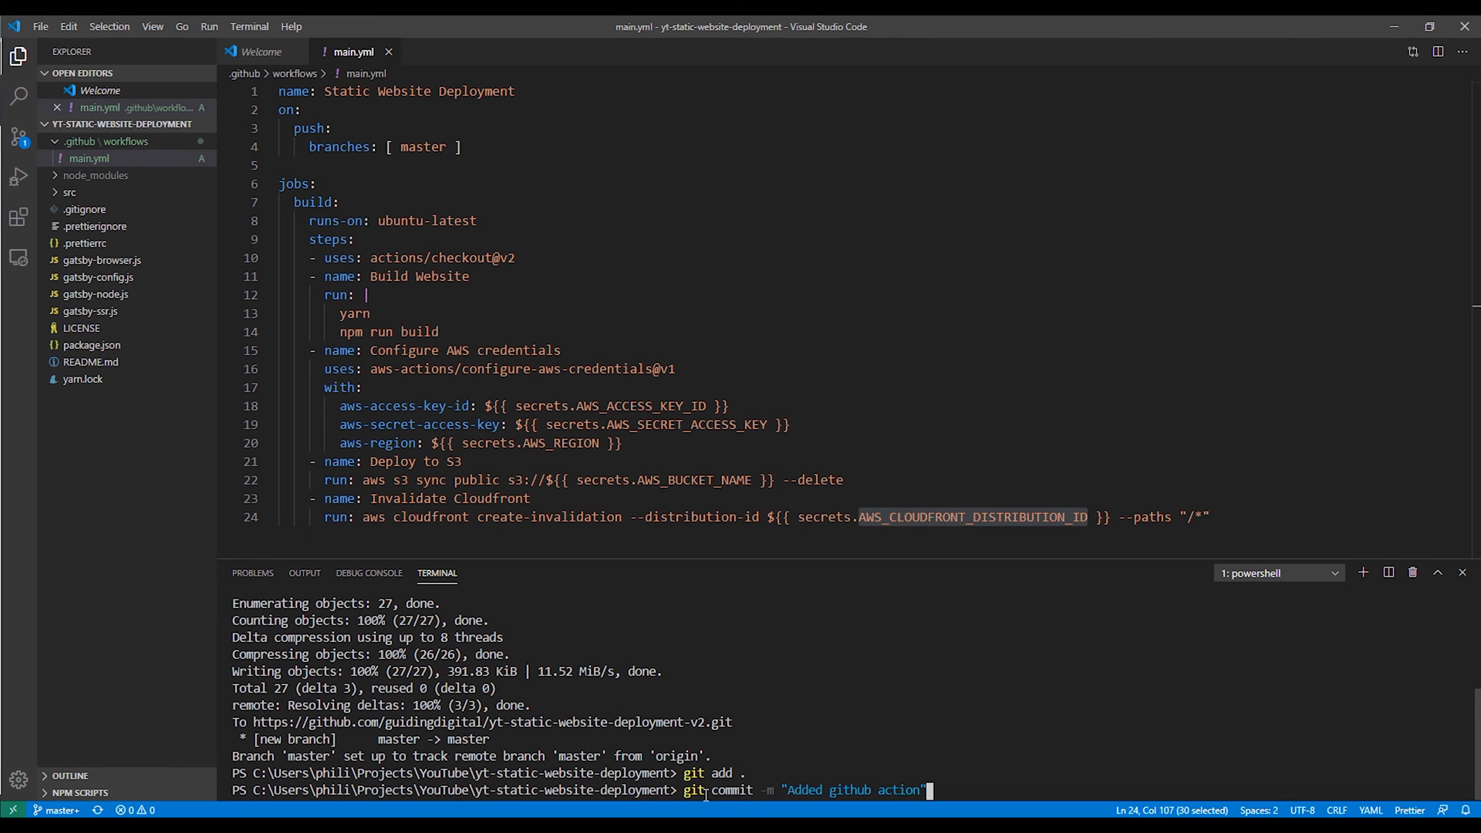
Step: Push the 'Added github action' commit to origin master with git push -u
text(git push -u orig)
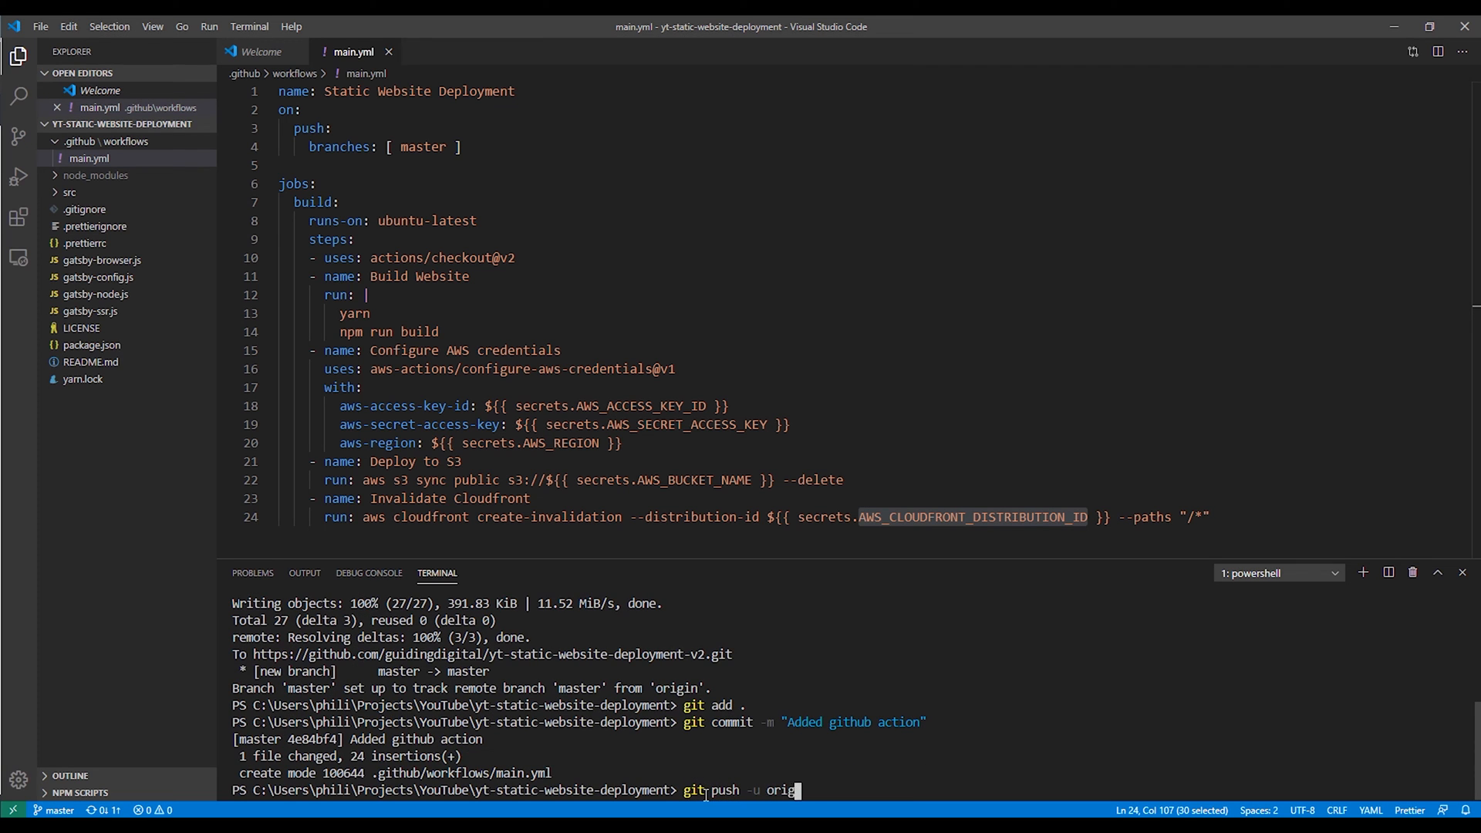
key(Enter)
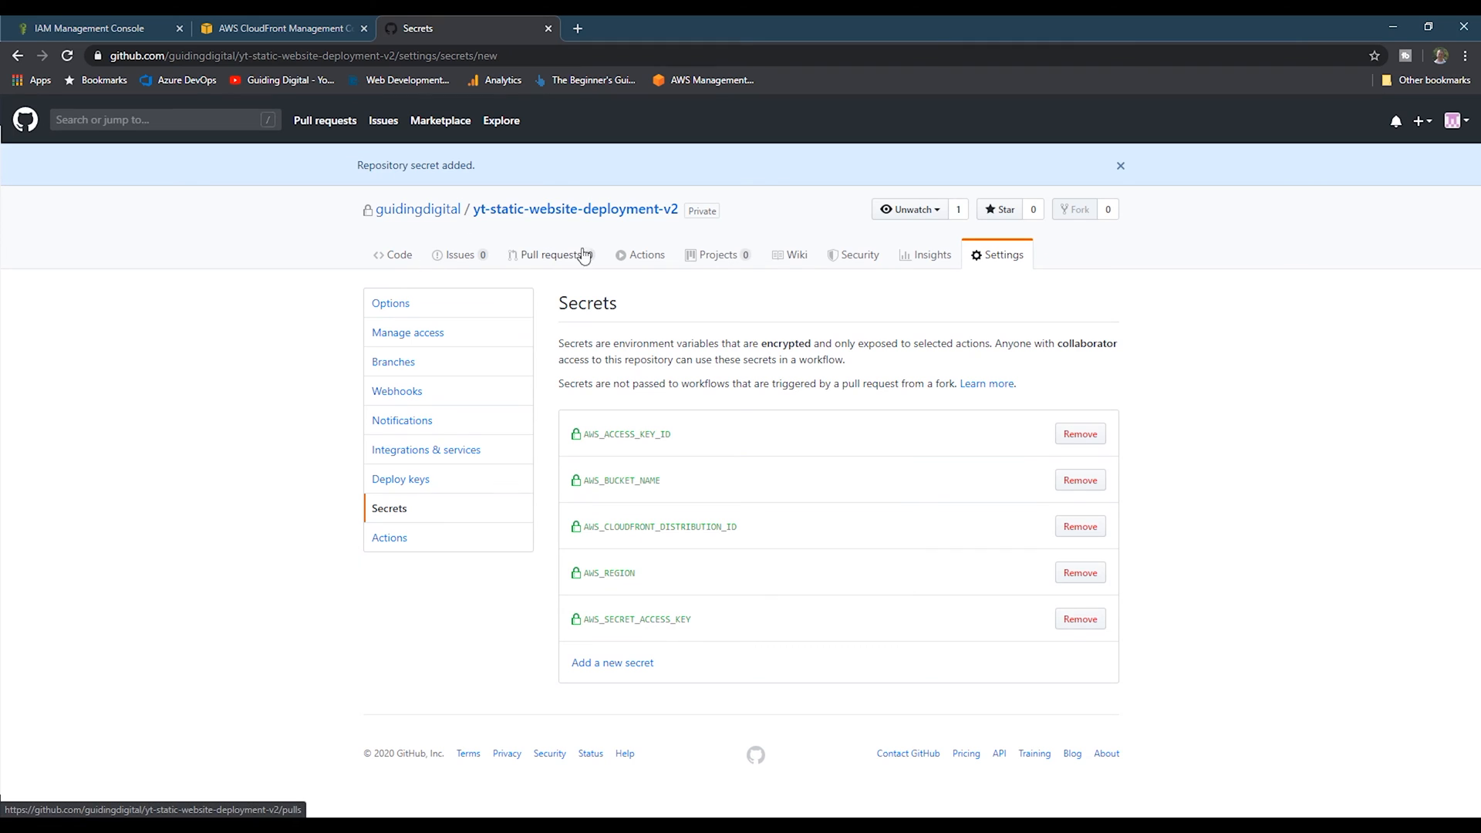
Step: Open the 'Added github action' workflow run and view its build job steps
click(644, 254)
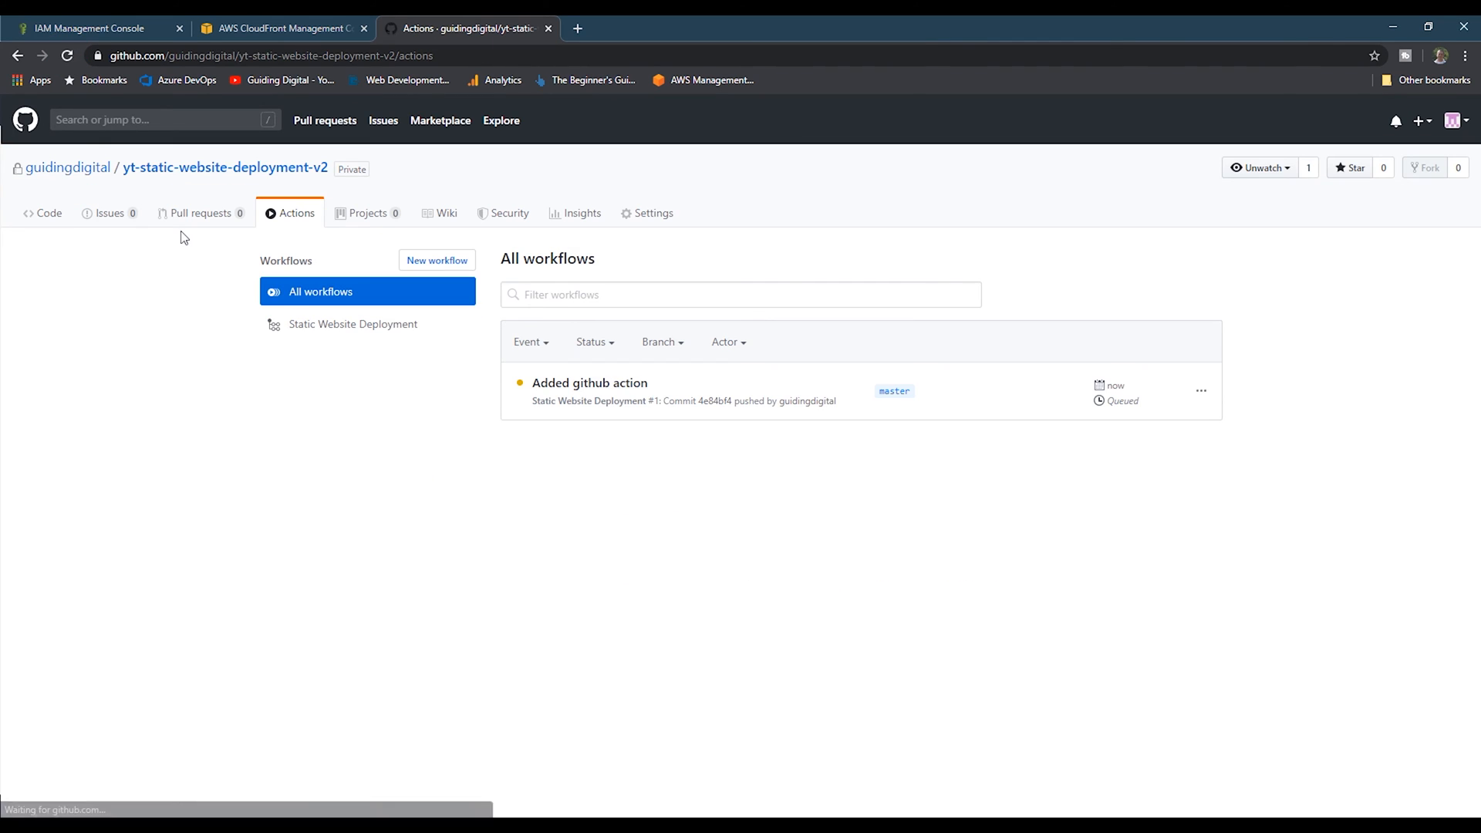
click(590, 383)
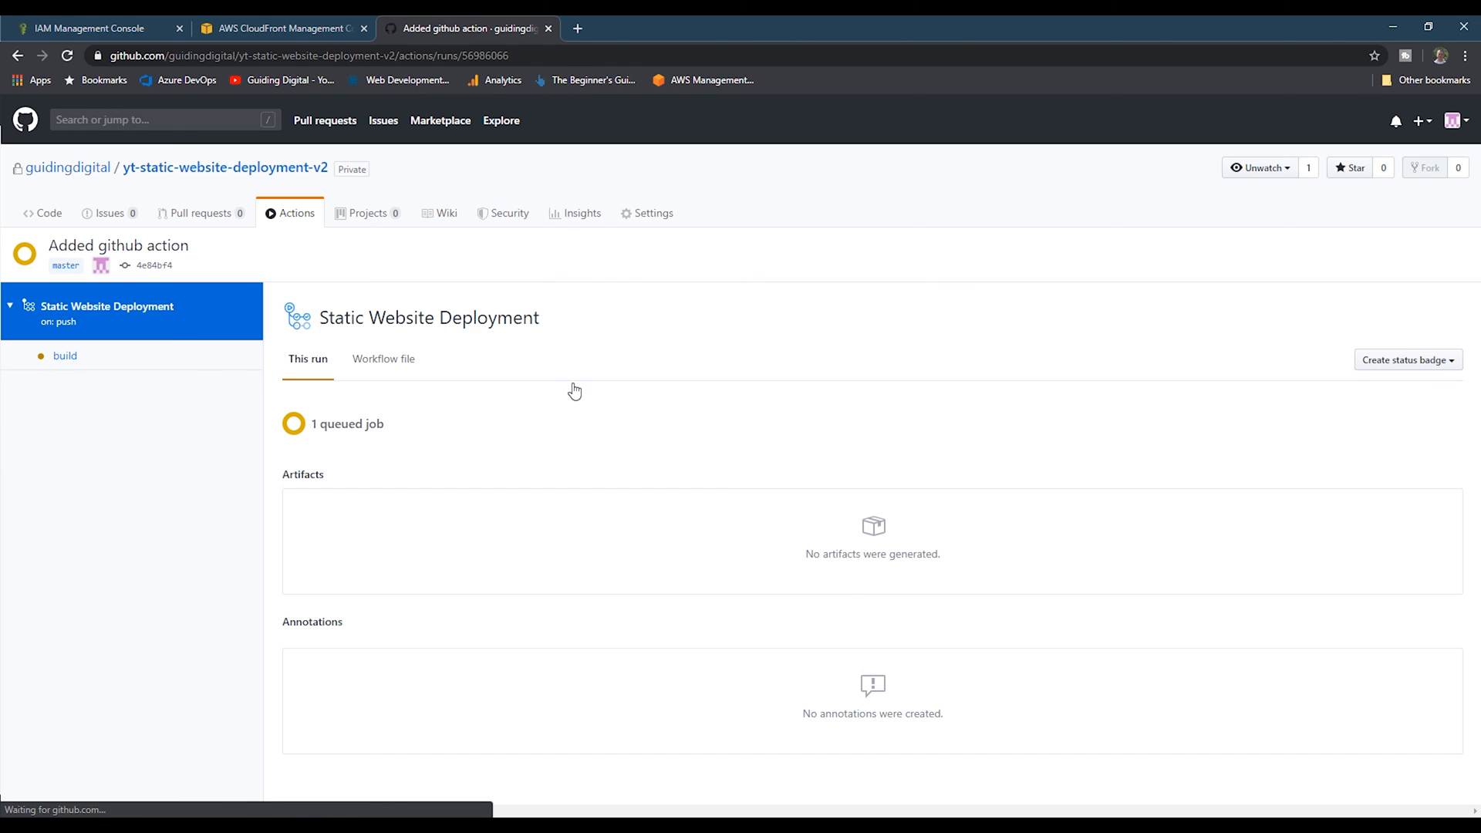
click(64, 356)
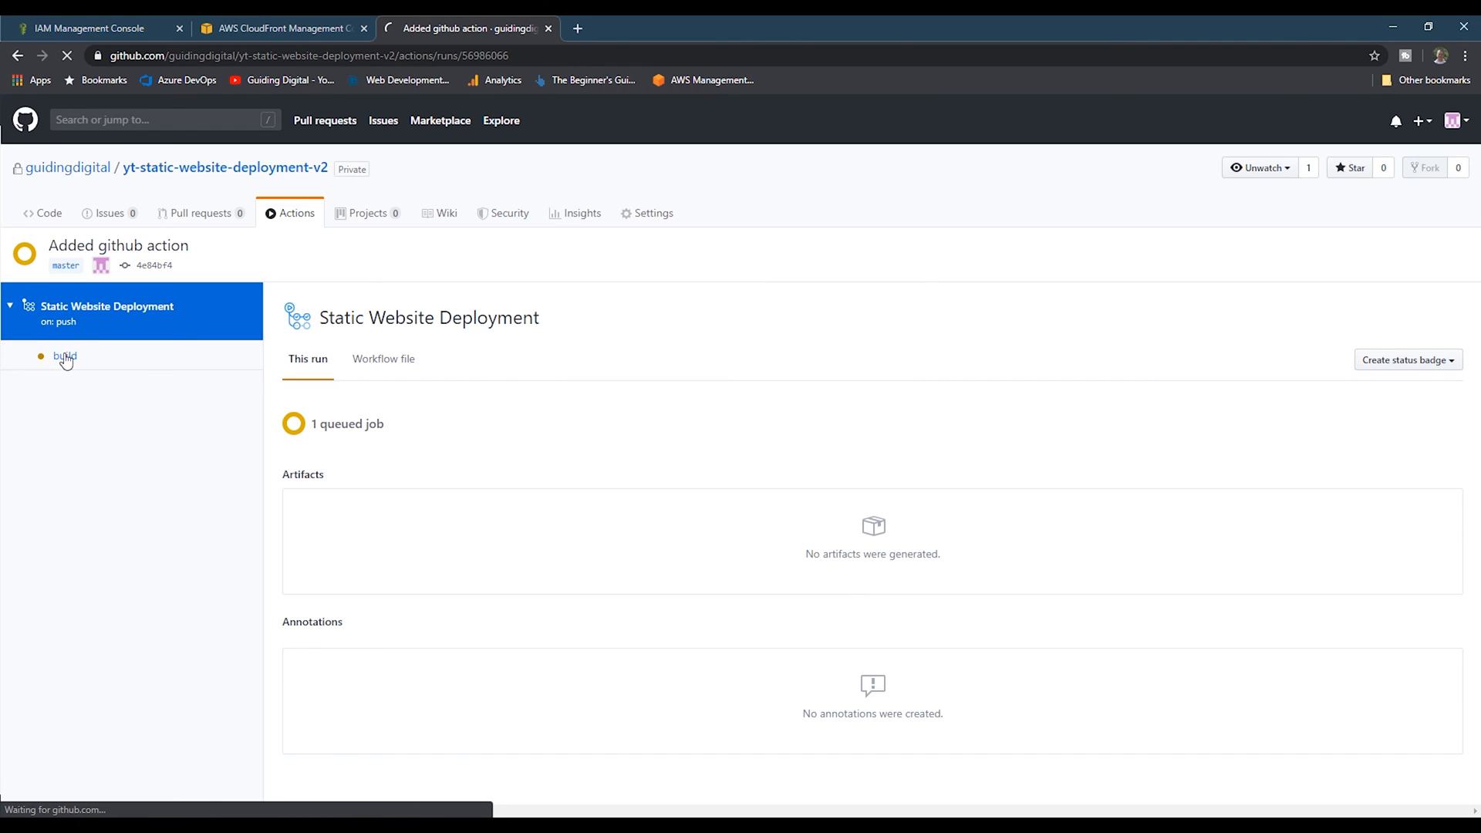
click(65, 356)
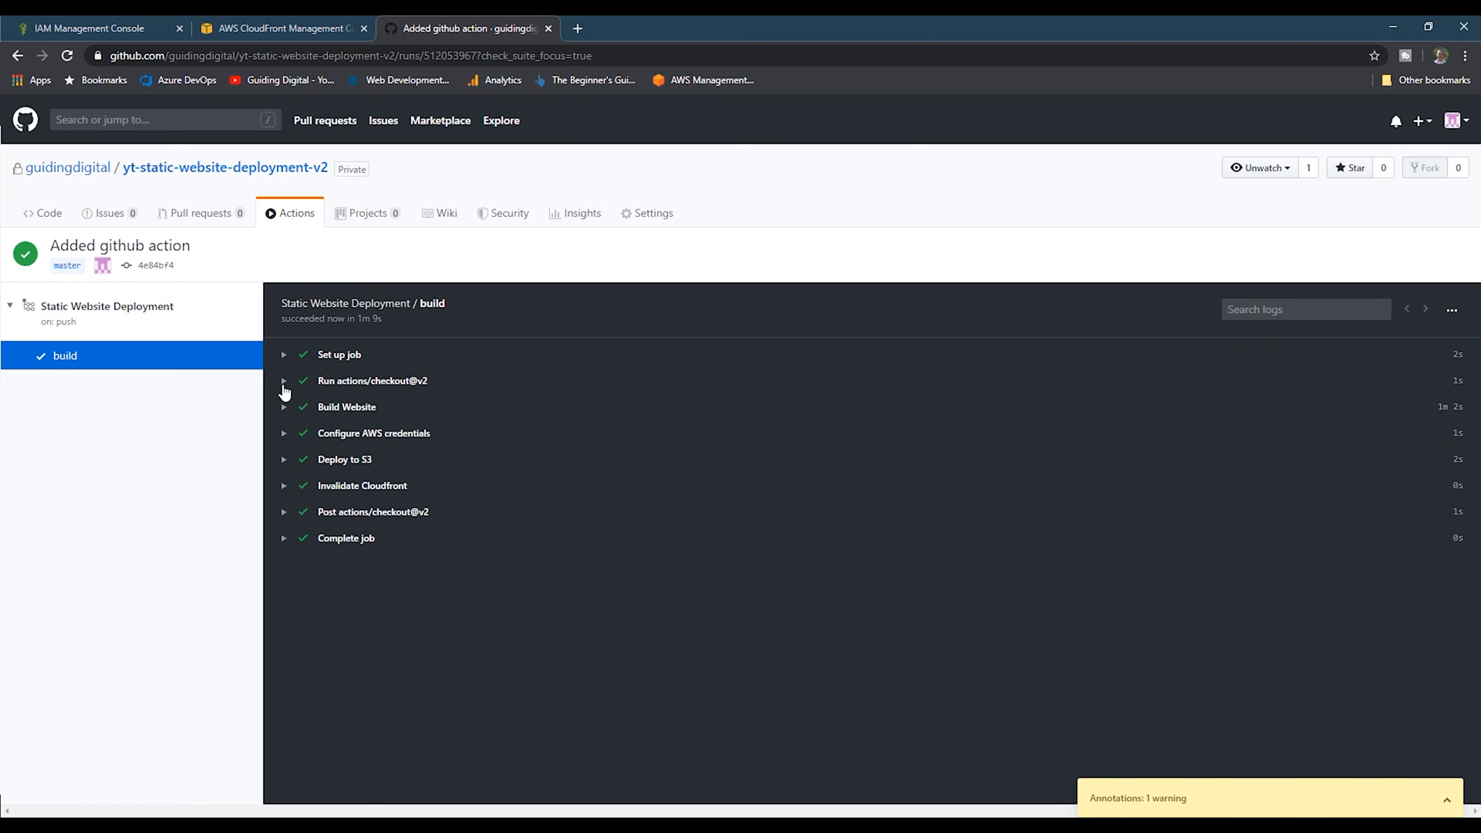
mouse_move(576, 29)
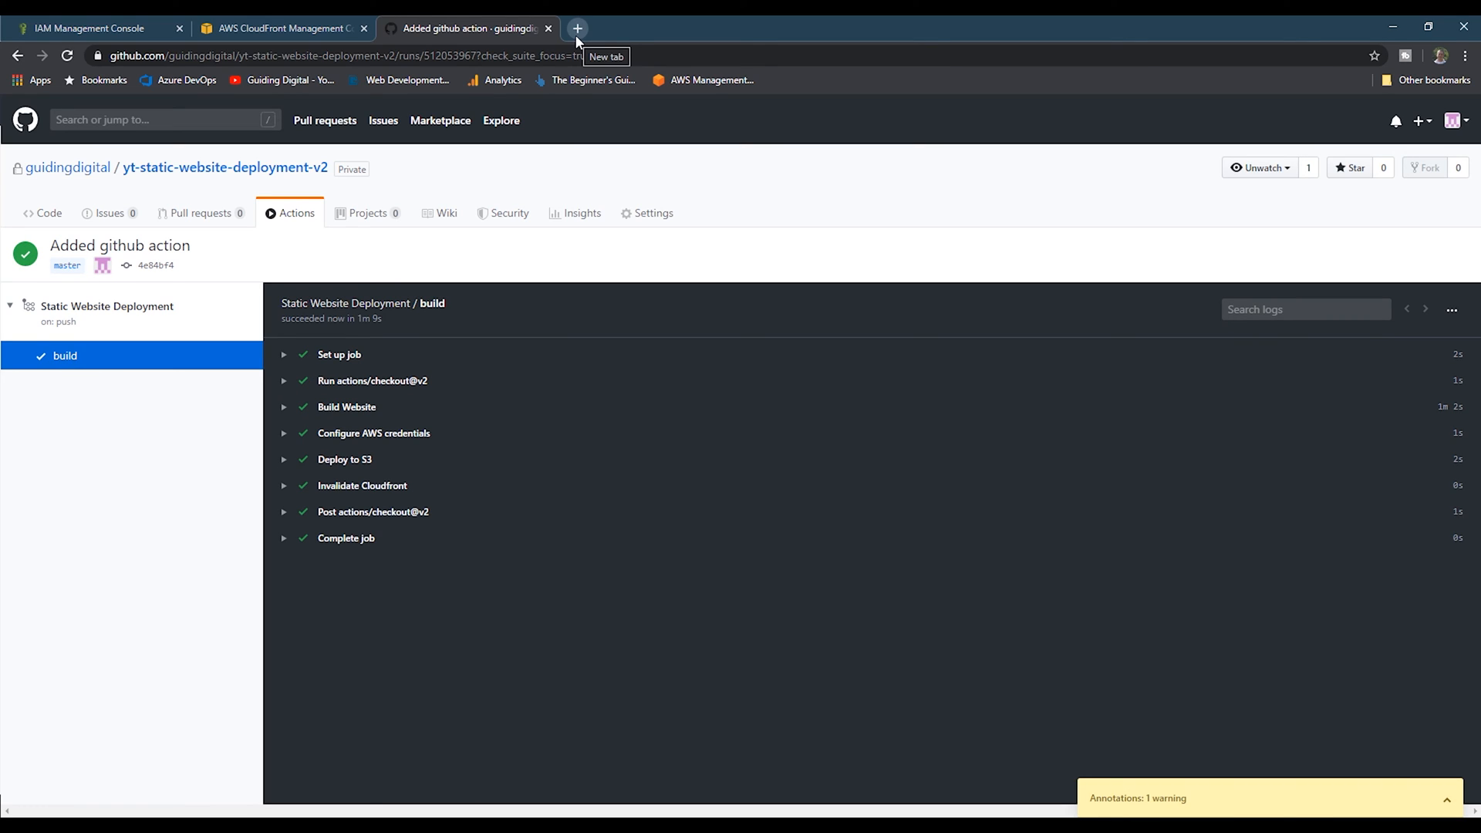
Step: Open a new Chrome tab and start typing the site address
click(576, 28)
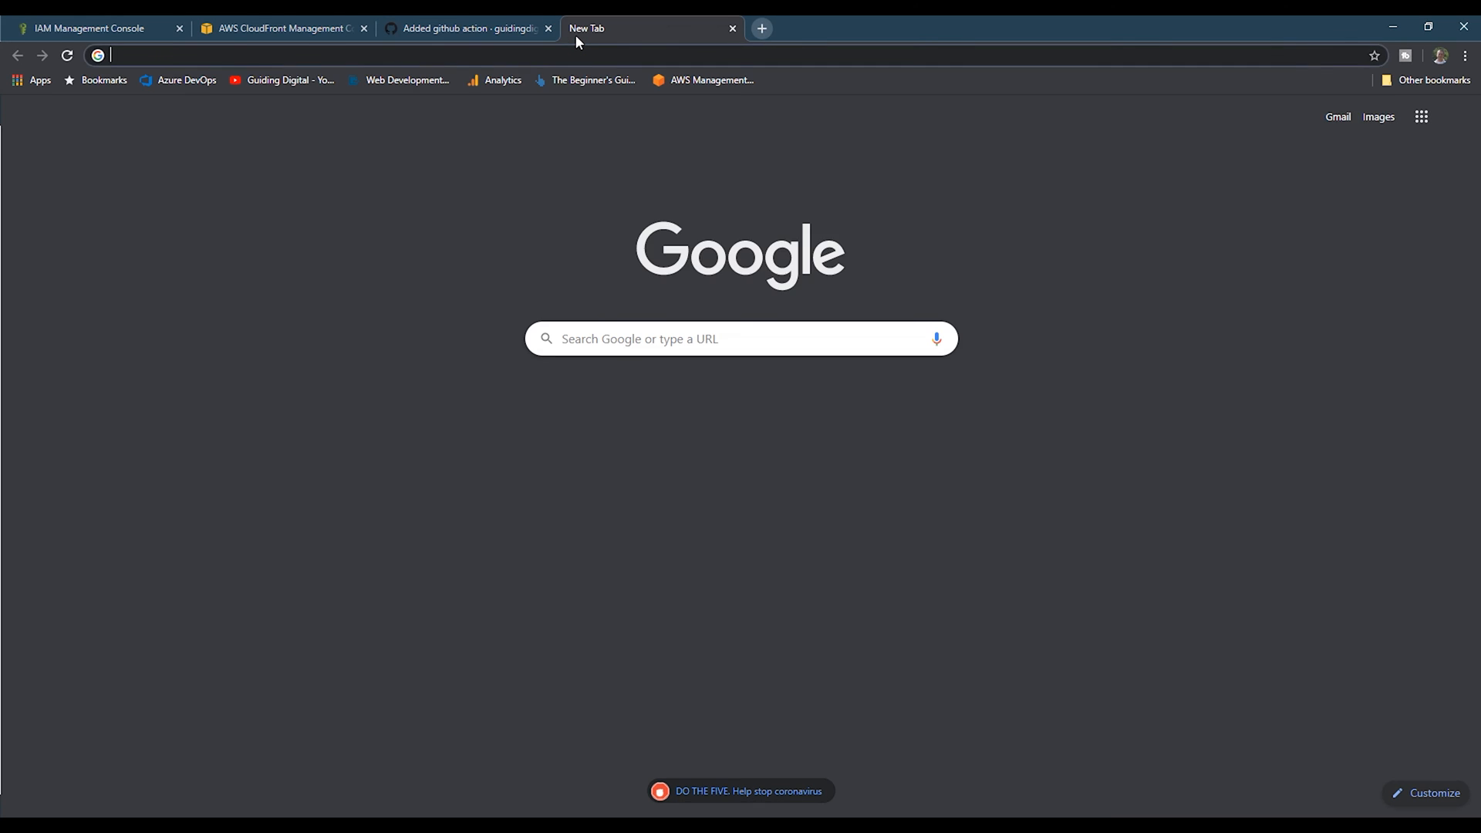
text(gu)
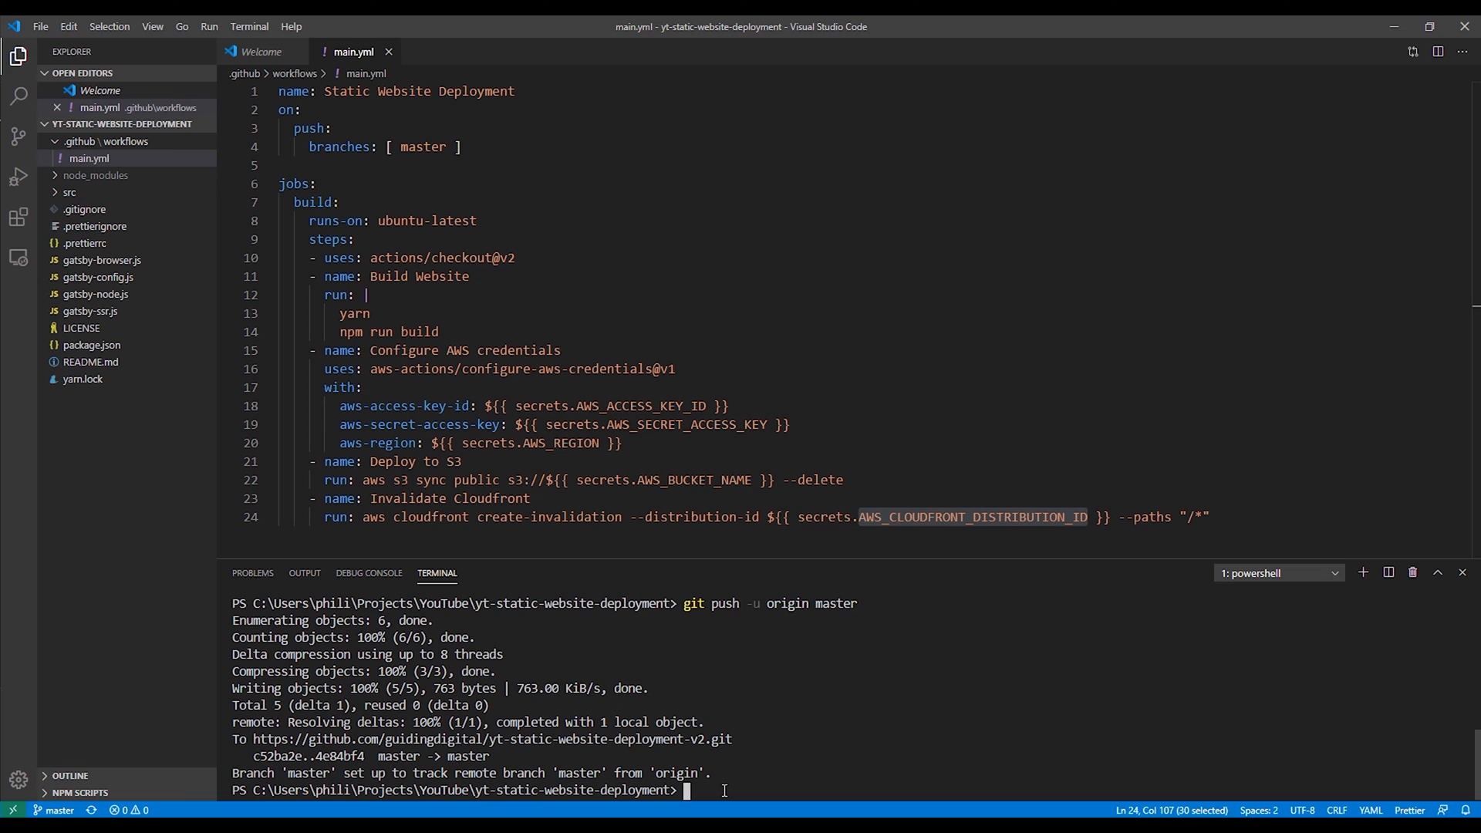
Step: Create and switch to branch version2, then open and edit src/pages/index.js
text(git checkout -b)
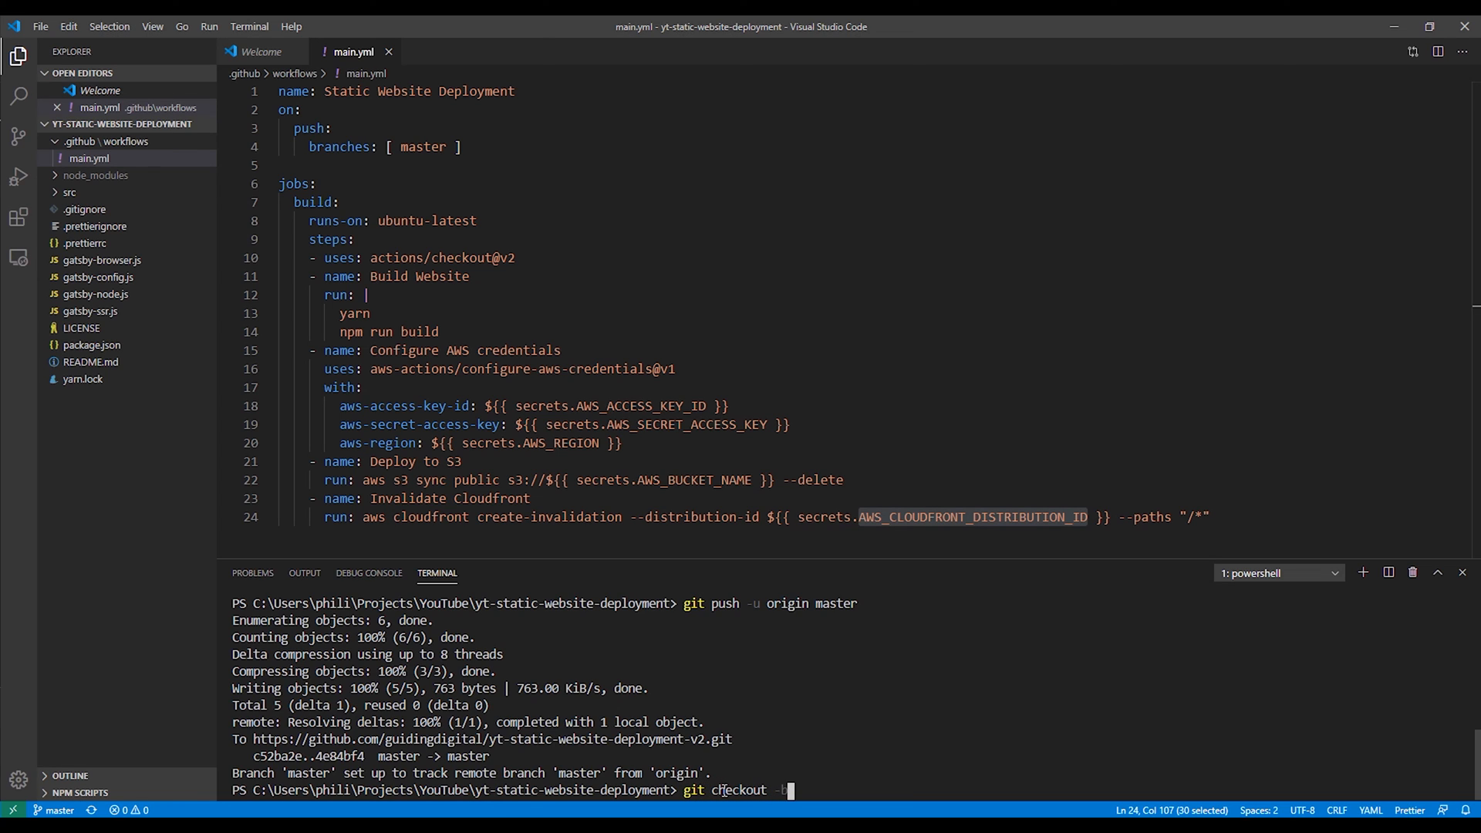
text(version2)
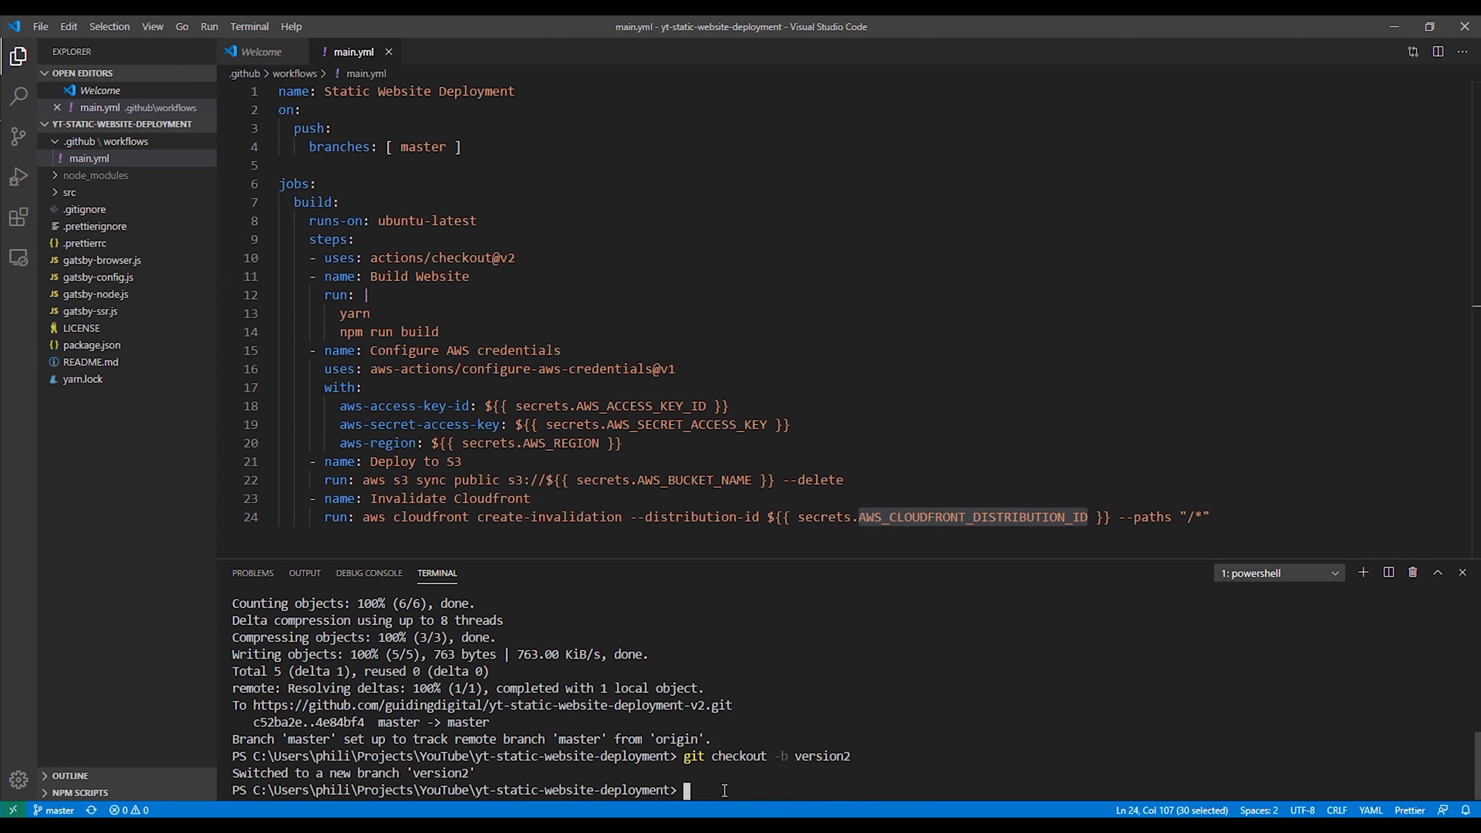
click(68, 192)
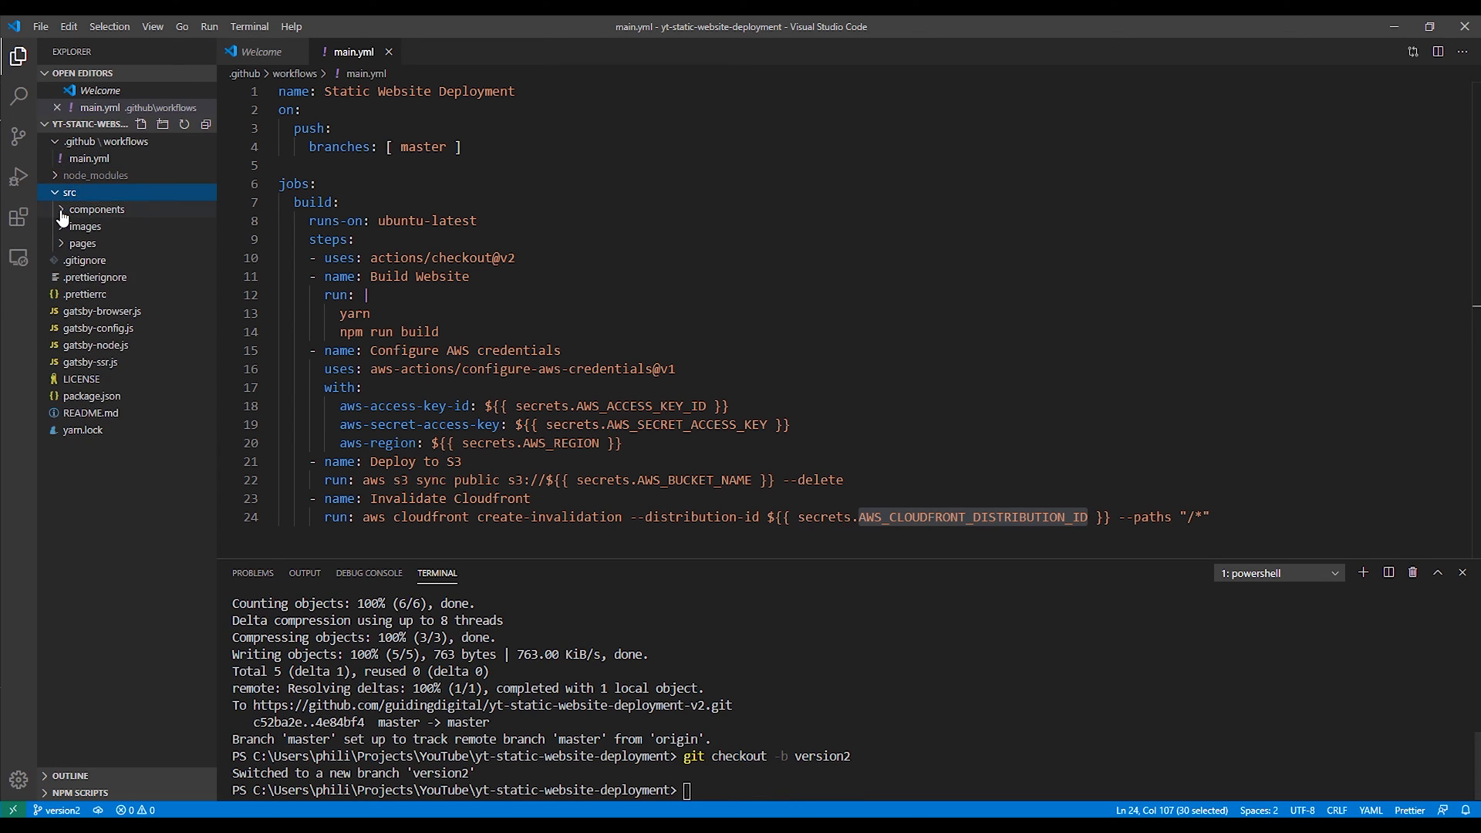
click(92, 277)
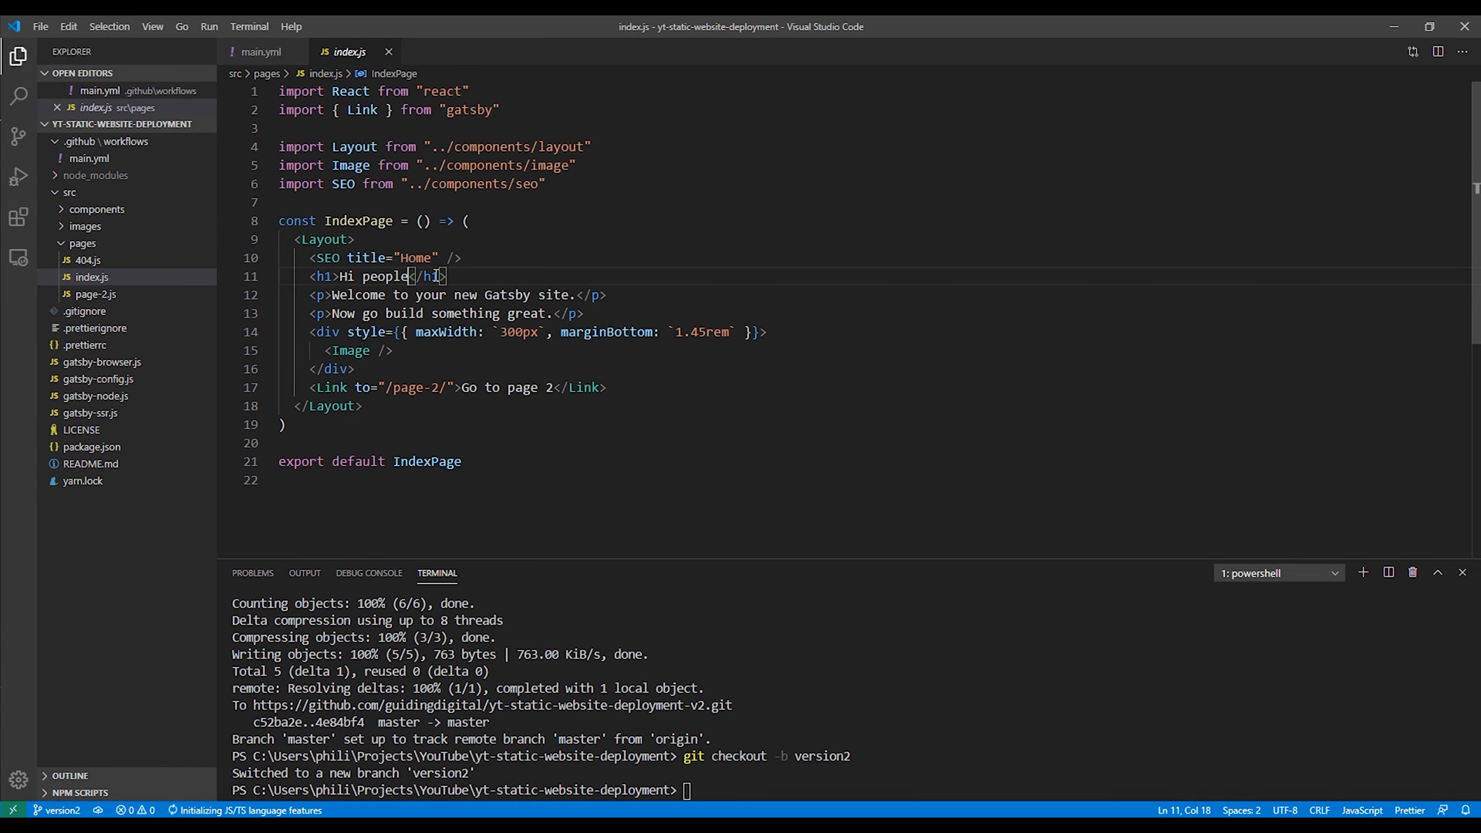
text(" ")
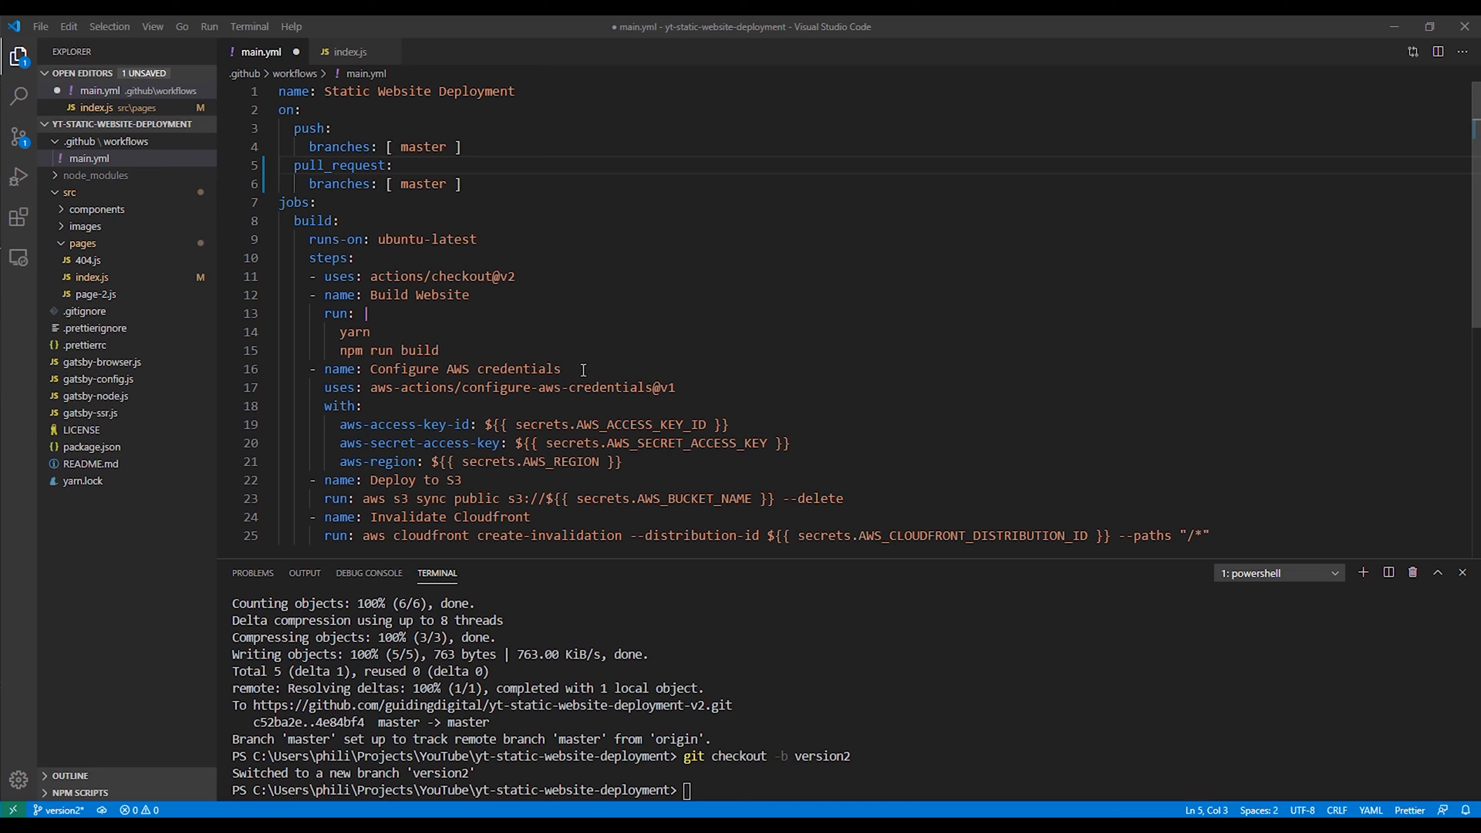
Step: Add if: github.event_name == 'push' to the AWS steps, then commit and push version2
text(if: github.event_name == 'push')
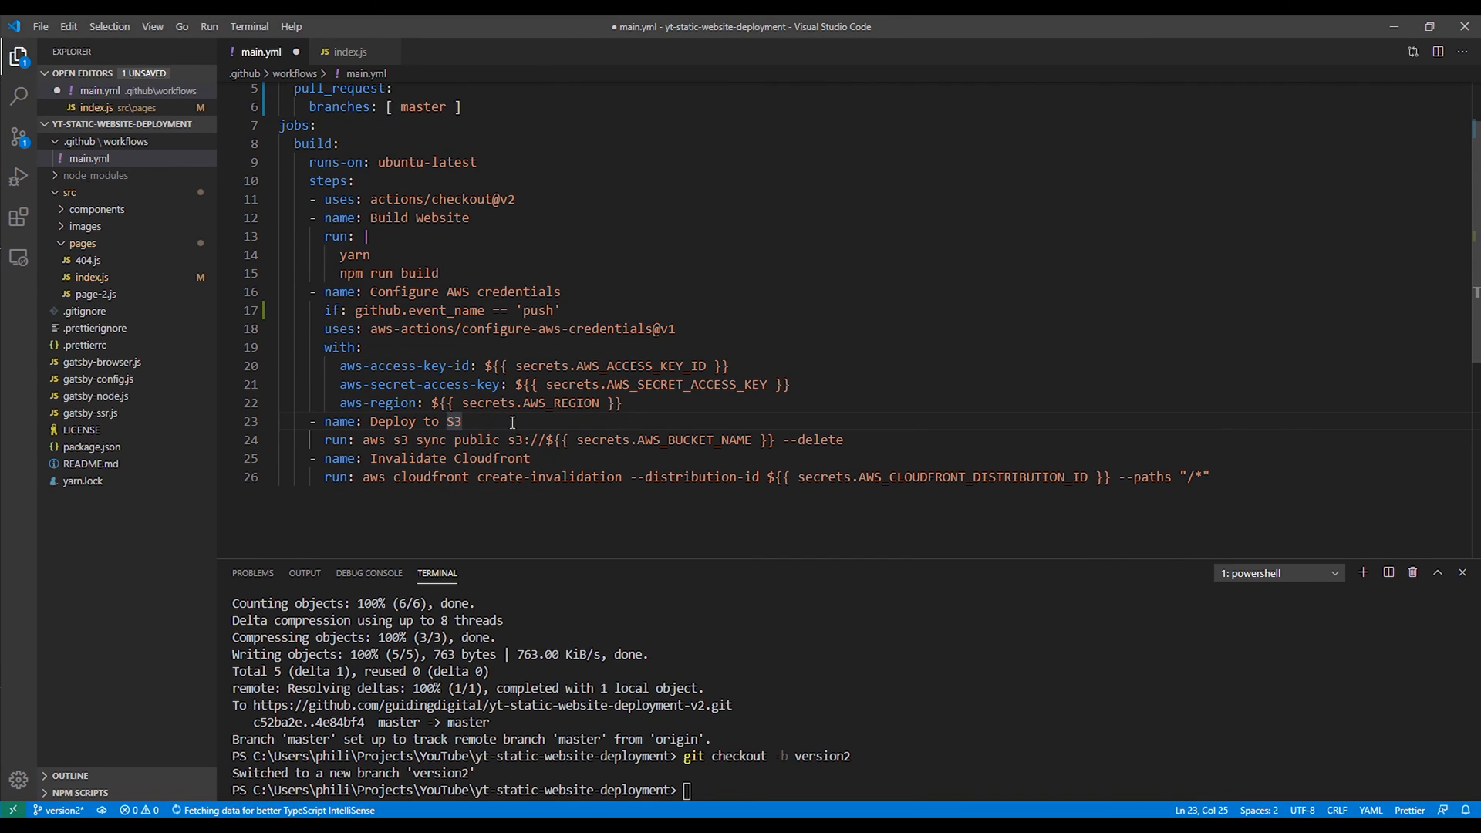
text(if: github.event_name == 'push')
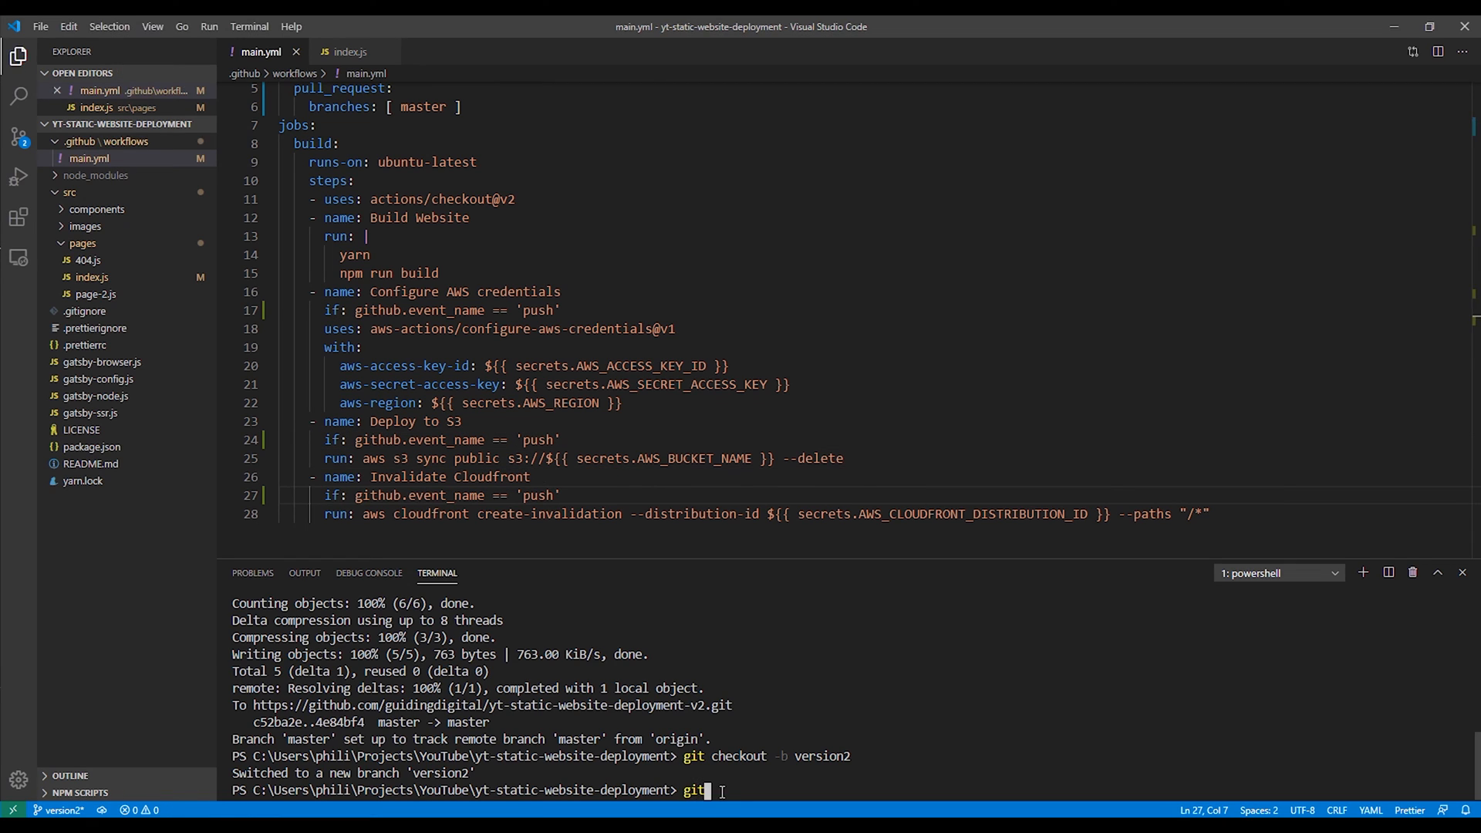
text(git add .)
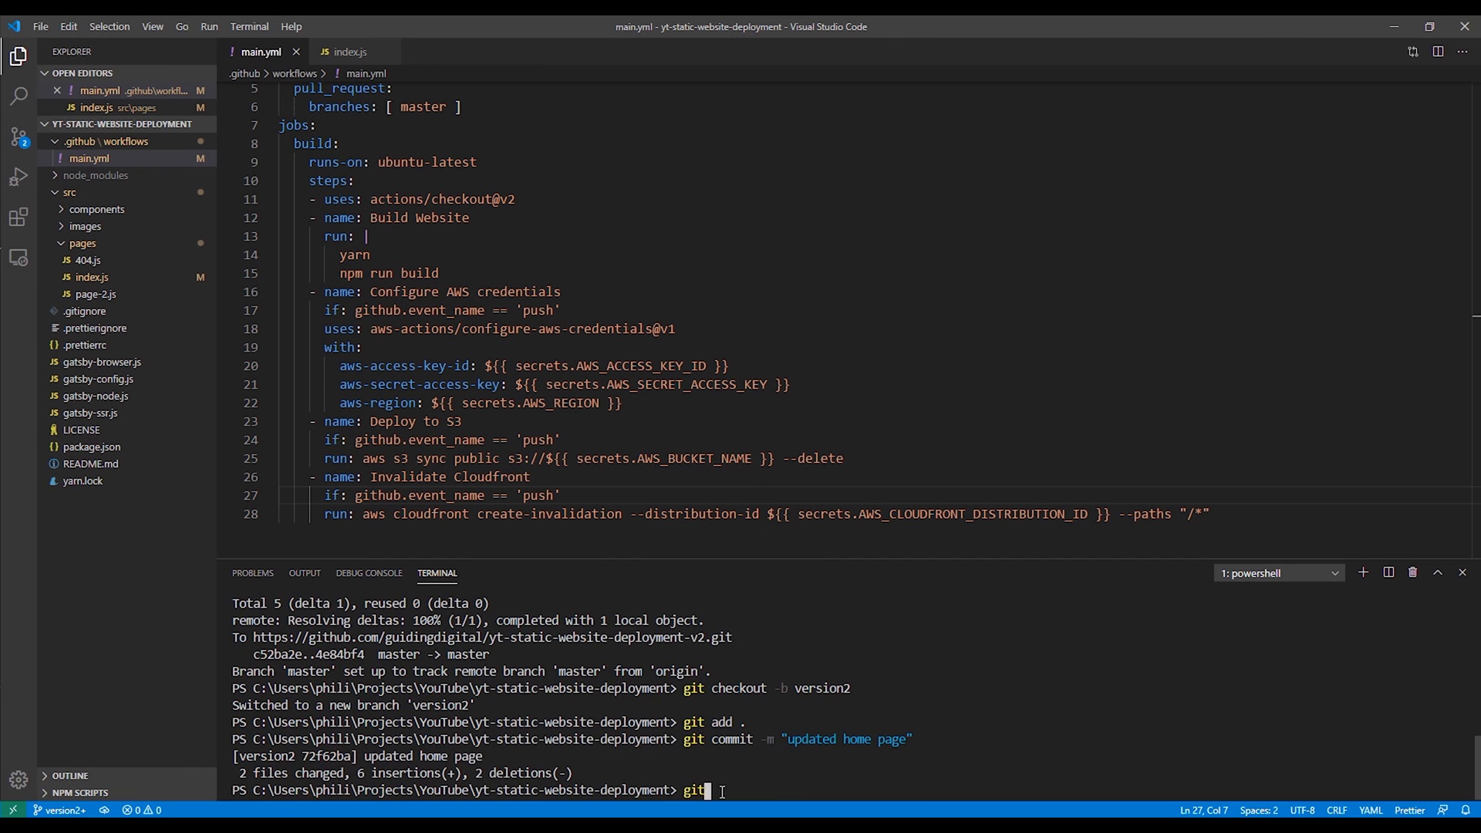
text(push -u origin ve)
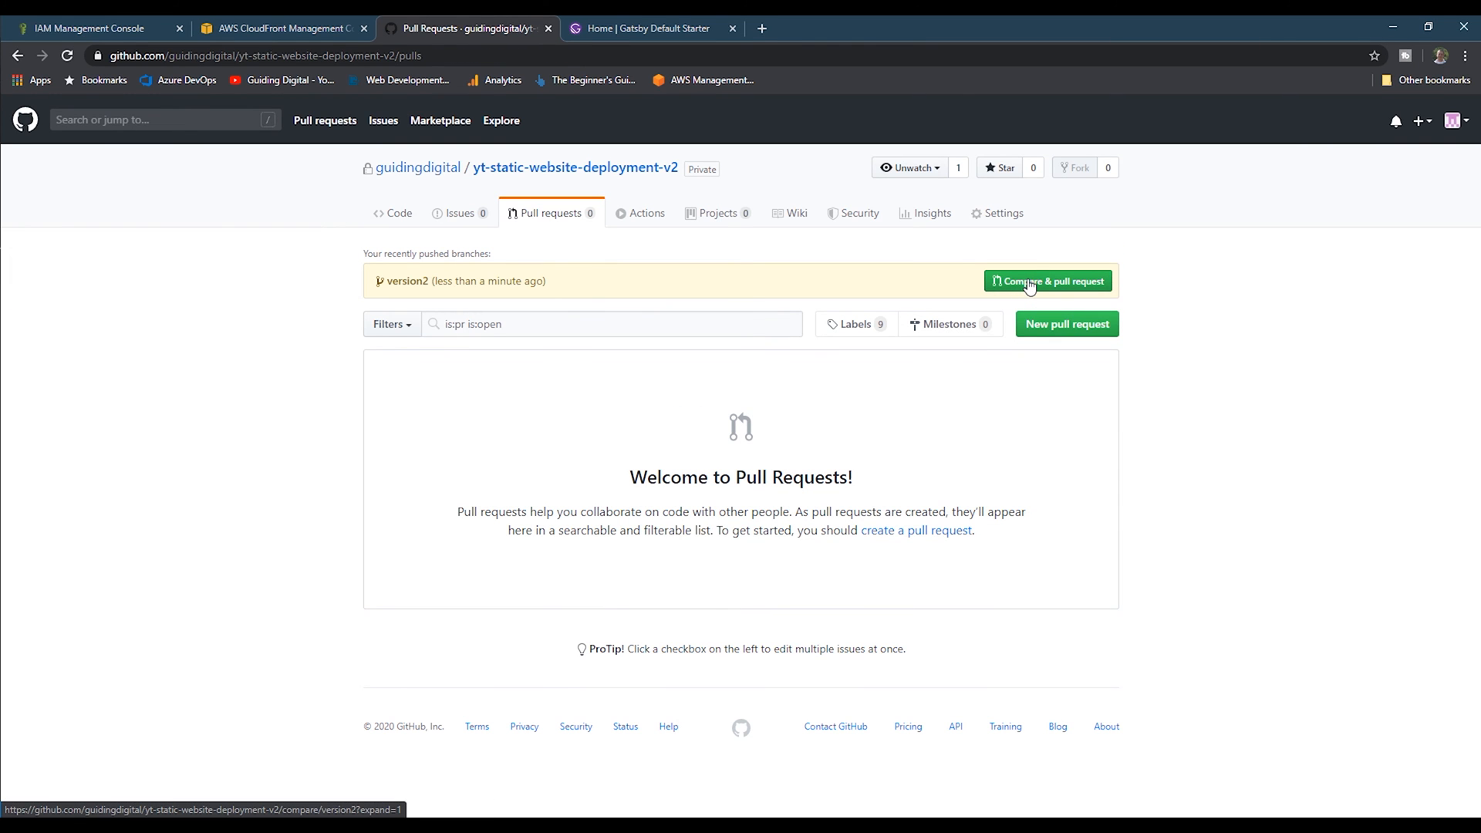
Step: Create the 'updated home page' pull request from version2 and open its pull_request build job
click(1047, 281)
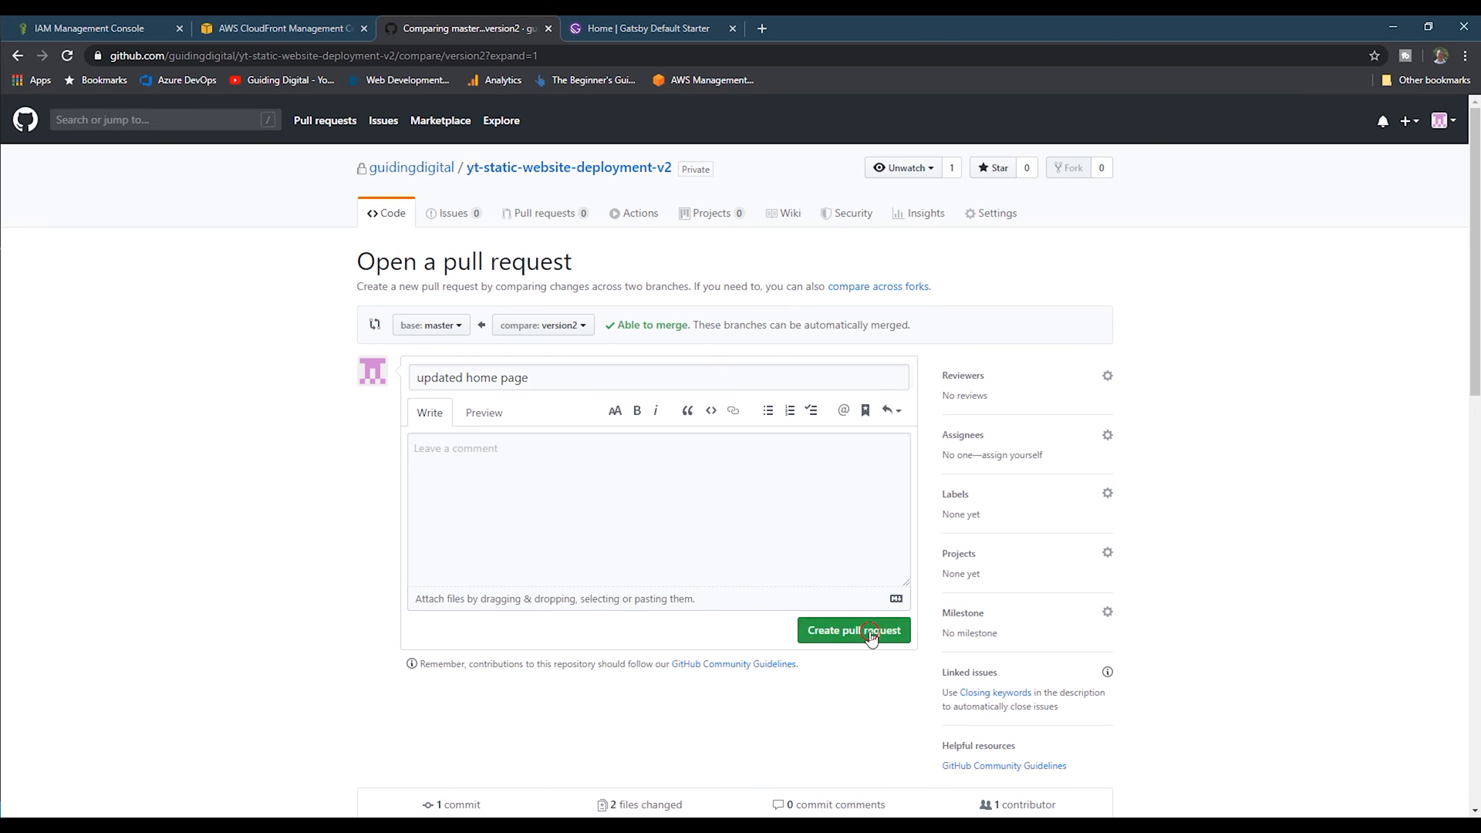
click(852, 630)
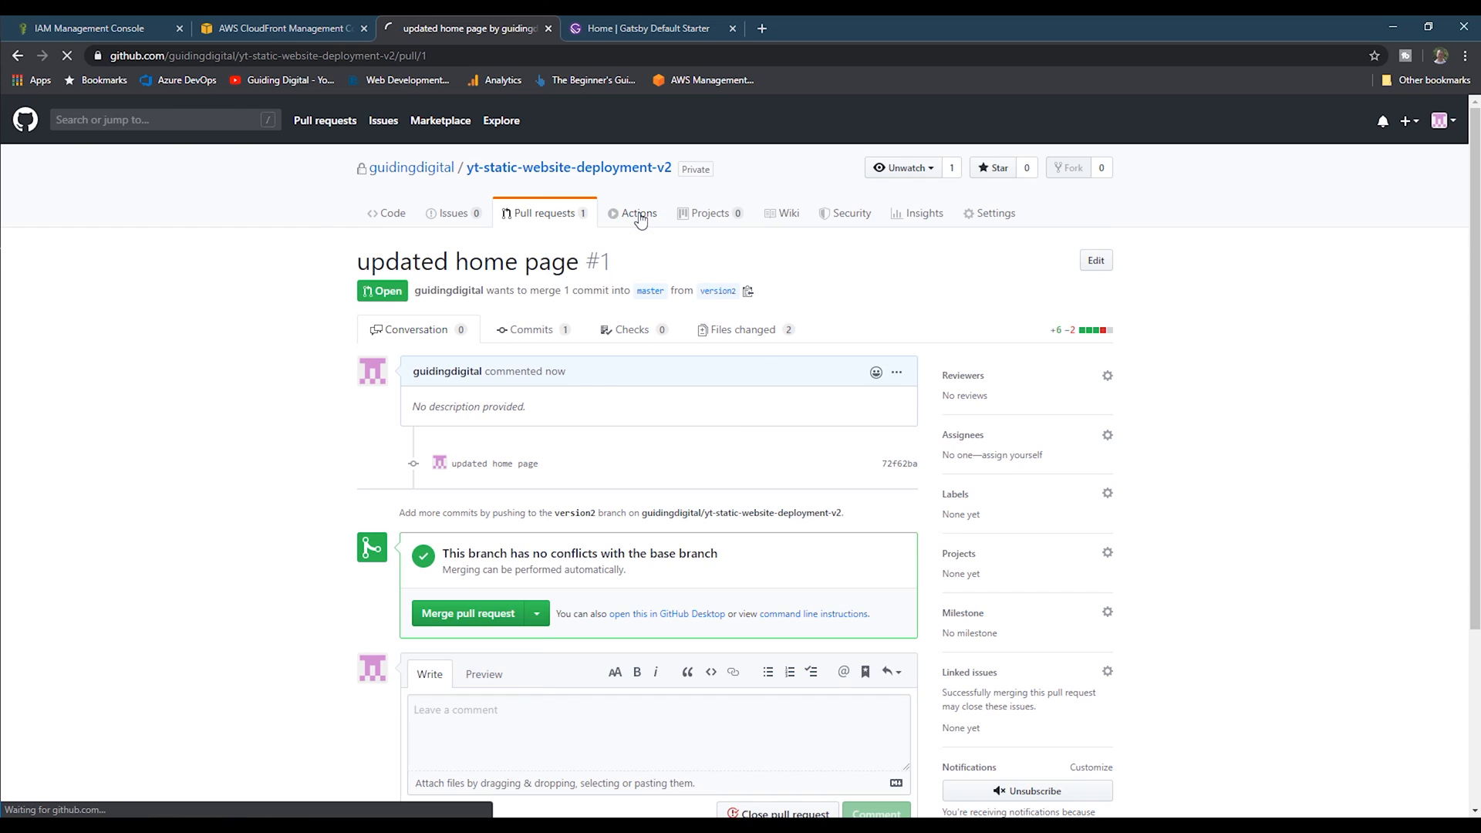
click(639, 213)
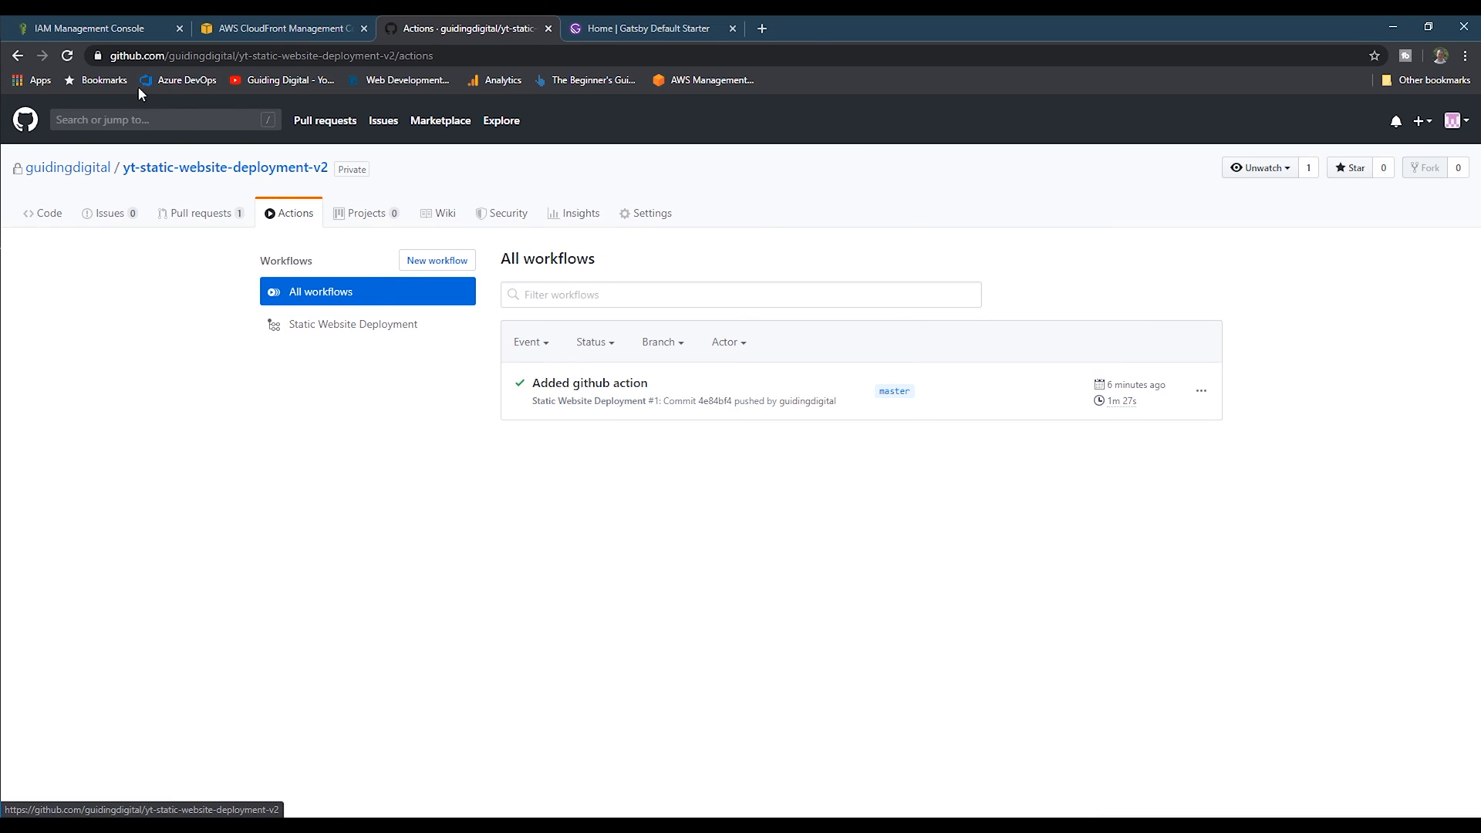
click(589, 382)
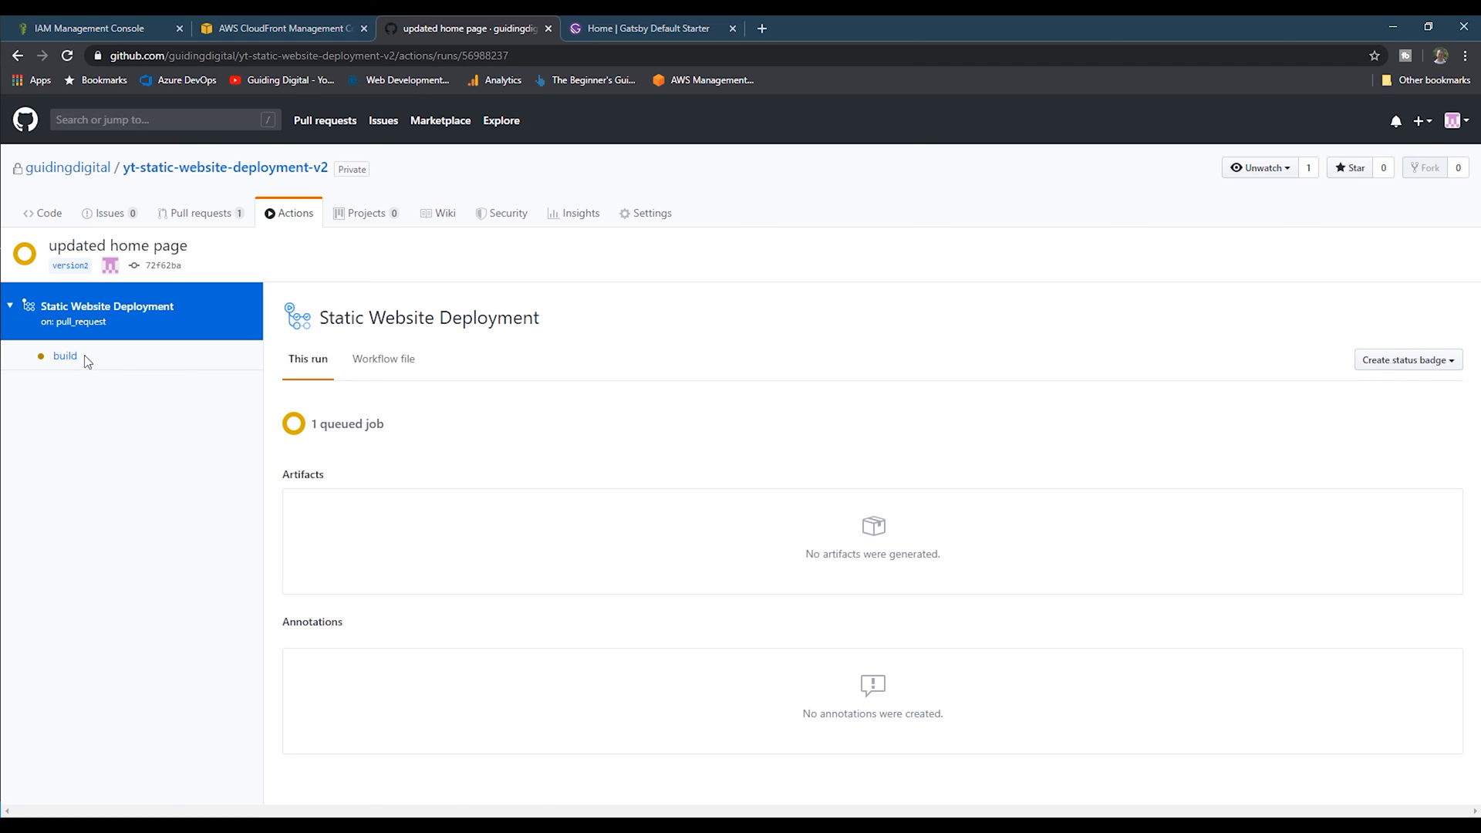
click(65, 355)
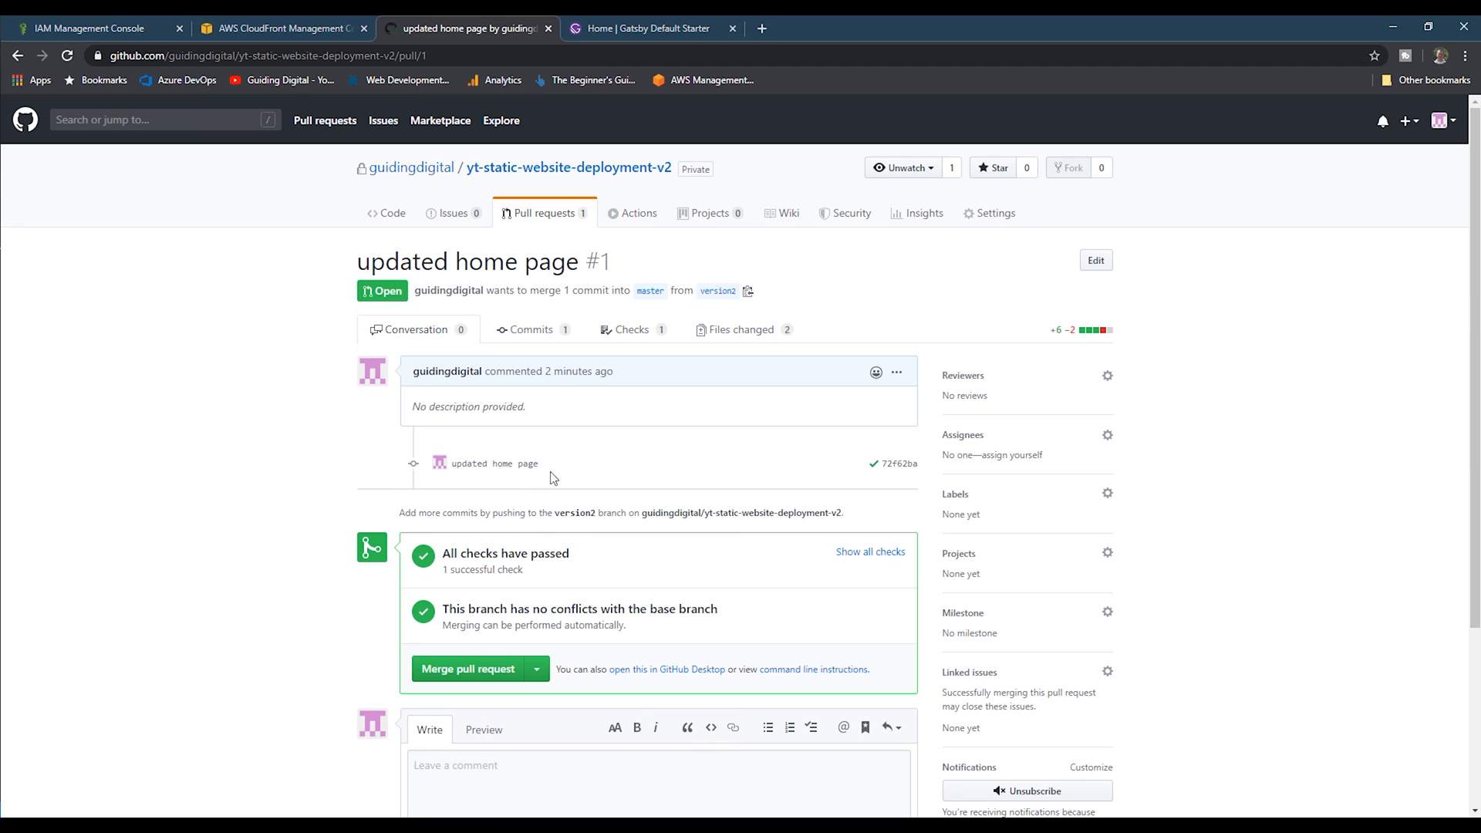
Step: Show all passed checks and merge pull request #1 into master
scroll(down, 3)
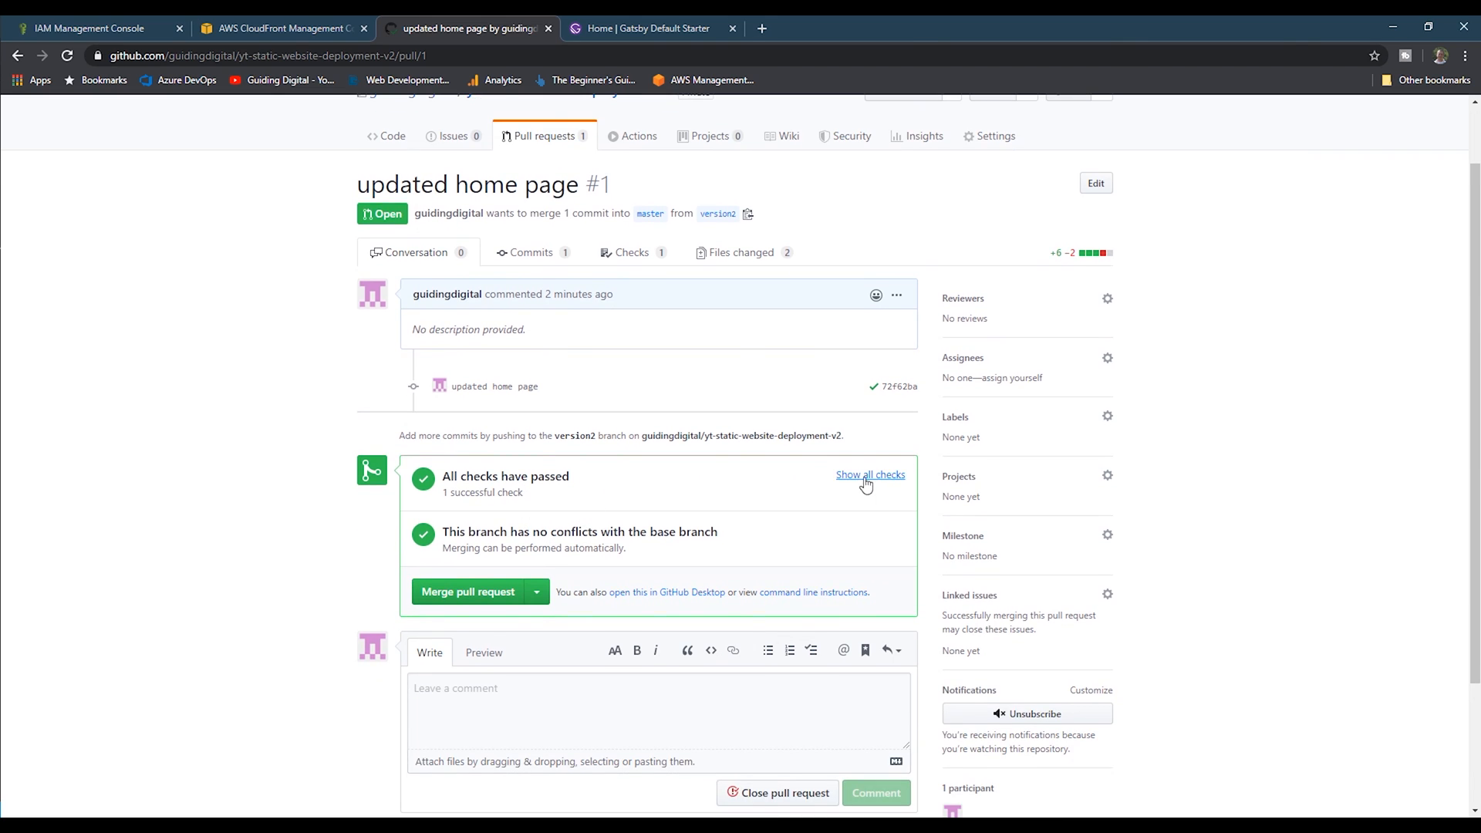
click(870, 475)
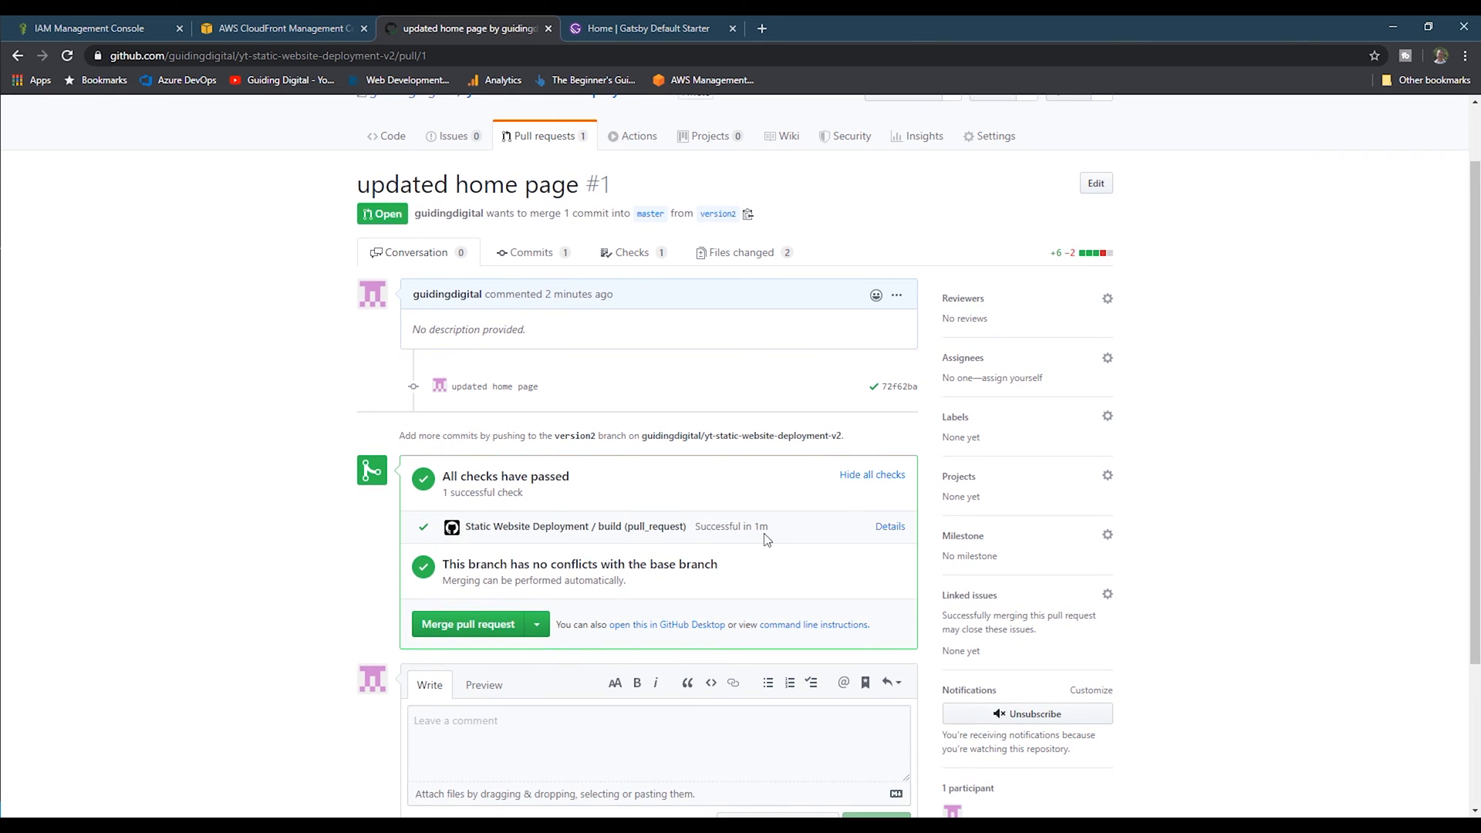
mouse_move(553, 609)
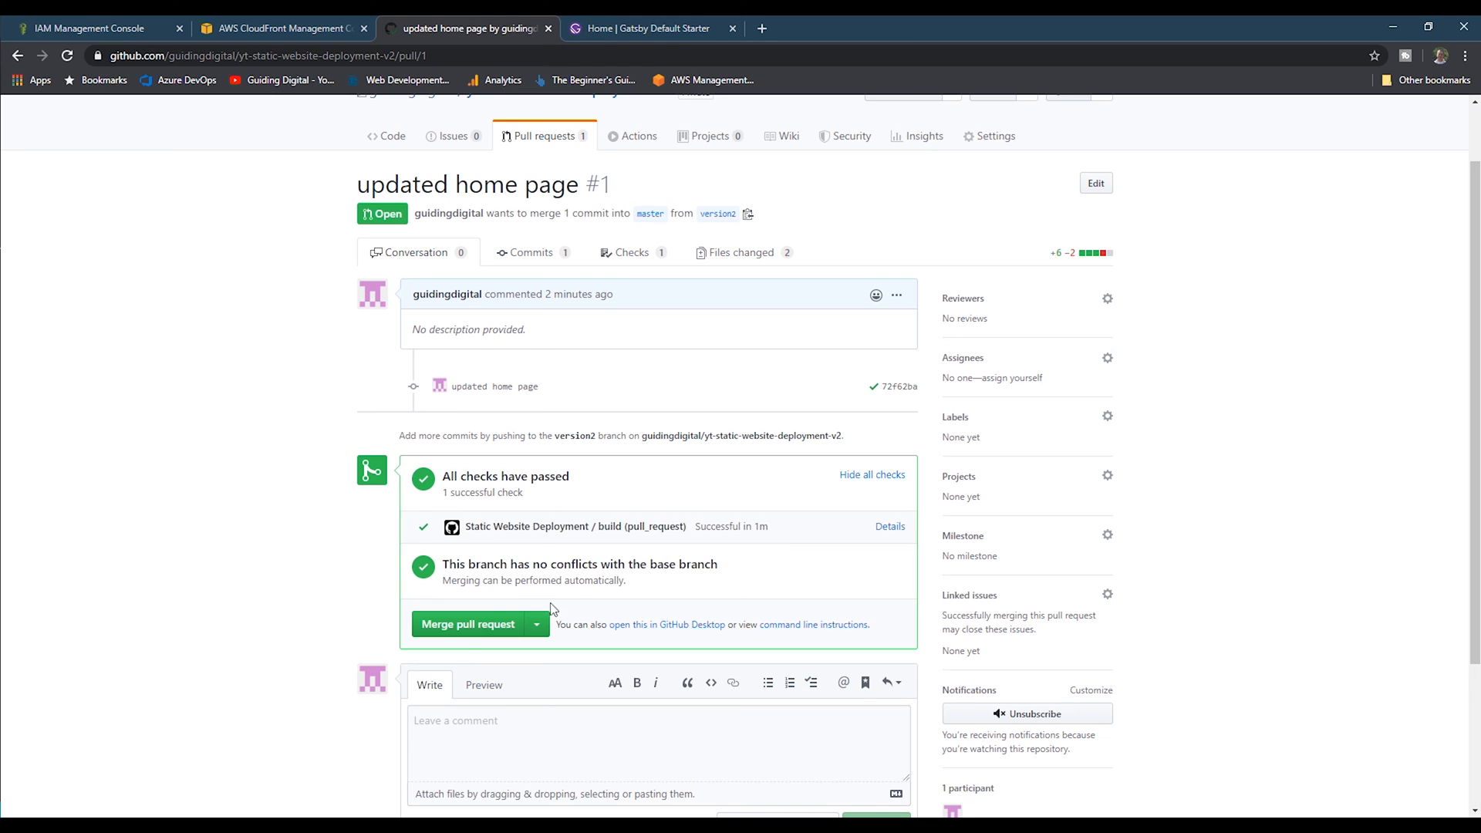
click(467, 624)
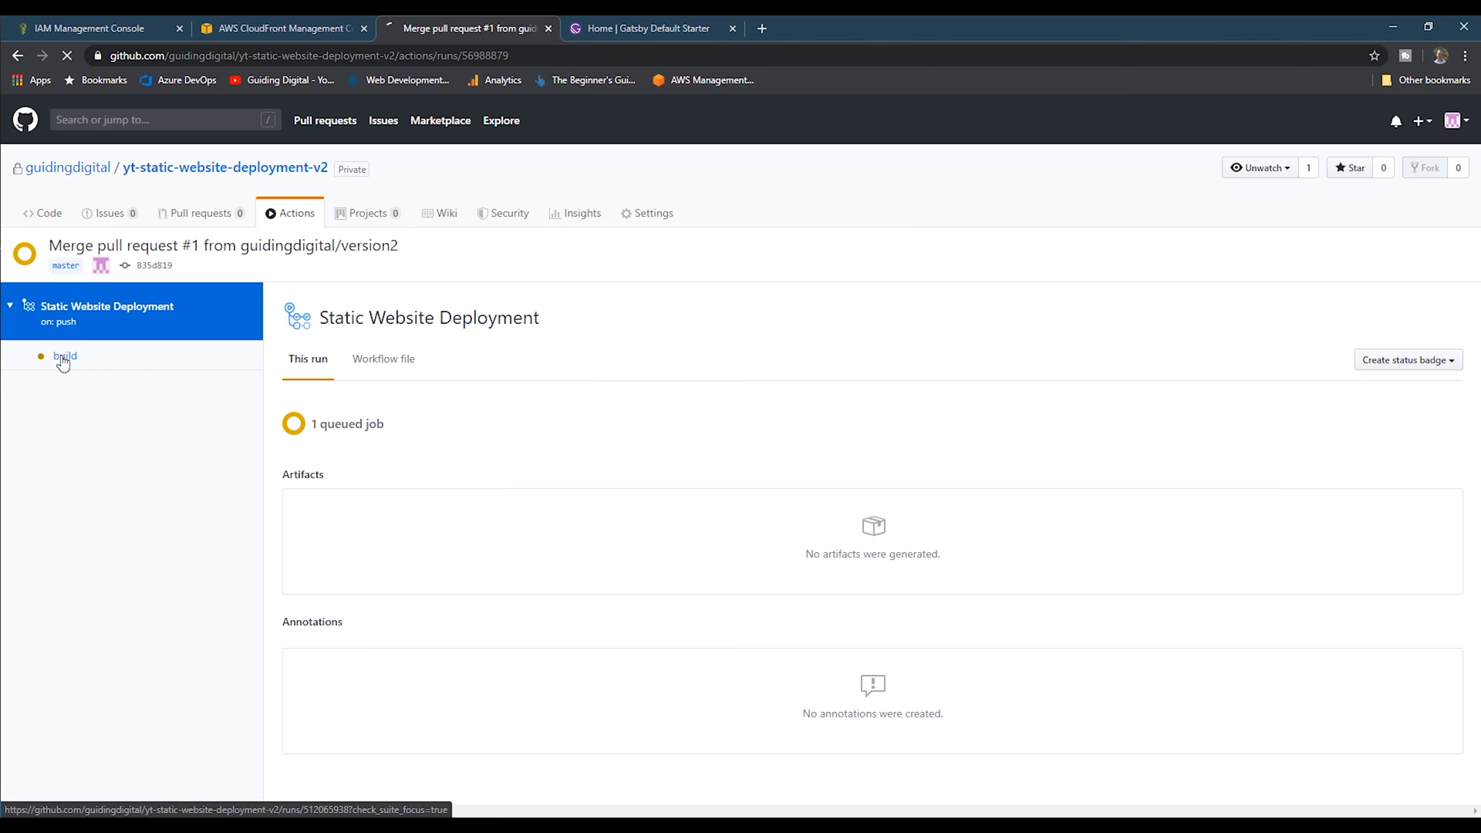
Step: Verify the merge run's build job passed all steps, then view the live Gatsby site
click(64, 356)
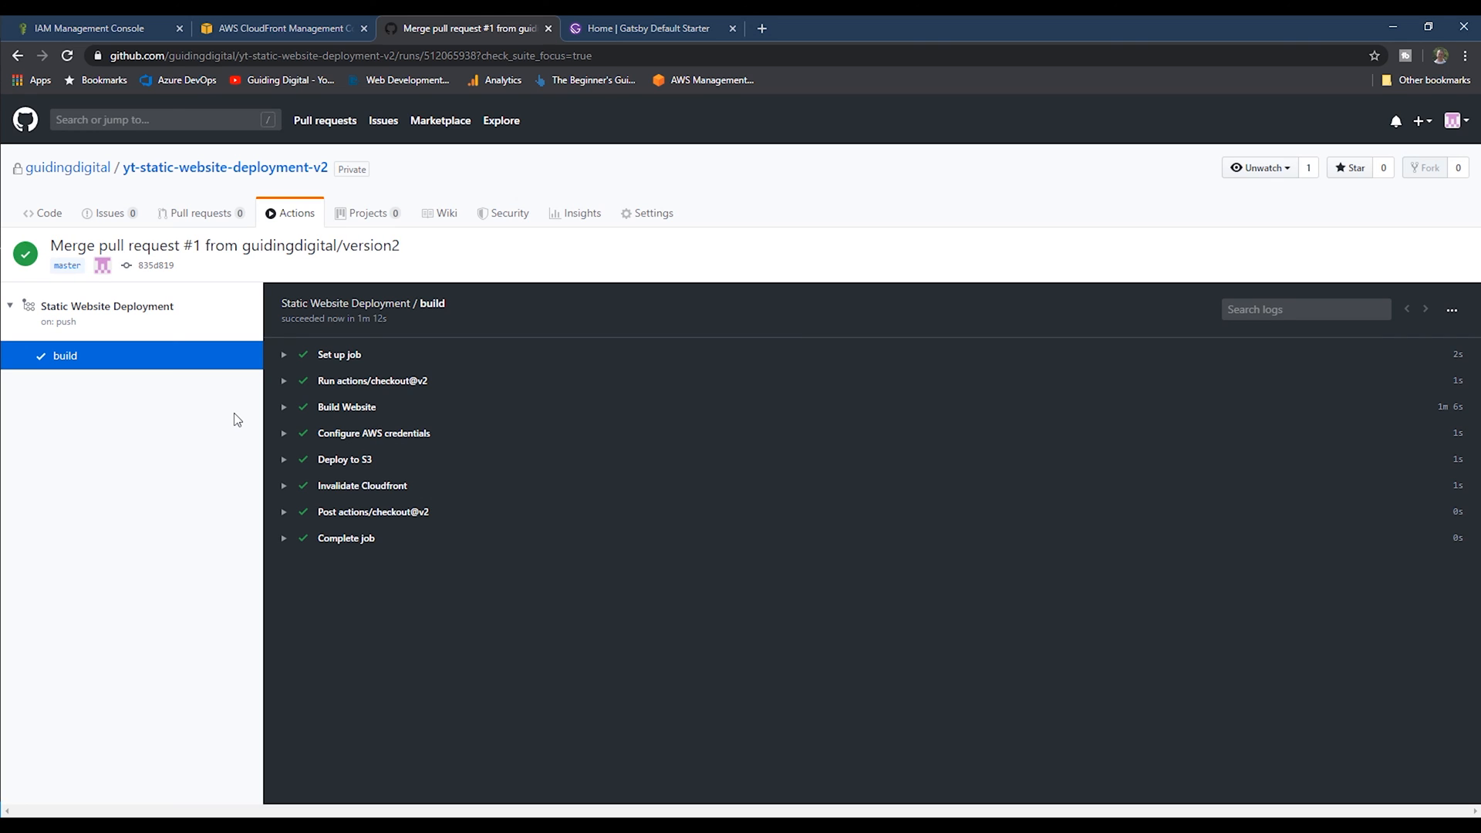
mouse_move(539, 272)
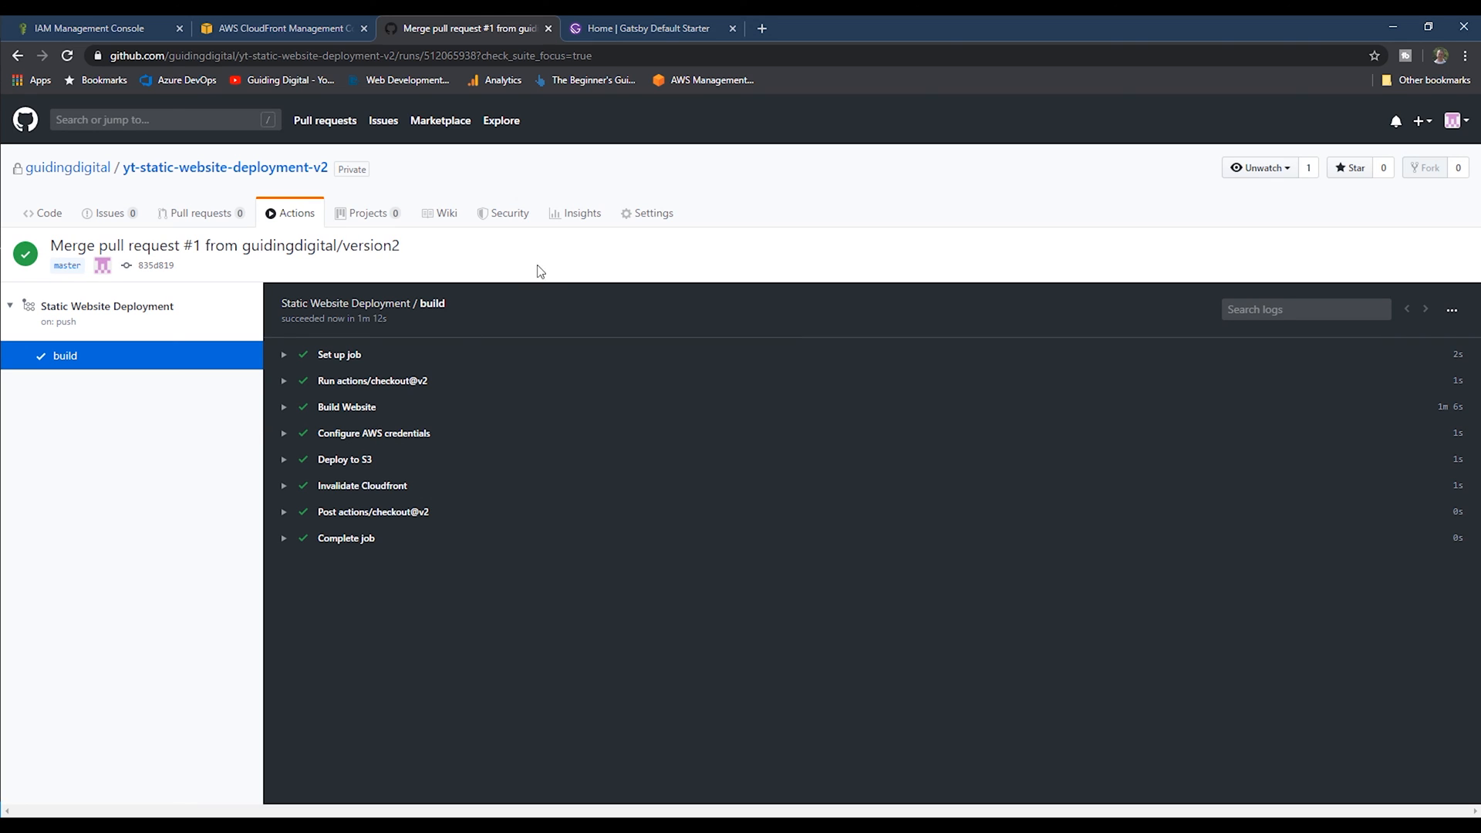
click(650, 28)
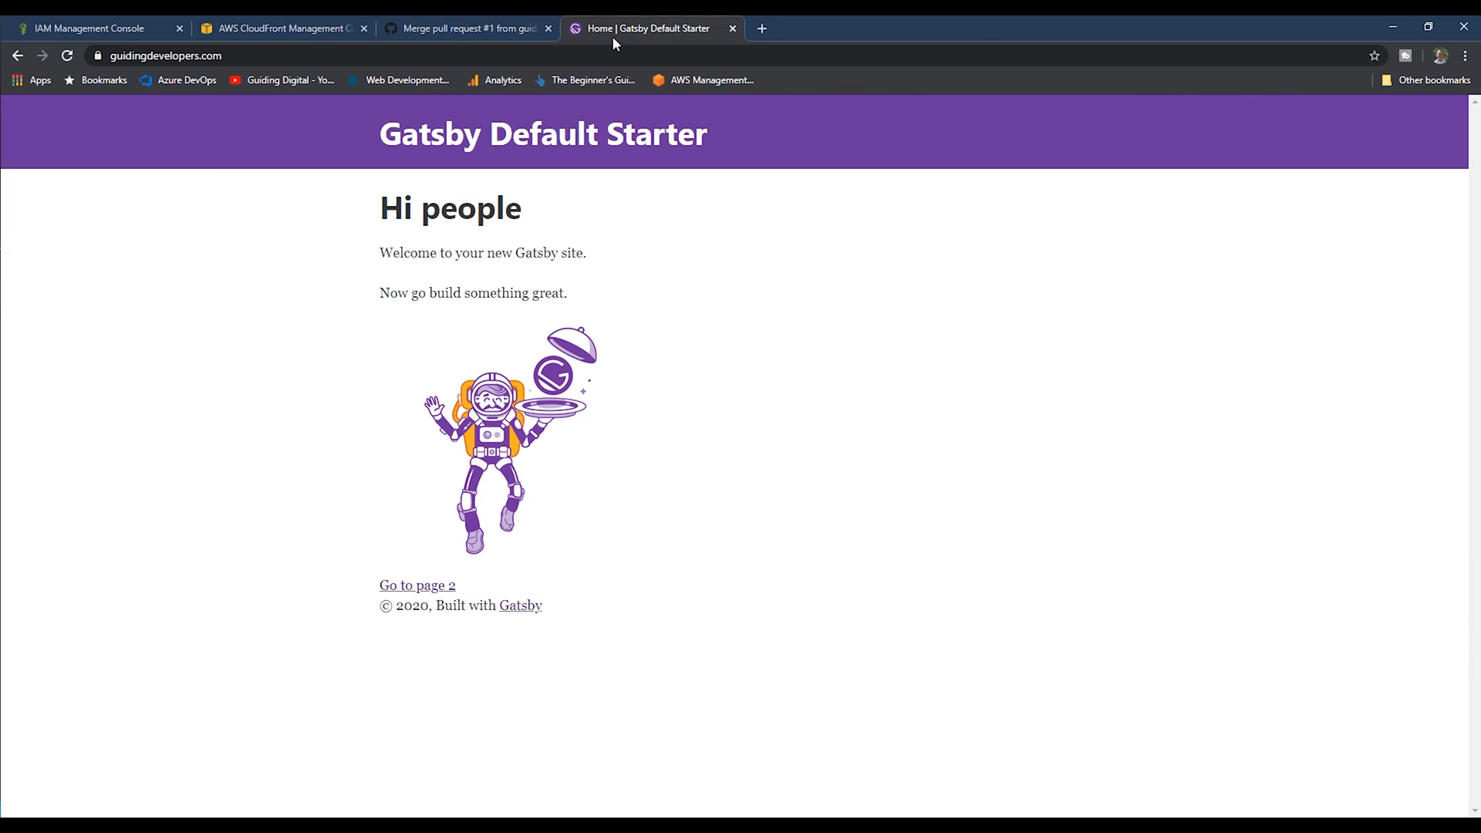